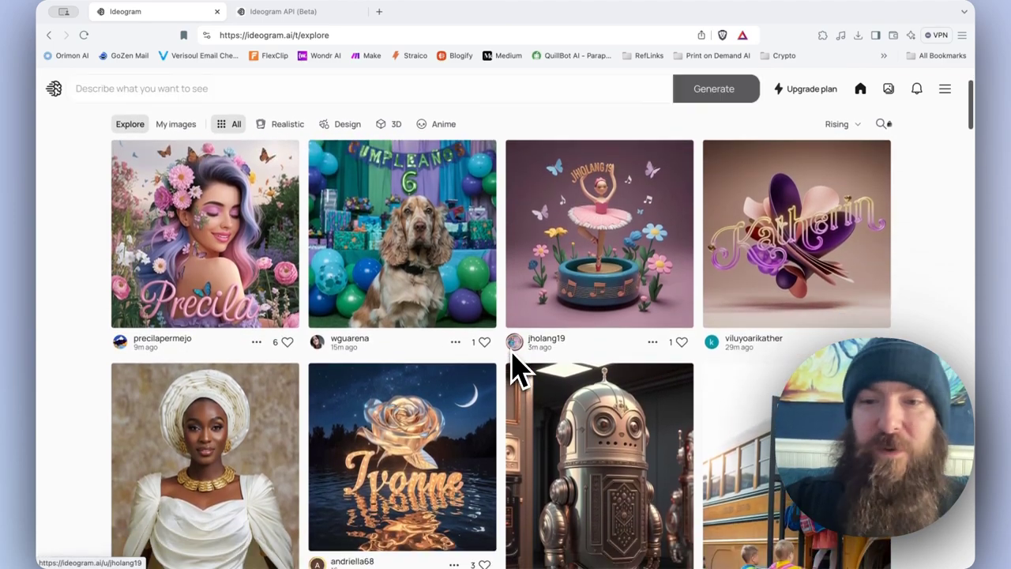
Scroll through the current page, then switch to the Ideogram API (Beta) page with its key and billing.
{"action": "scroll", "scroll_direction": "down", "scroll_amount": 3}
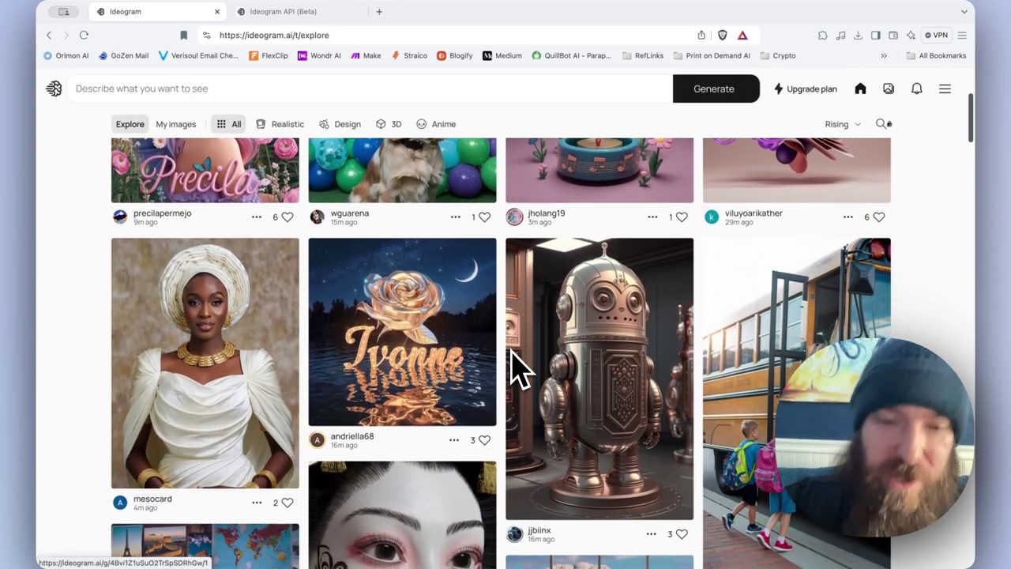
{"action": "scroll", "scroll_direction": "down", "scroll_amount": 3}
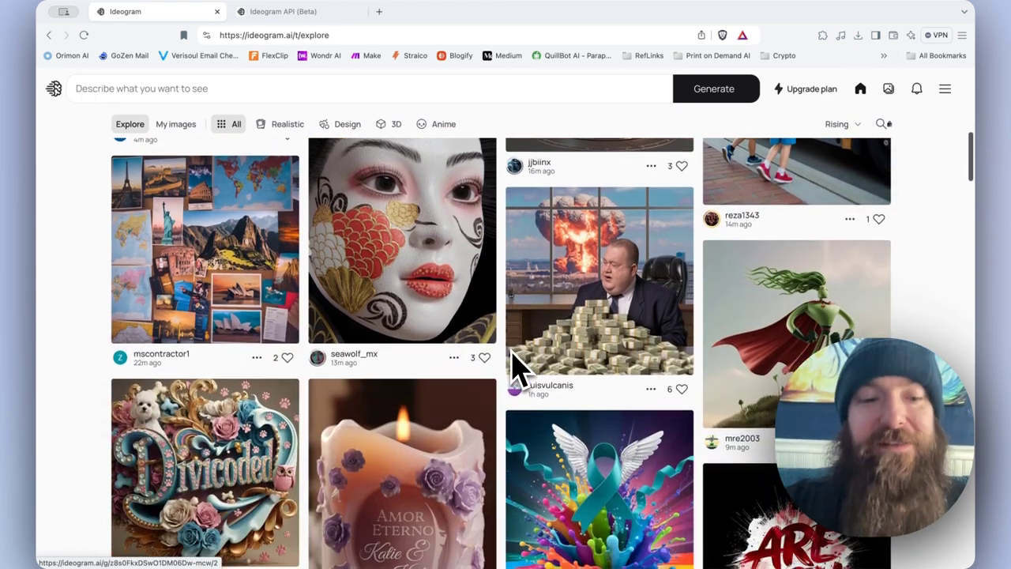
{"action": "scroll", "scroll_direction": "down", "scroll_amount": 3}
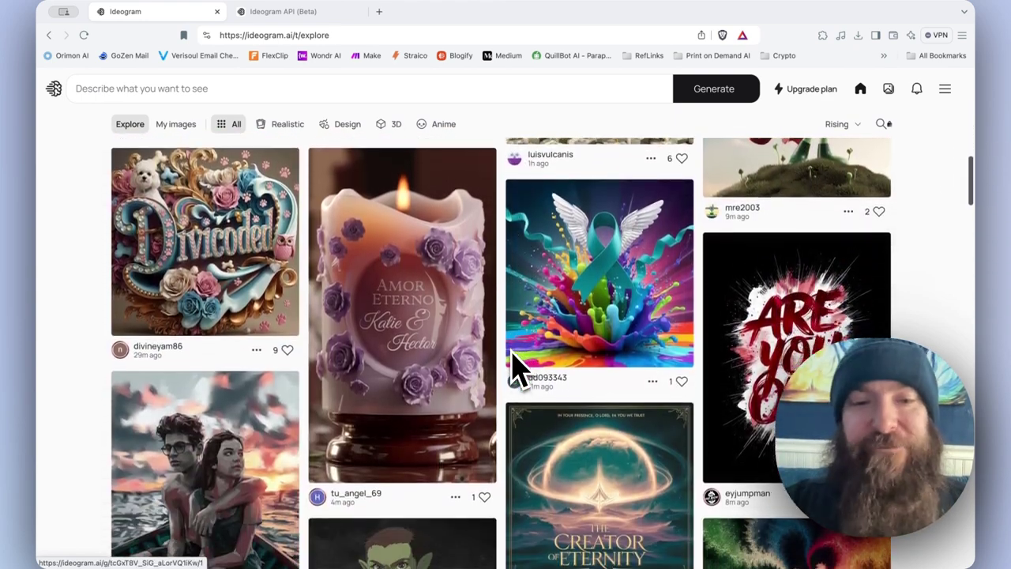
{"action": "scroll", "scroll_direction": "down", "scroll_amount": 3}
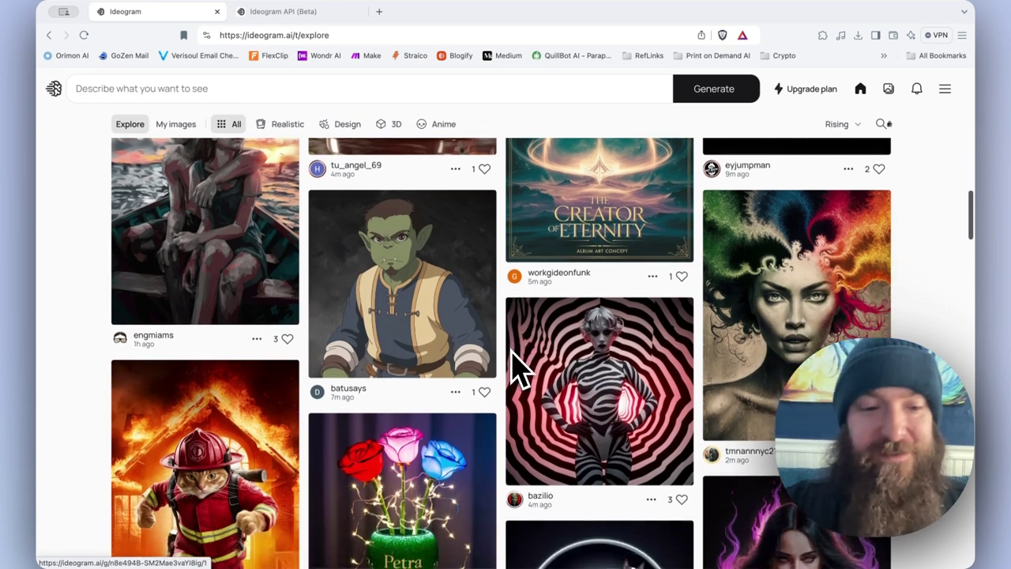
{"action": "scroll", "scroll_direction": "down", "scroll_amount": 3}
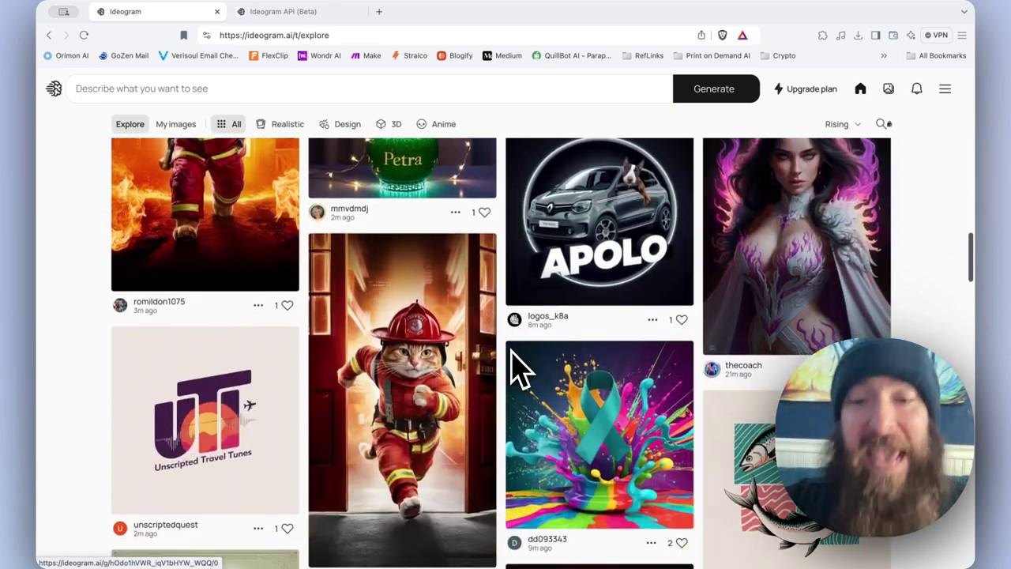
{"action": "scroll", "scroll_direction": "down", "scroll_amount": 3}
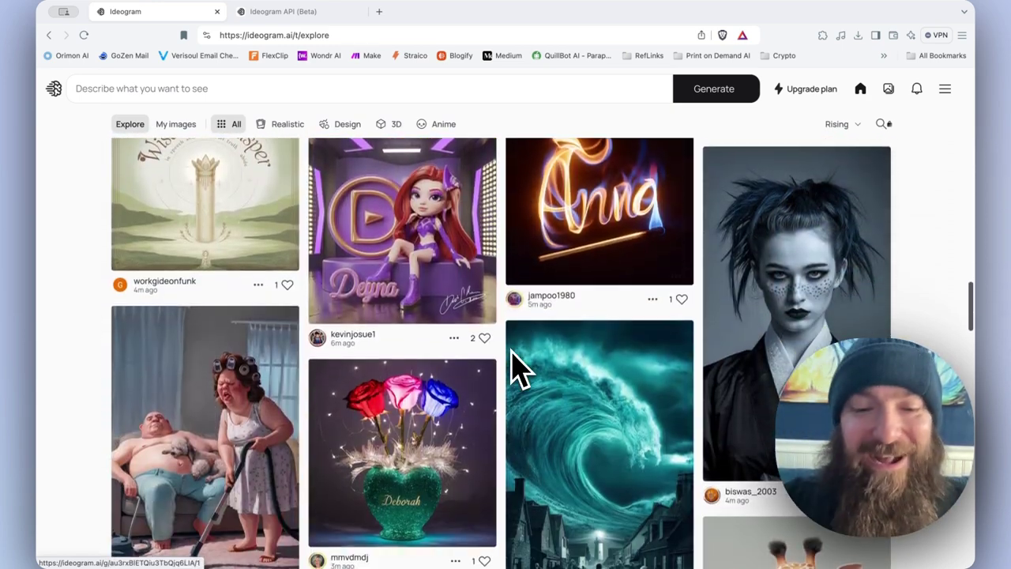
{"action": "scroll", "scroll_direction": "up", "scroll_amount": 3}
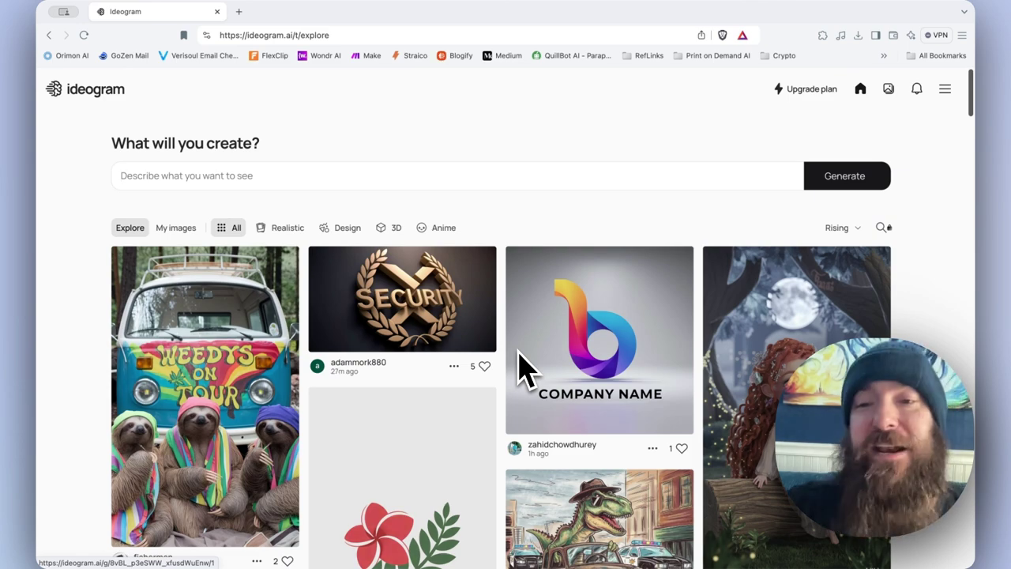
{"action": "mouse_move", "coordinate": [561, 155]}
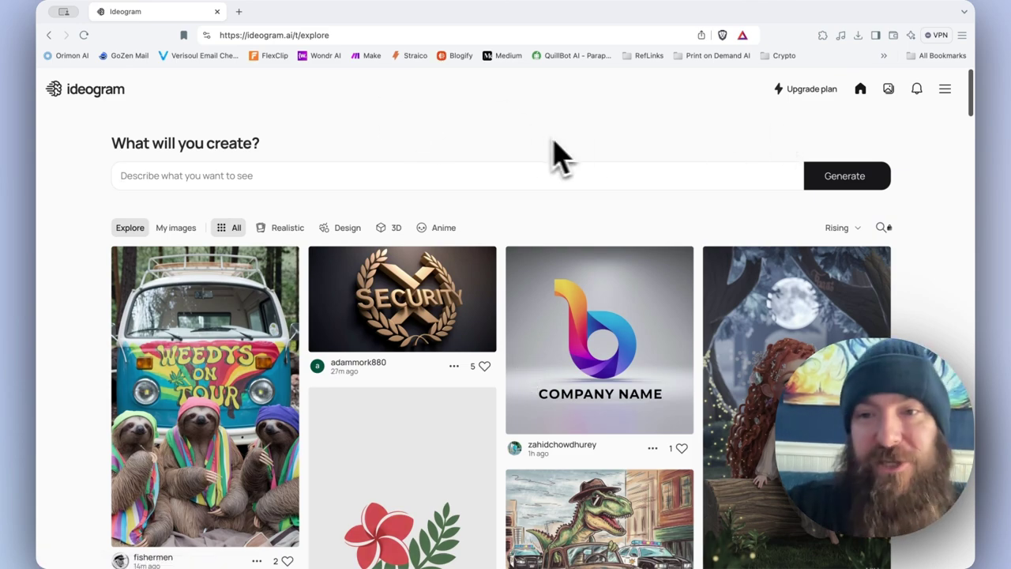
{"action": "left_click", "coordinate": [944, 89]}
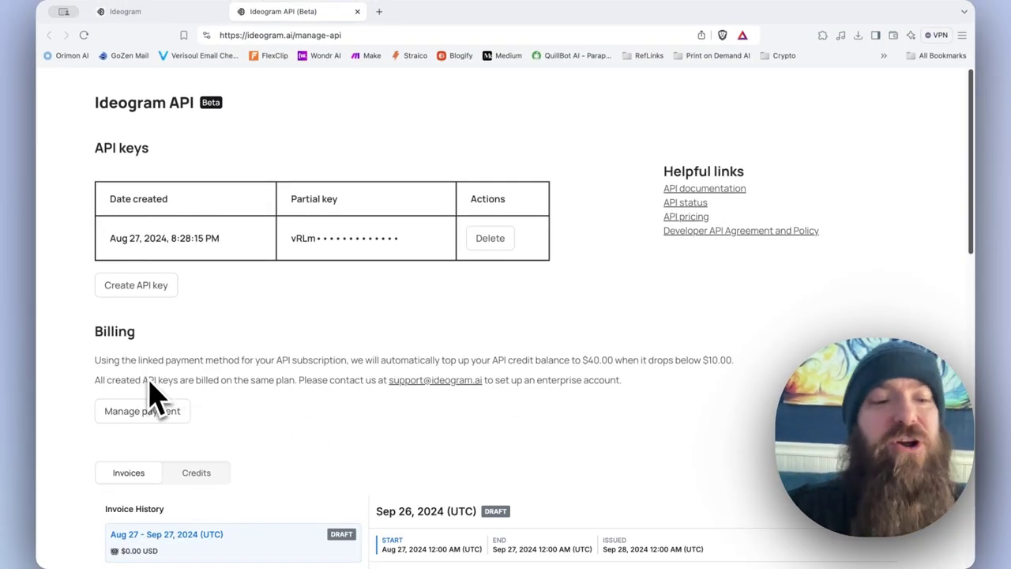
{"action": "mouse_move", "coordinate": [245, 356]}
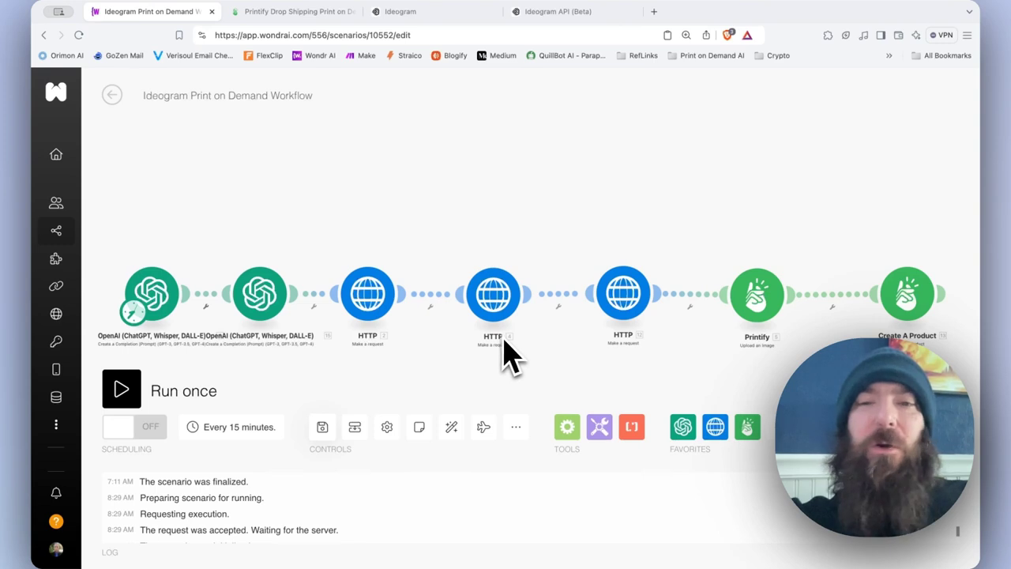
{"action": "mouse_move", "coordinate": [471, 308]}
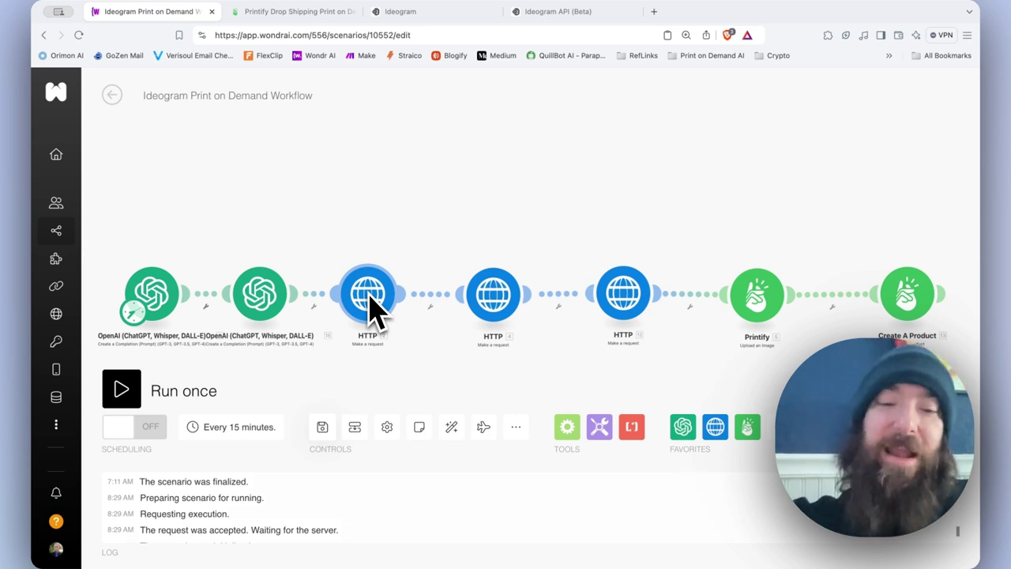
{"action": "mouse_move", "coordinate": [493, 300]}
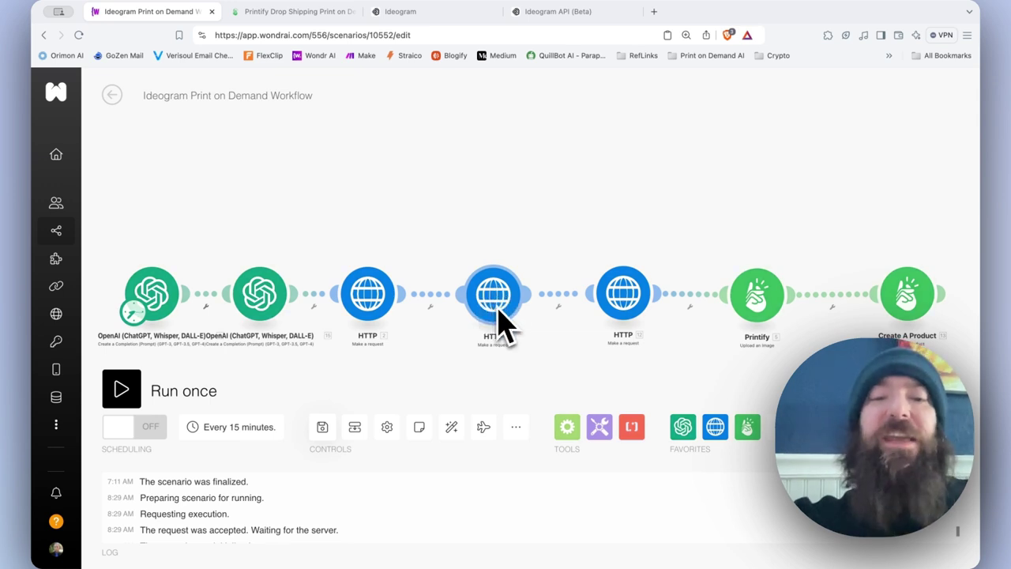
{"action": "mouse_move", "coordinate": [506, 303]}
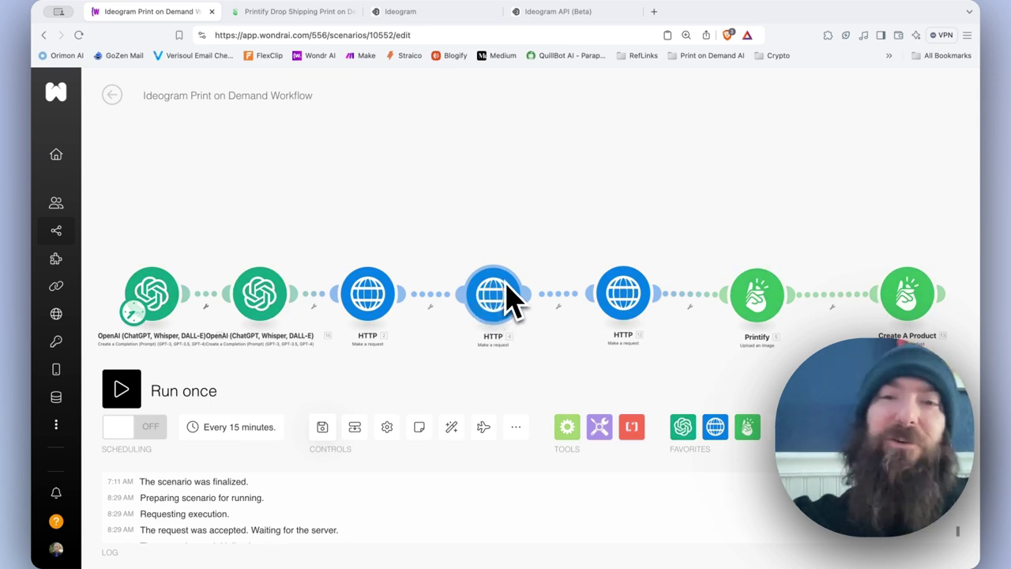
{"action": "mouse_move", "coordinate": [608, 237]}
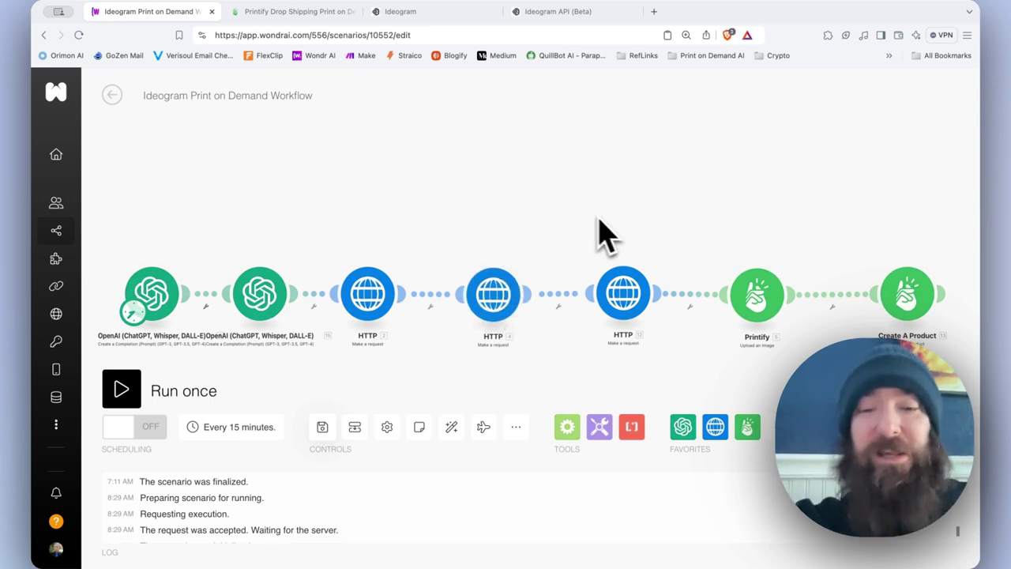
{"action": "mouse_move", "coordinate": [757, 297]}
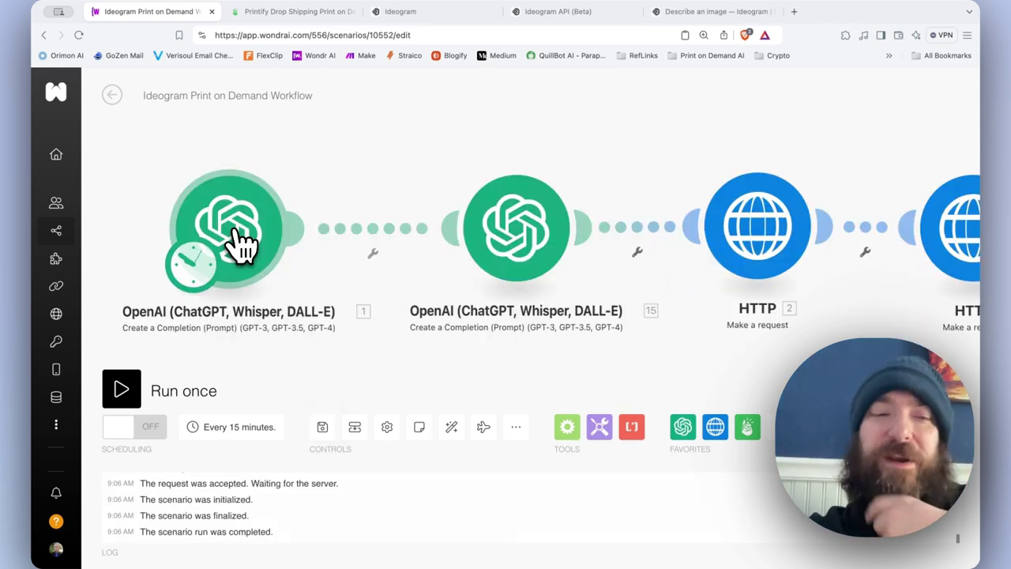
{"action": "left_click", "coordinate": [227, 229]}
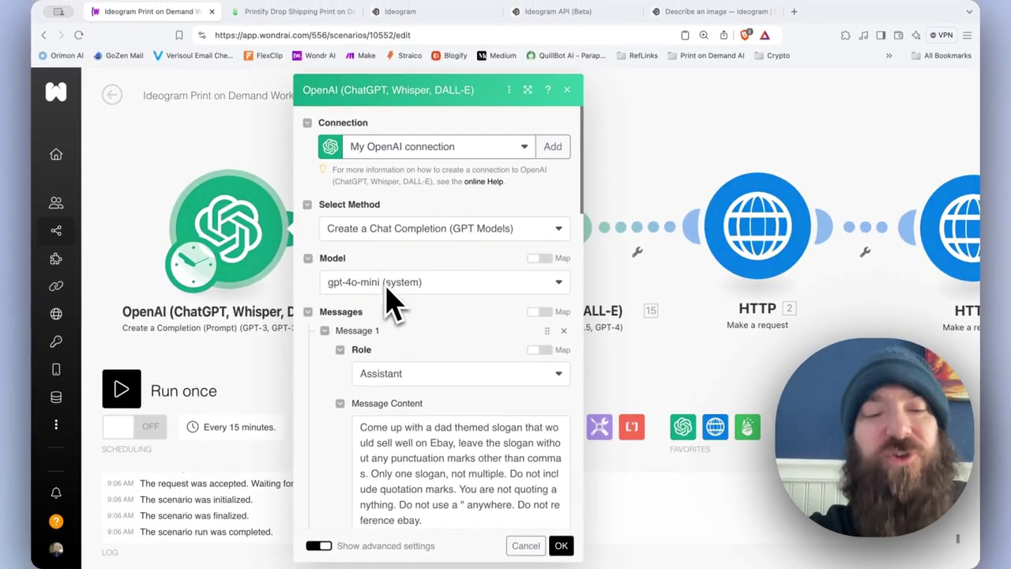
{"action": "mouse_move", "coordinate": [424, 313]}
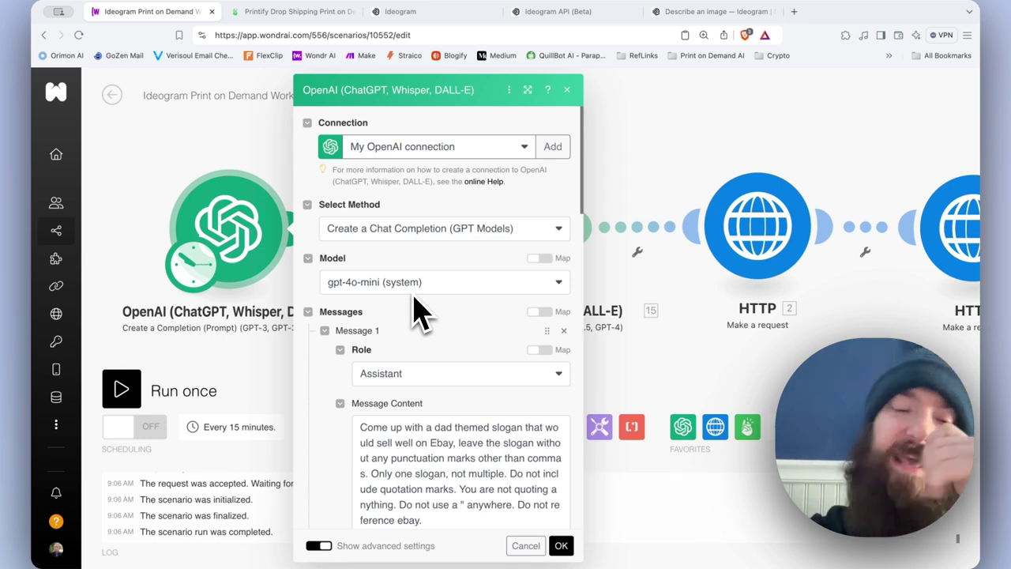
{"action": "mouse_move", "coordinate": [419, 319]}
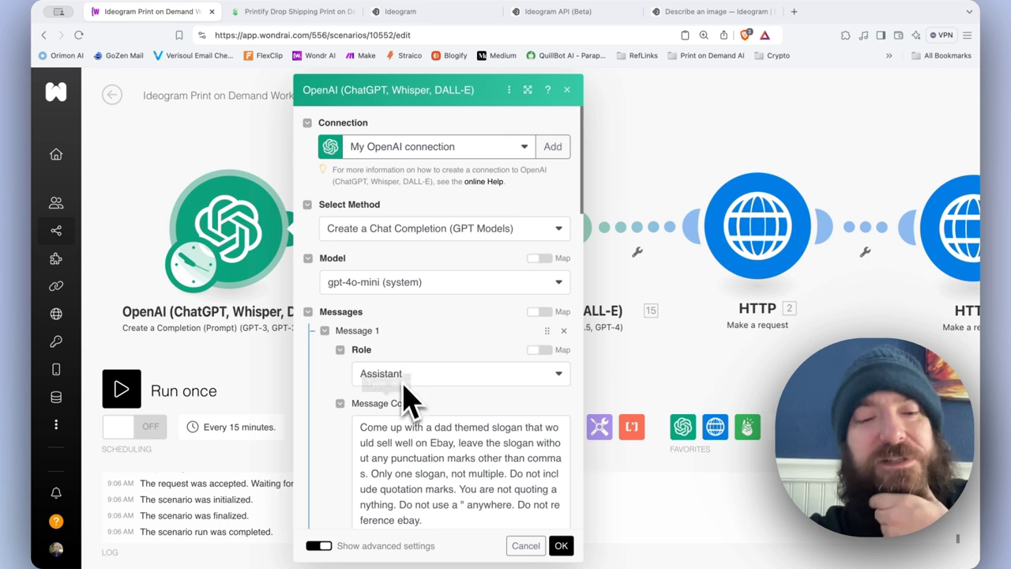
{"action": "scroll", "scroll_direction": "down", "scroll_amount": 3}
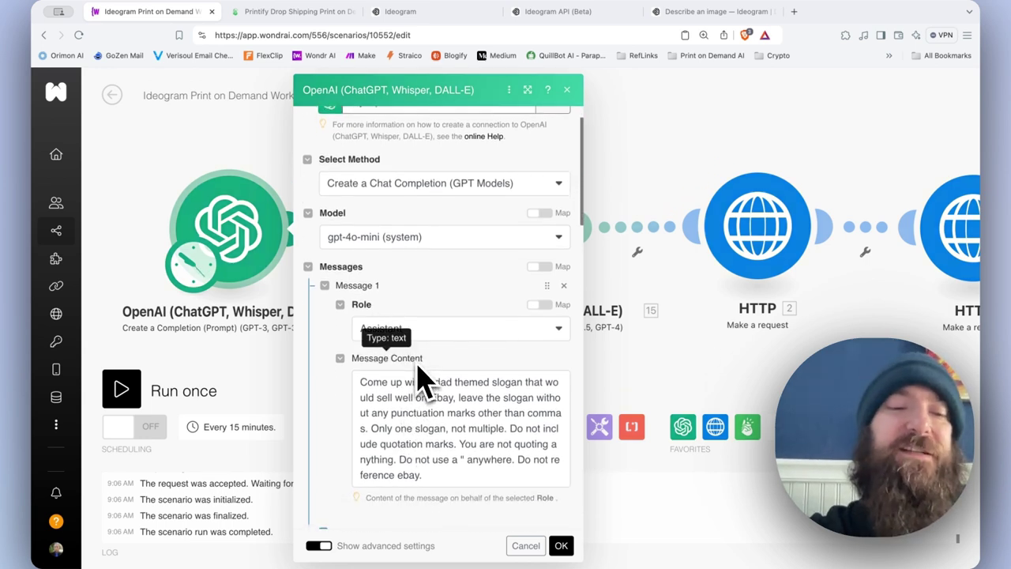
{"action": "scroll", "scroll_direction": "down", "scroll_amount": 3}
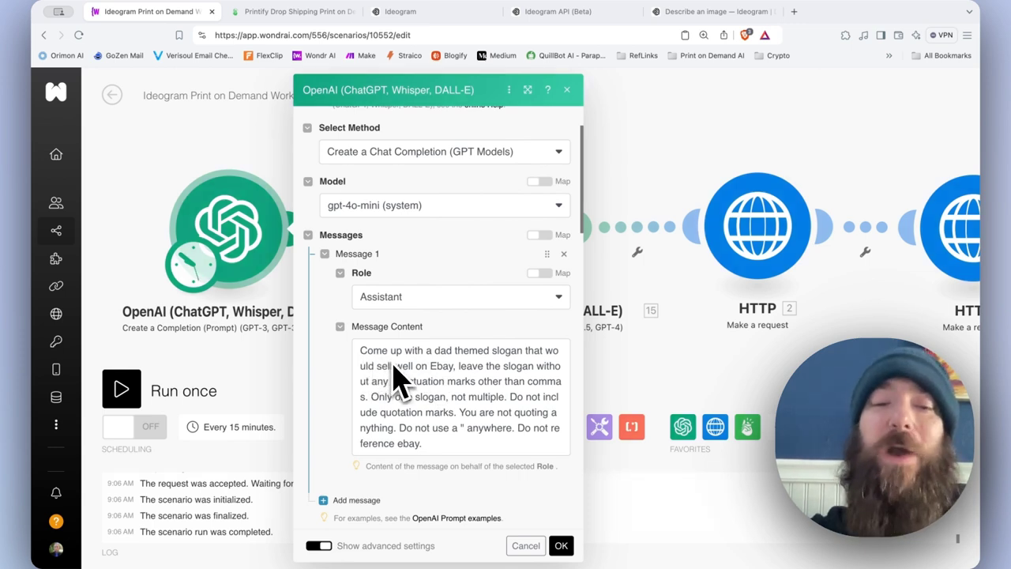
{"action": "mouse_move", "coordinate": [411, 391]}
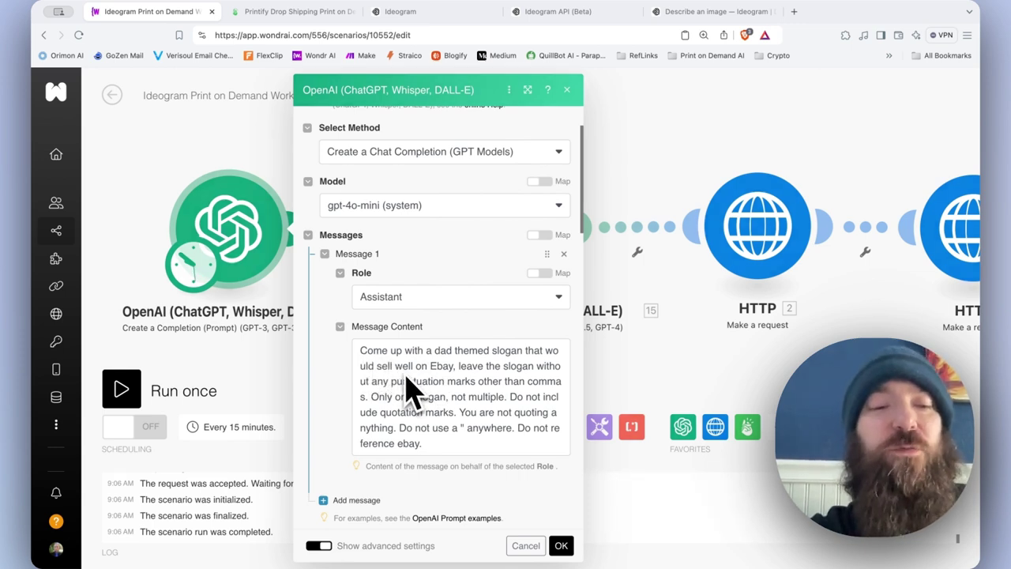
{"action": "mouse_move", "coordinate": [414, 398]}
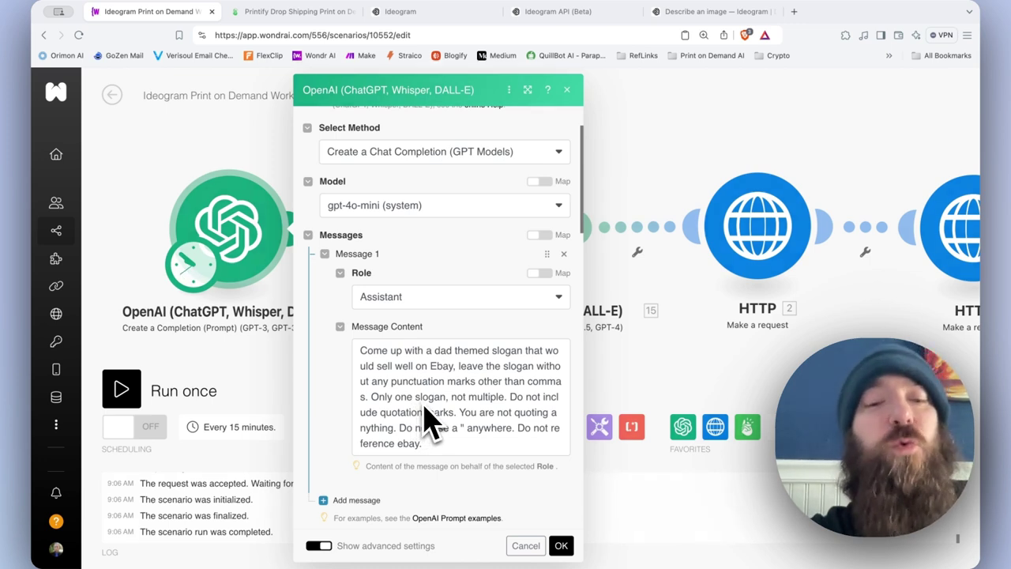
{"action": "mouse_move", "coordinate": [470, 477]}
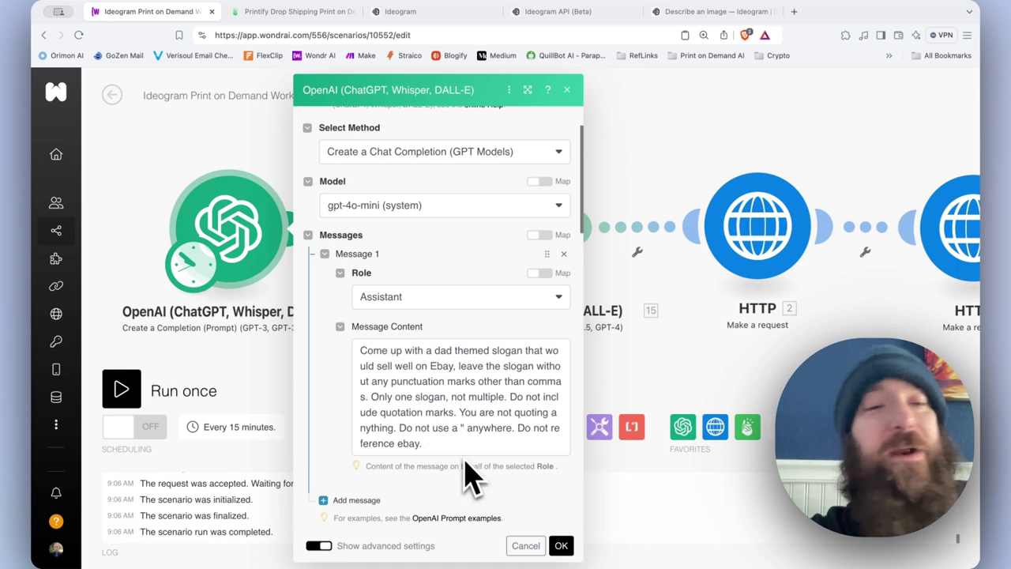
{"action": "mouse_move", "coordinate": [461, 439]}
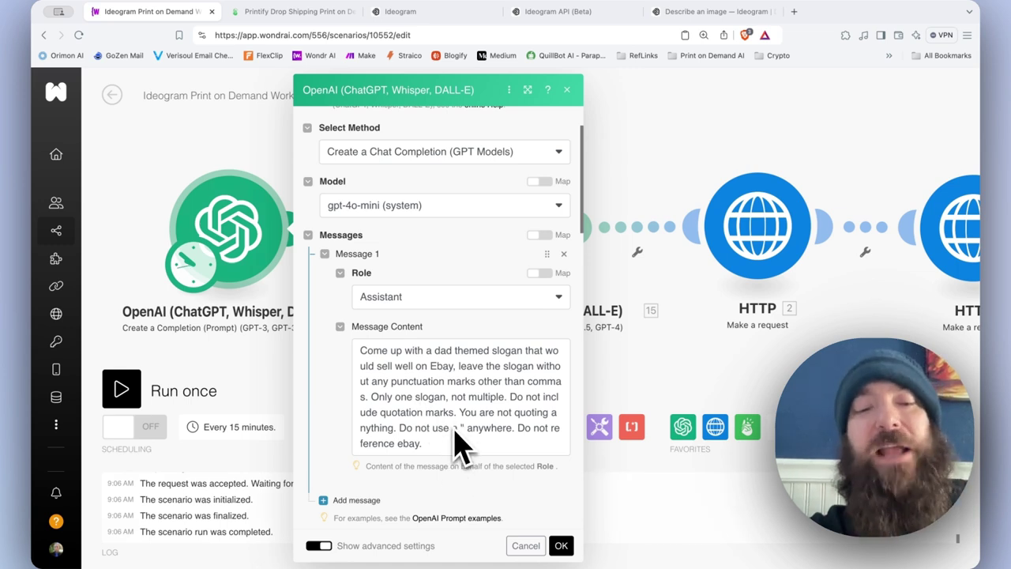
{"action": "mouse_move", "coordinate": [455, 462]}
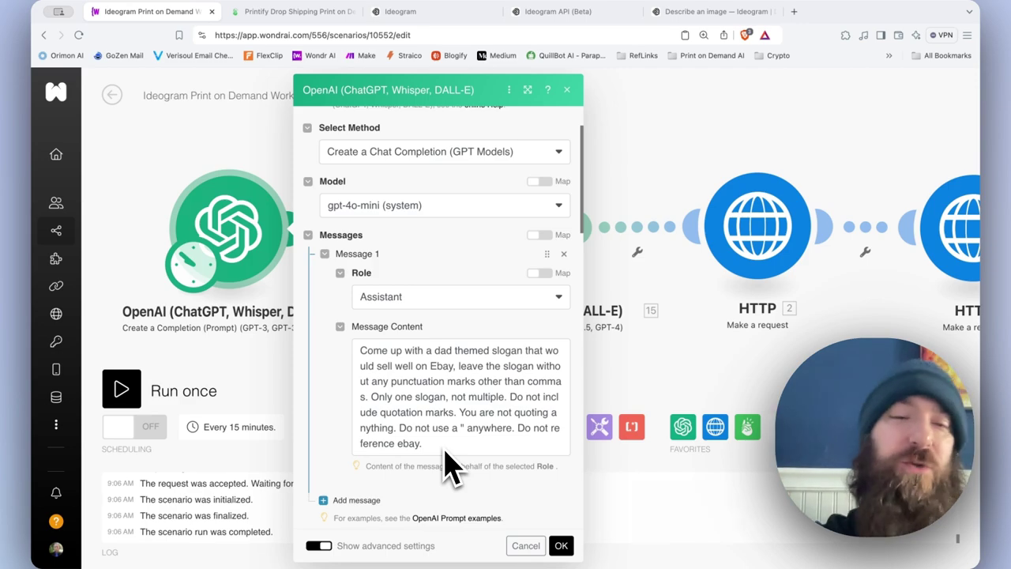
{"action": "left_click", "coordinate": [560, 545]}
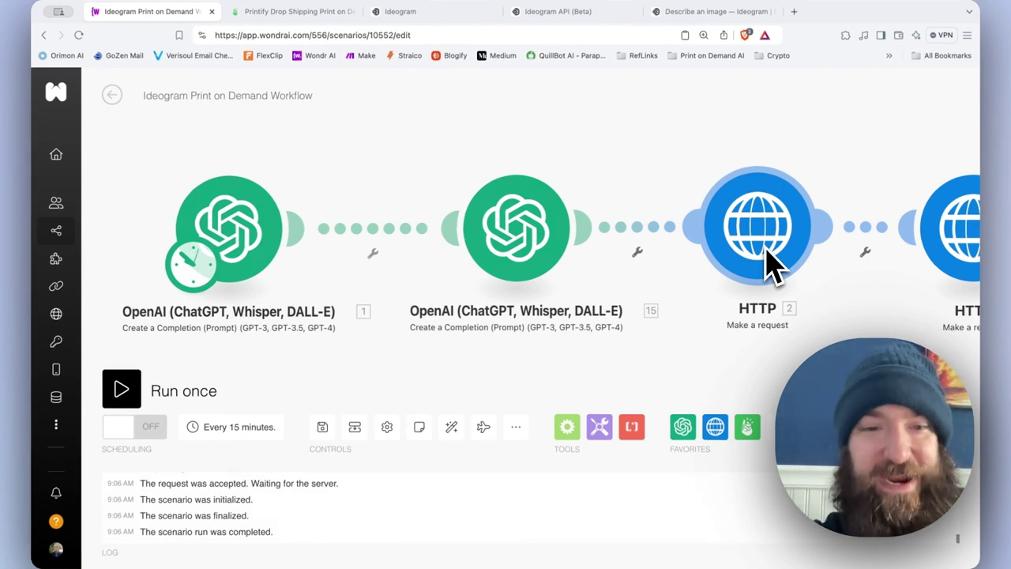
Review the first OpenAI module's prompt, Max Tokens 45, Temperature 1 and Top P 1.
{"action": "left_click", "coordinate": [227, 228]}
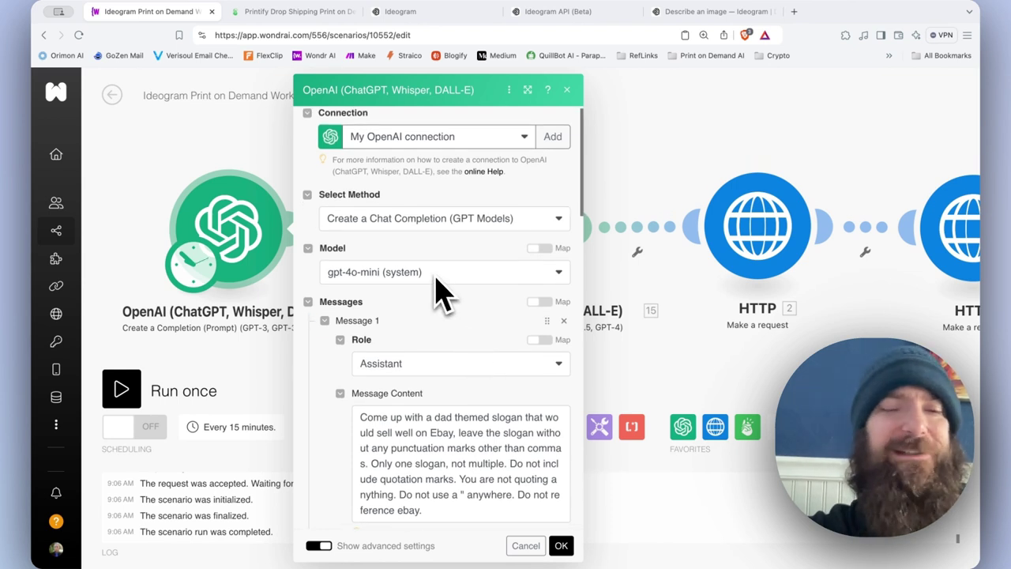
{"action": "scroll", "scroll_direction": "down", "scroll_amount": 3}
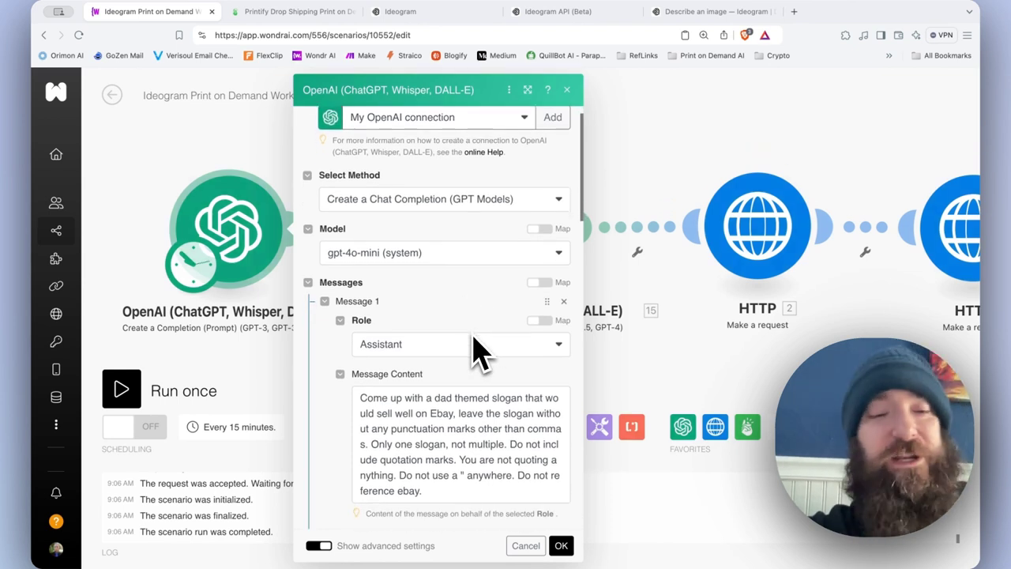
{"action": "scroll", "scroll_direction": "down", "scroll_amount": 3}
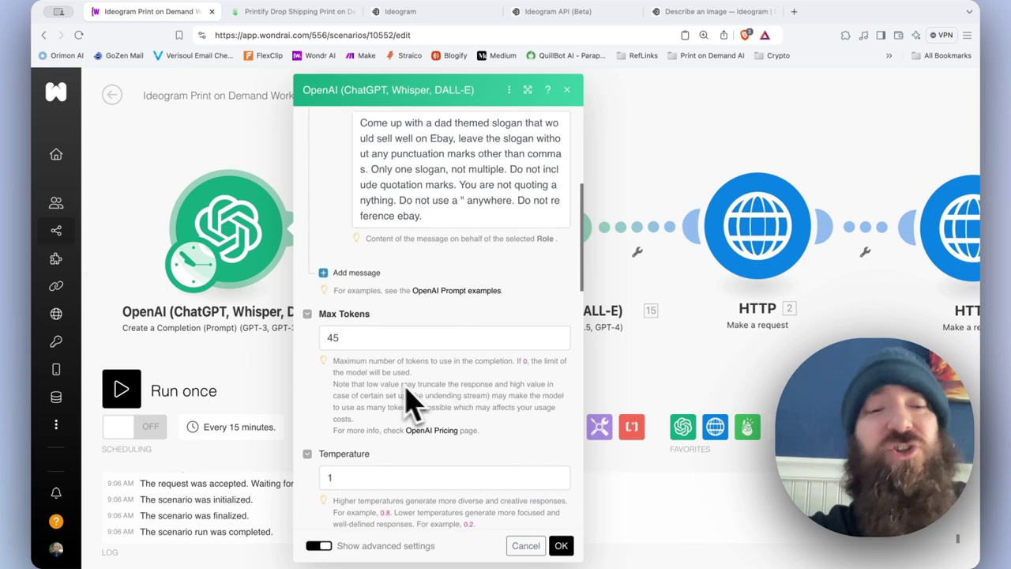
{"action": "mouse_move", "coordinate": [351, 360]}
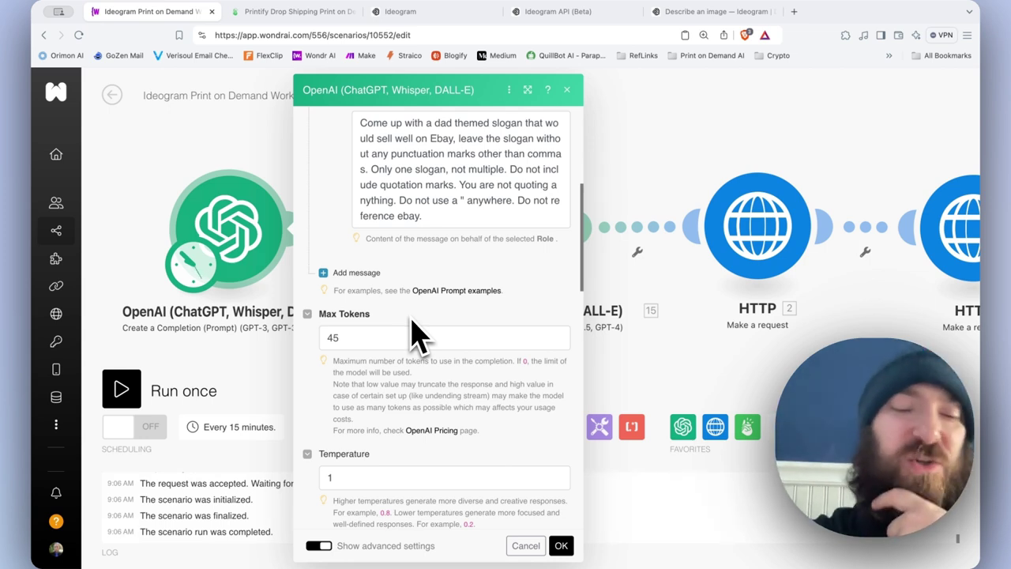
{"action": "mouse_move", "coordinate": [363, 351]}
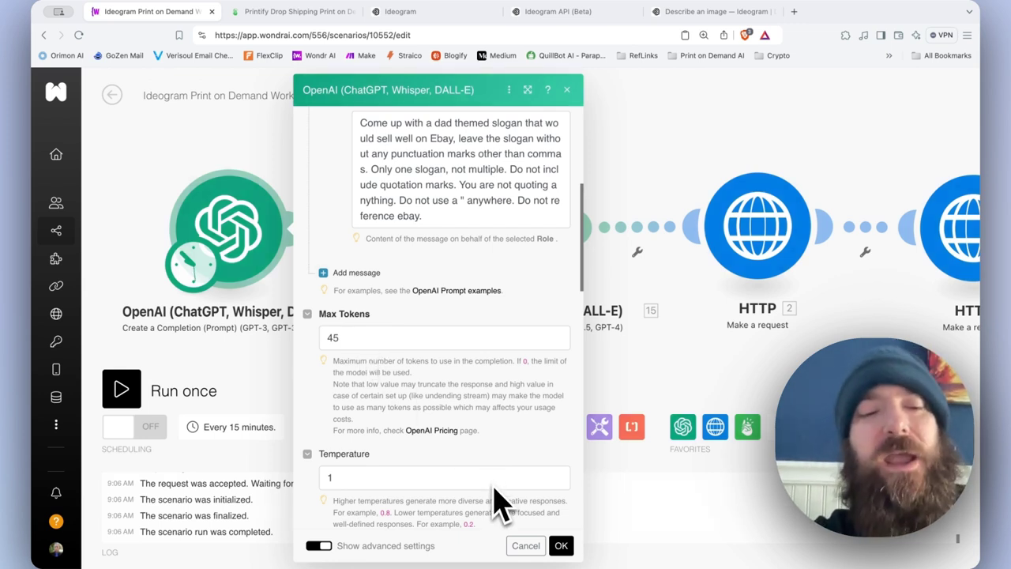
{"action": "scroll", "scroll_direction": "down", "scroll_amount": 3}
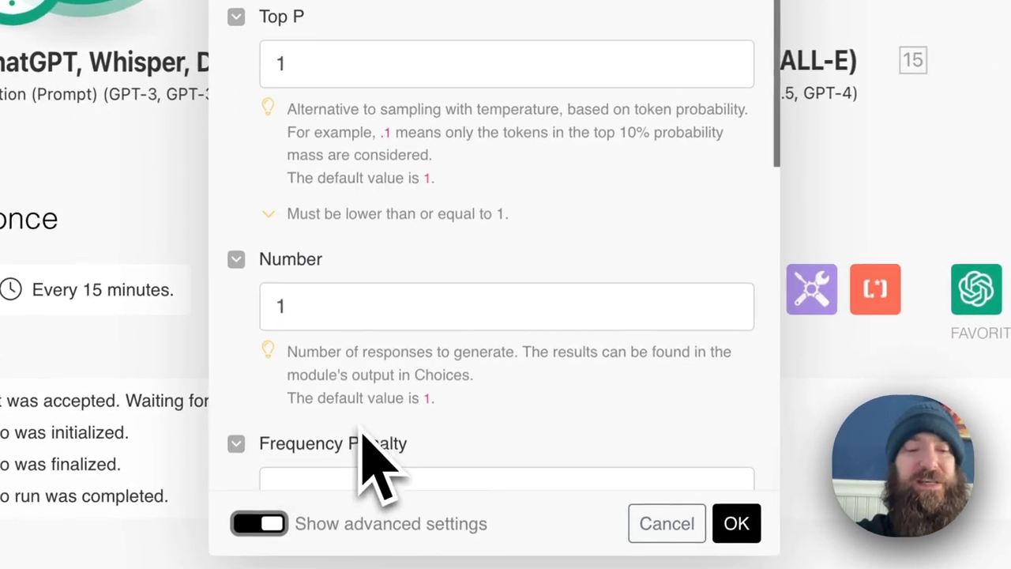
{"action": "scroll", "scroll_direction": "up", "scroll_amount": 3}
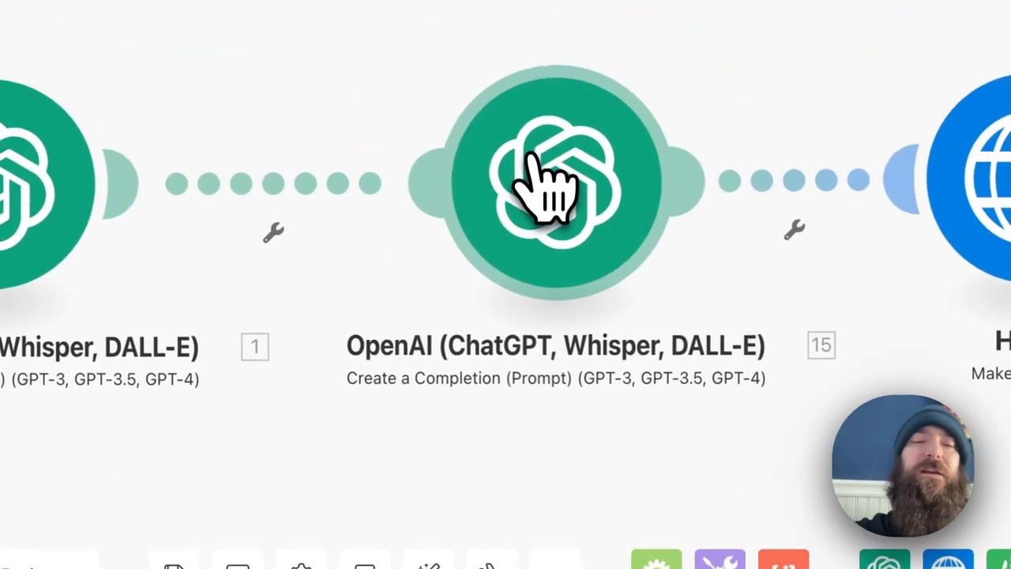
{"action": "left_click", "coordinate": [553, 182]}
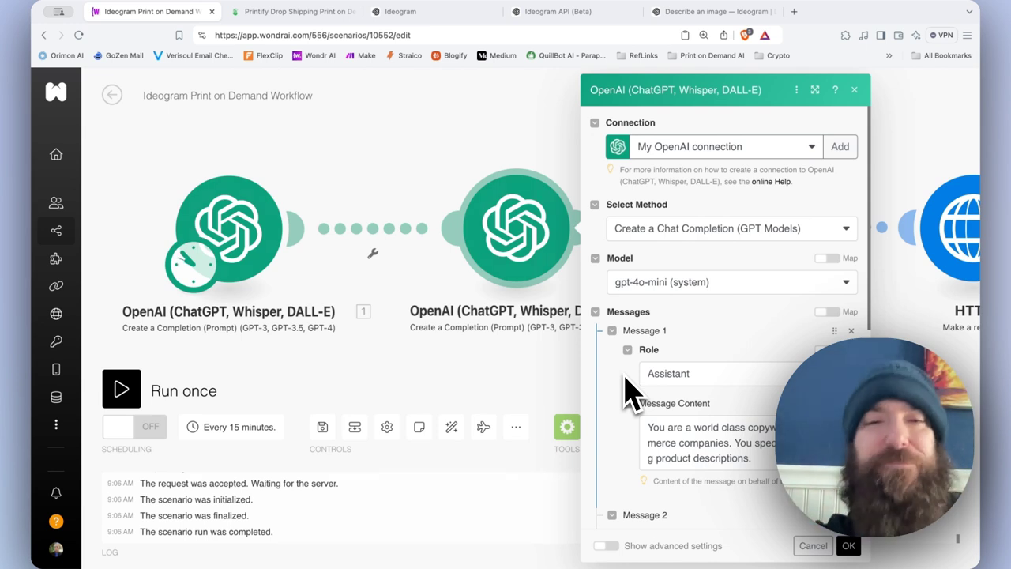
{"action": "scroll", "scroll_direction": "down", "scroll_amount": 3}
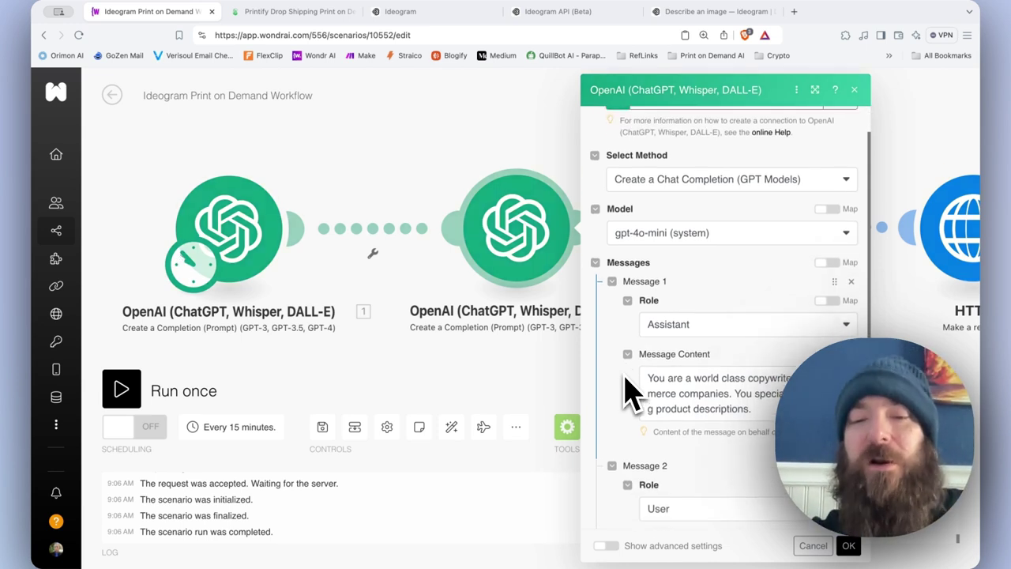
{"action": "scroll", "scroll_direction": "up", "scroll_amount": 3}
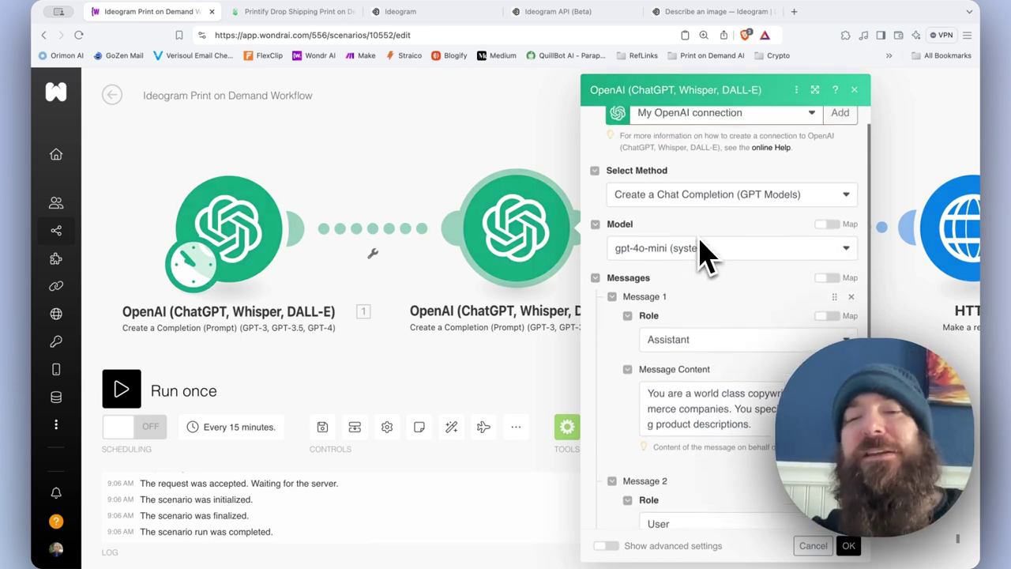
{"action": "left_click", "coordinate": [55, 92]}
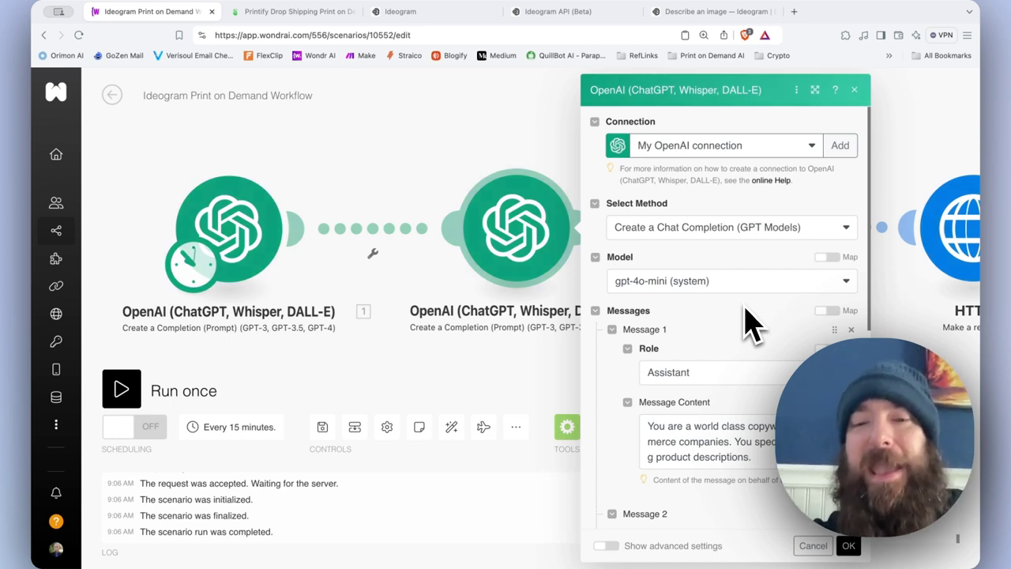
{"action": "scroll", "scroll_direction": "down", "scroll_amount": 3}
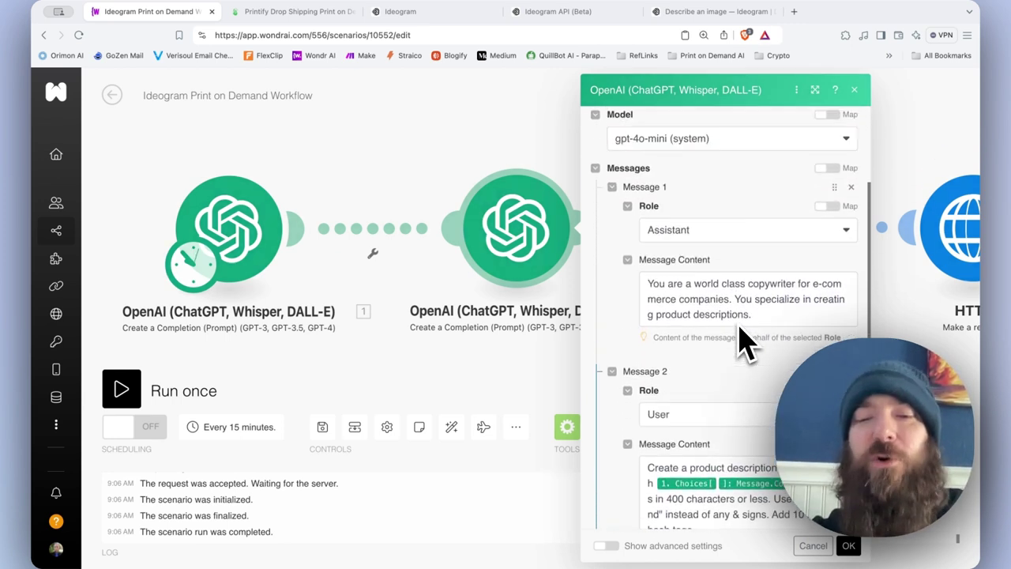
{"action": "scroll", "scroll_direction": "up", "scroll_amount": 3}
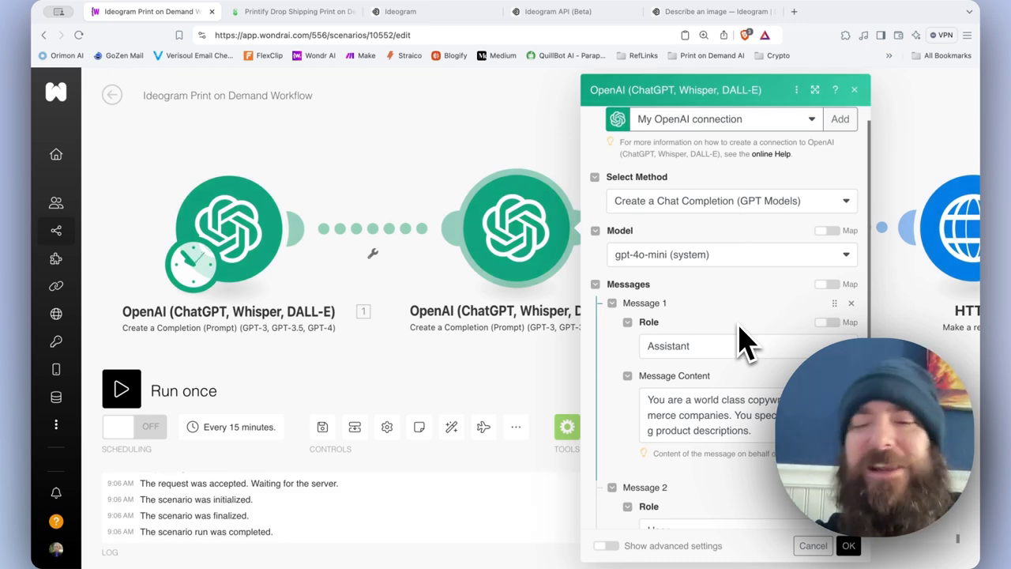
{"action": "mouse_move", "coordinate": [651, 413]}
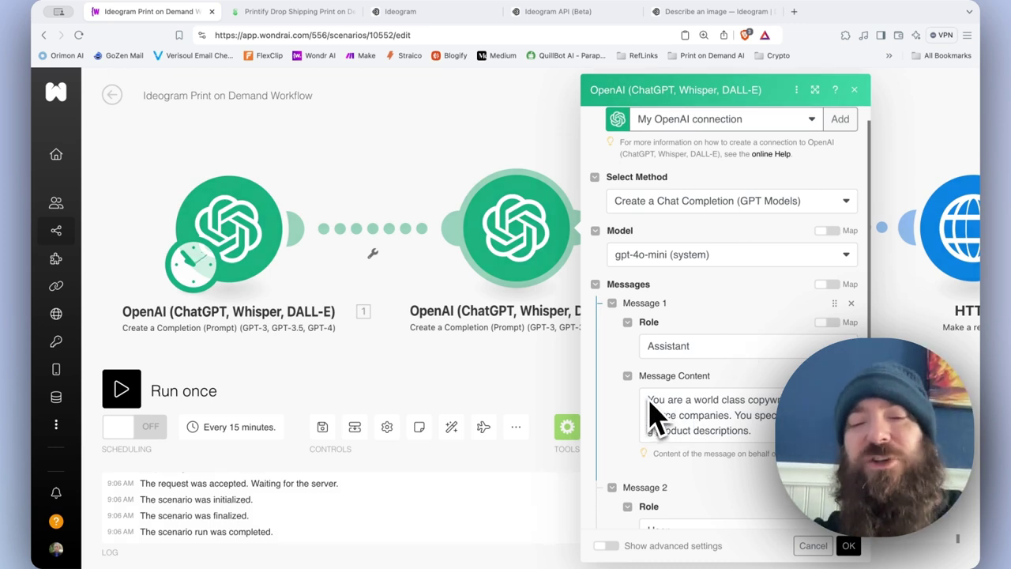
{"action": "mouse_move", "coordinate": [711, 356]}
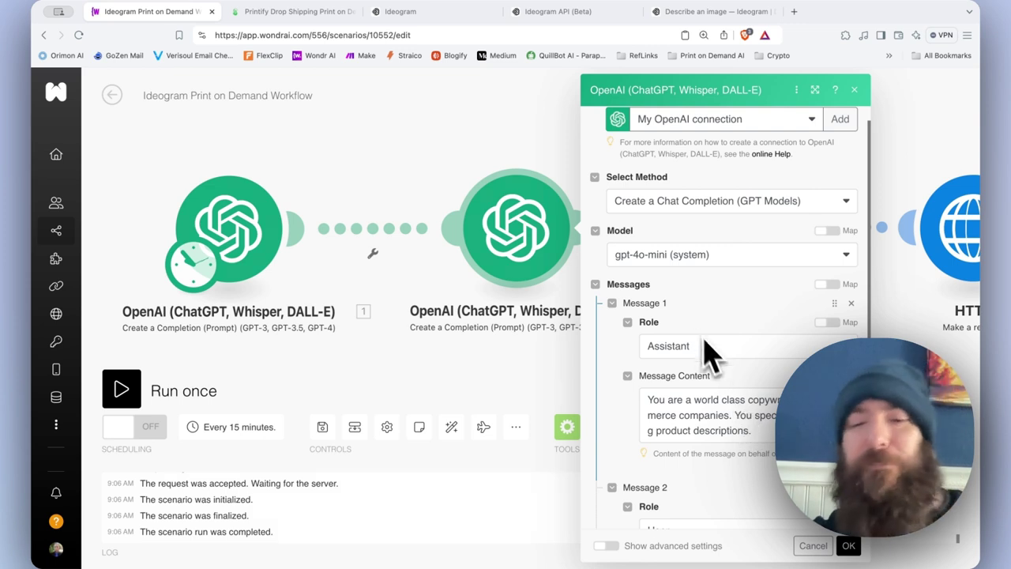
{"action": "scroll", "scroll_direction": "down", "scroll_amount": 3}
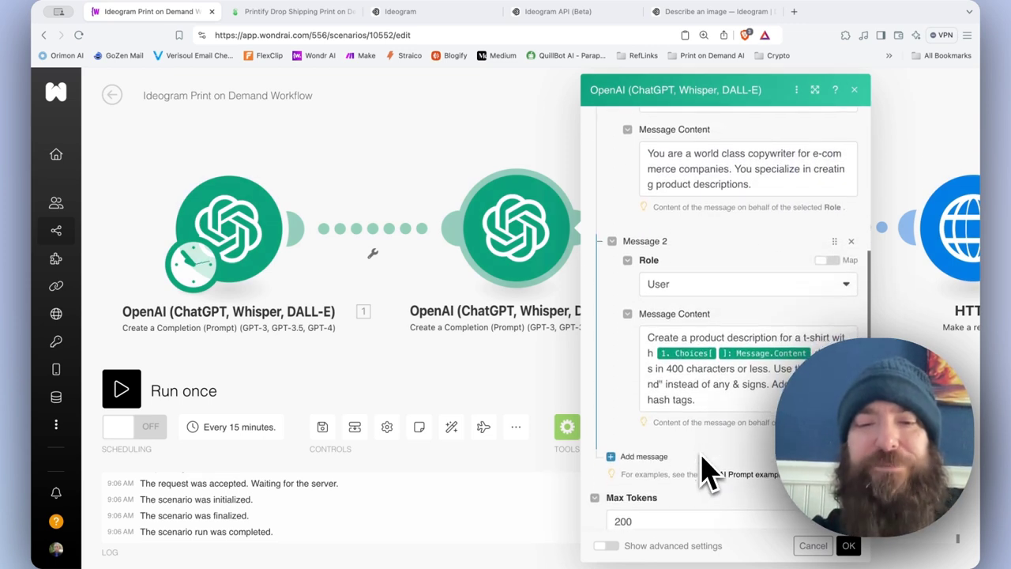
{"action": "scroll", "scroll_direction": "up", "scroll_amount": 3}
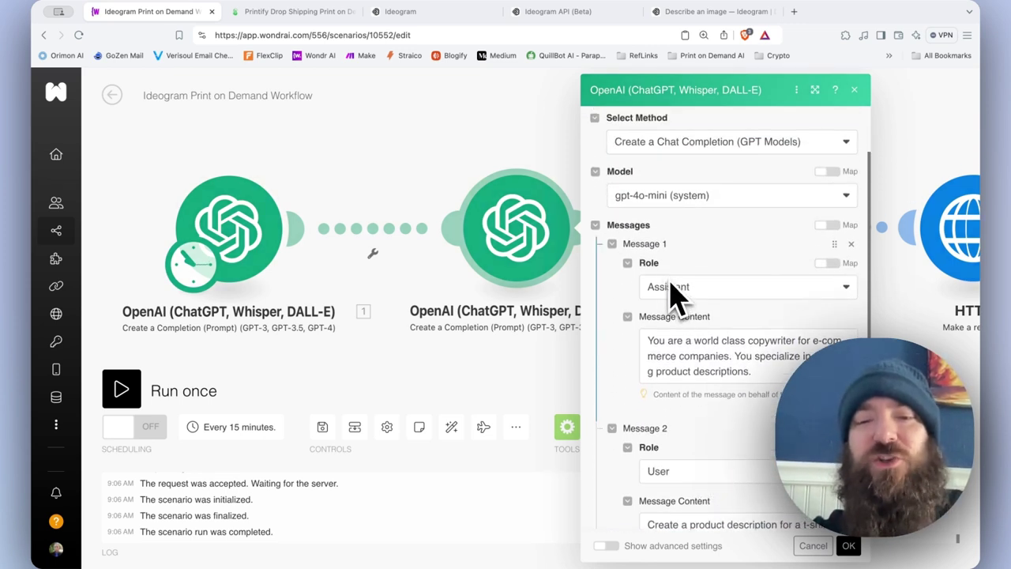
{"action": "mouse_move", "coordinate": [655, 355]}
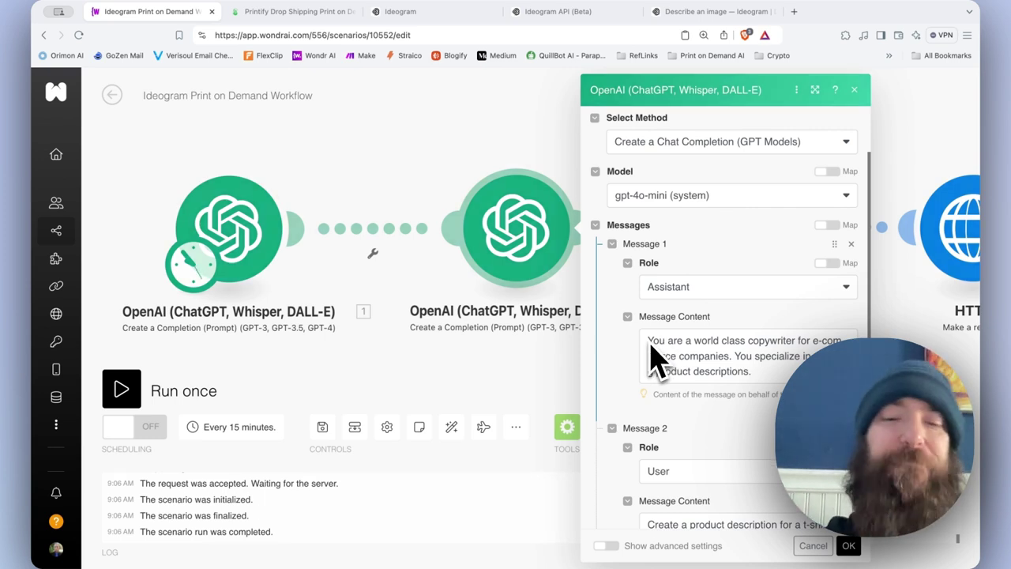
{"action": "mouse_move", "coordinate": [695, 442]}
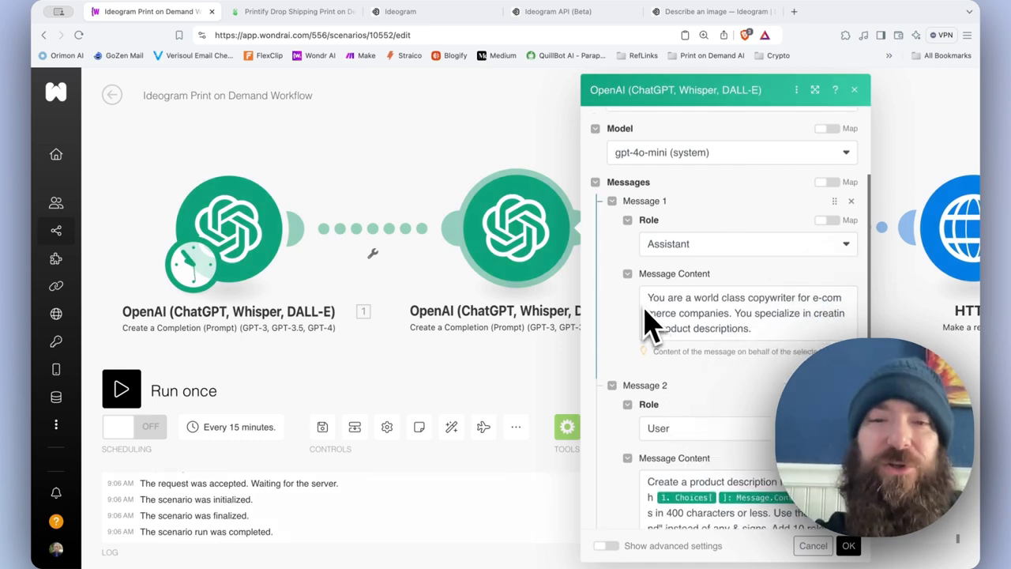
{"action": "scroll", "scroll_direction": "down", "scroll_amount": 3}
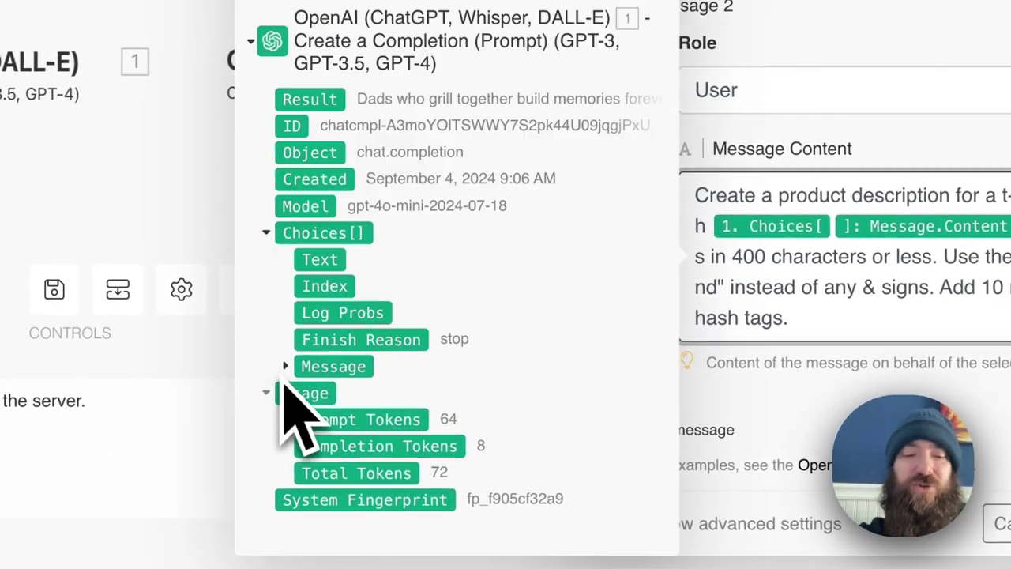
{"action": "left_click", "coordinate": [285, 367]}
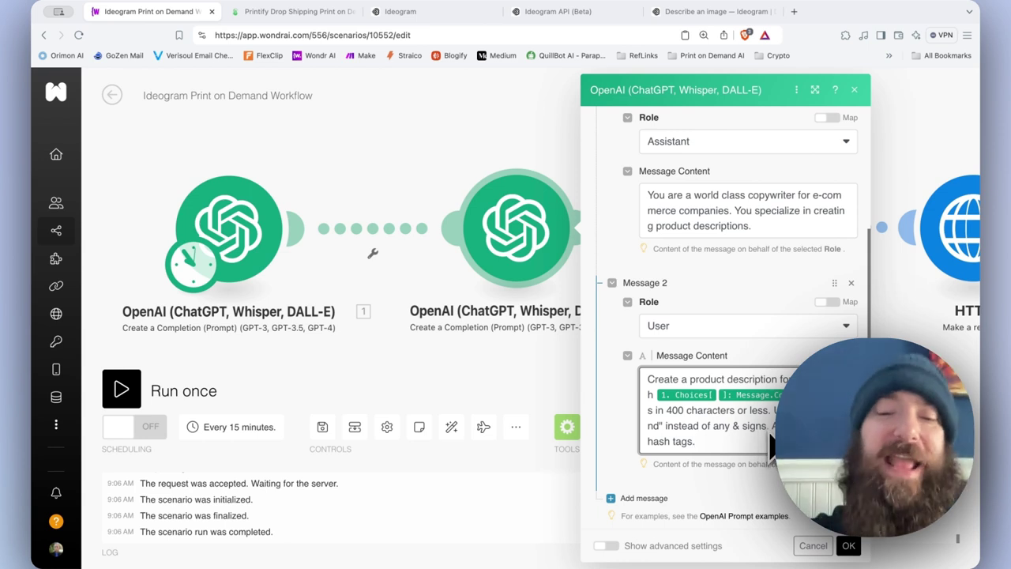
{"action": "scroll", "scroll_direction": "down", "scroll_amount": 3}
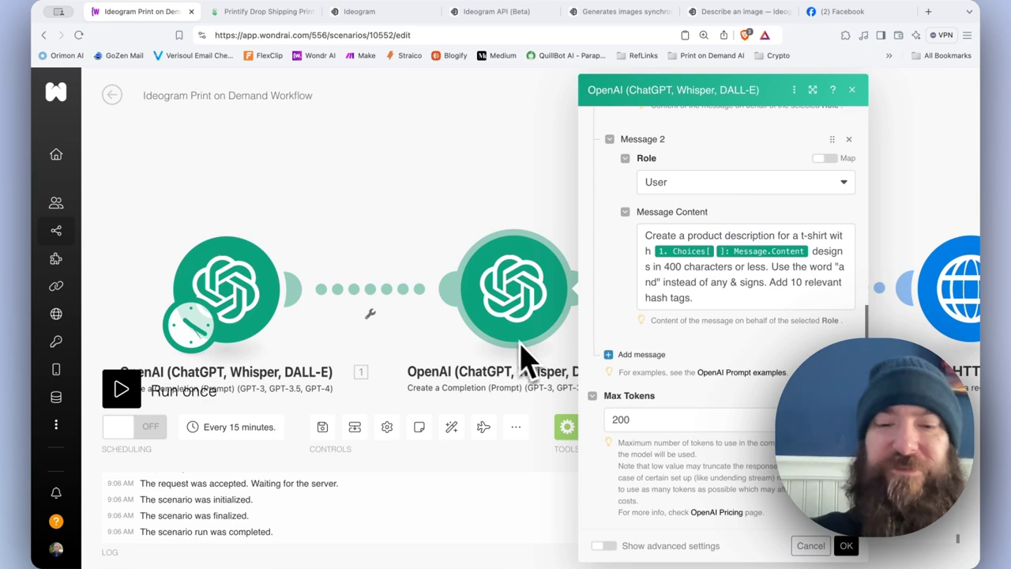
{"action": "mouse_move", "coordinate": [708, 498]}
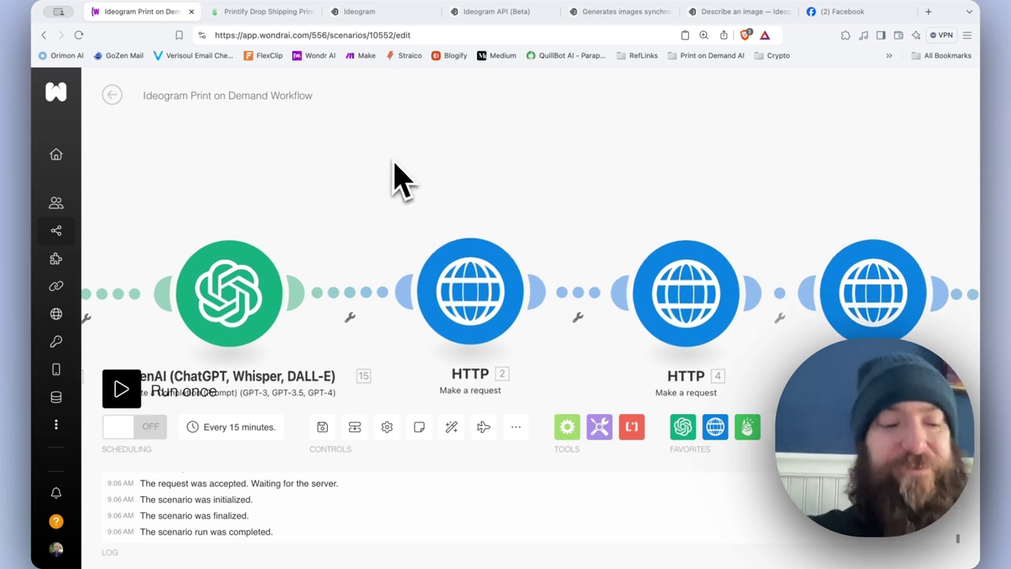
{"action": "mouse_move", "coordinate": [387, 161]}
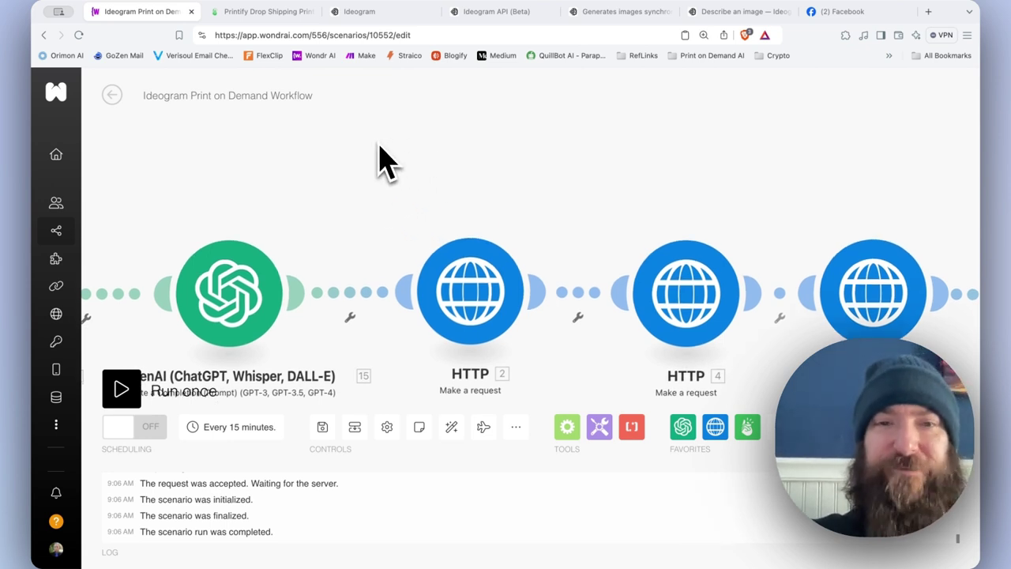
{"action": "right_click", "coordinate": [387, 157]}
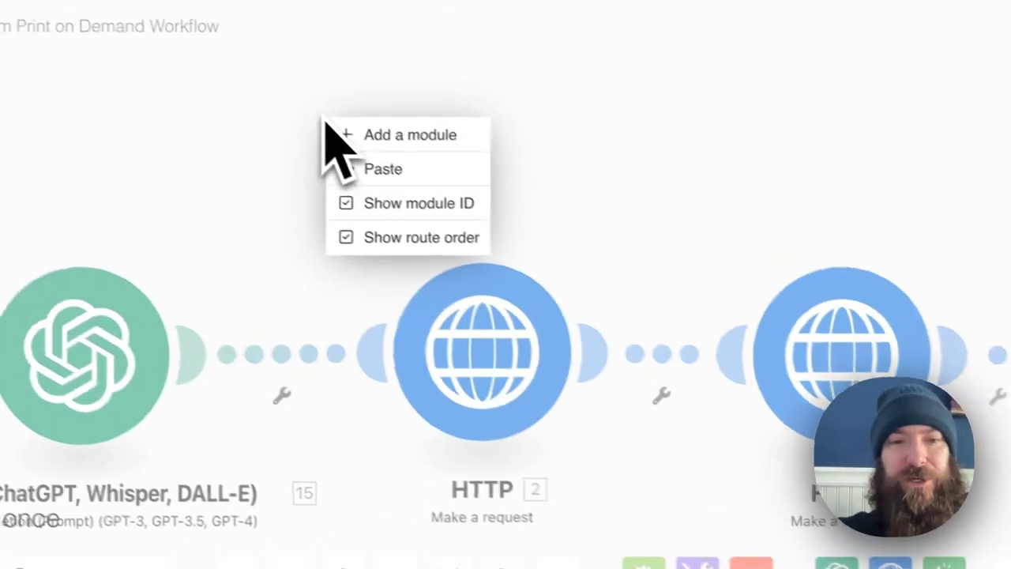
{"action": "left_click", "coordinate": [410, 134]}
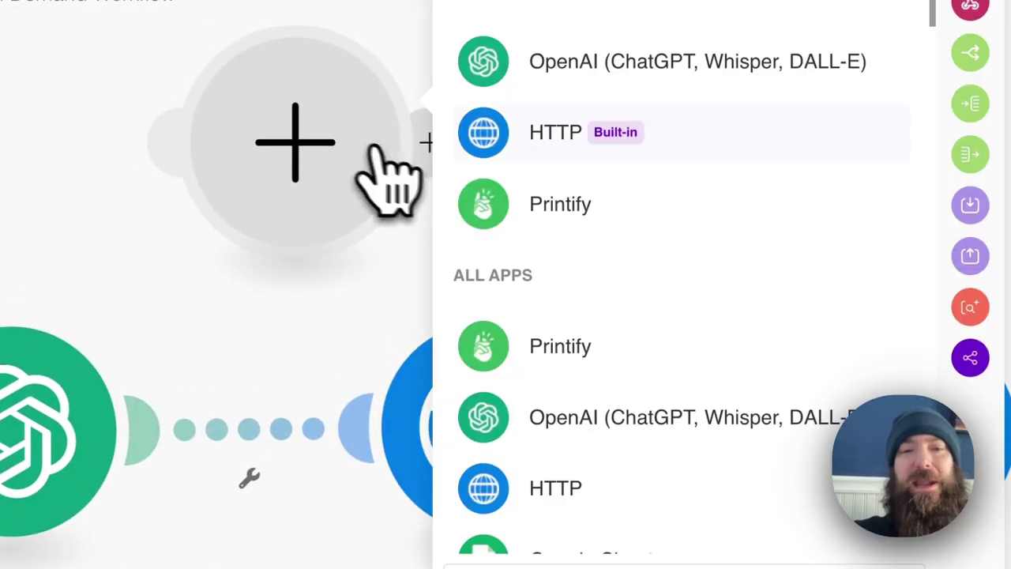
{"action": "mouse_move", "coordinate": [612, 166]}
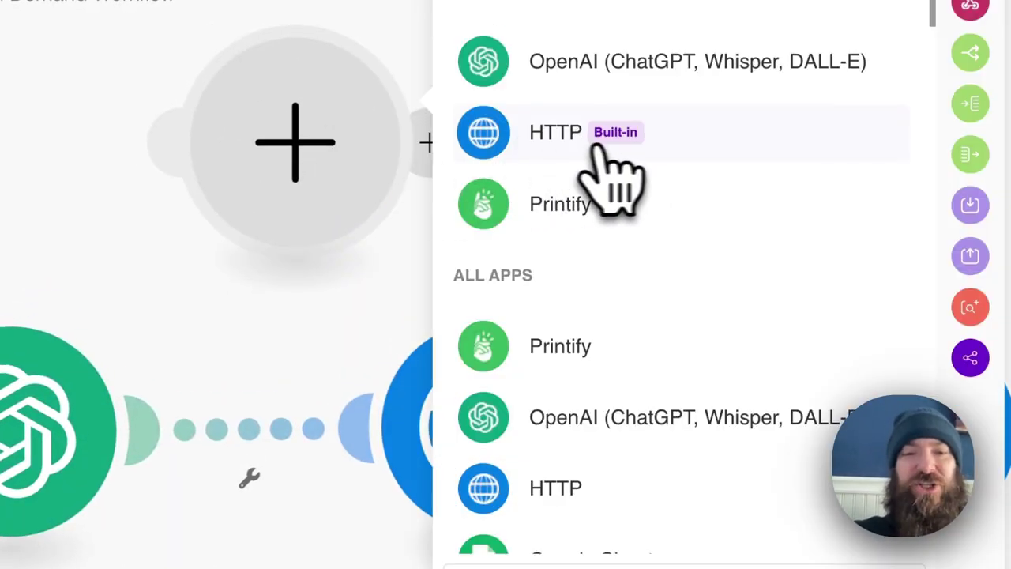
{"action": "left_click", "coordinate": [556, 132]}
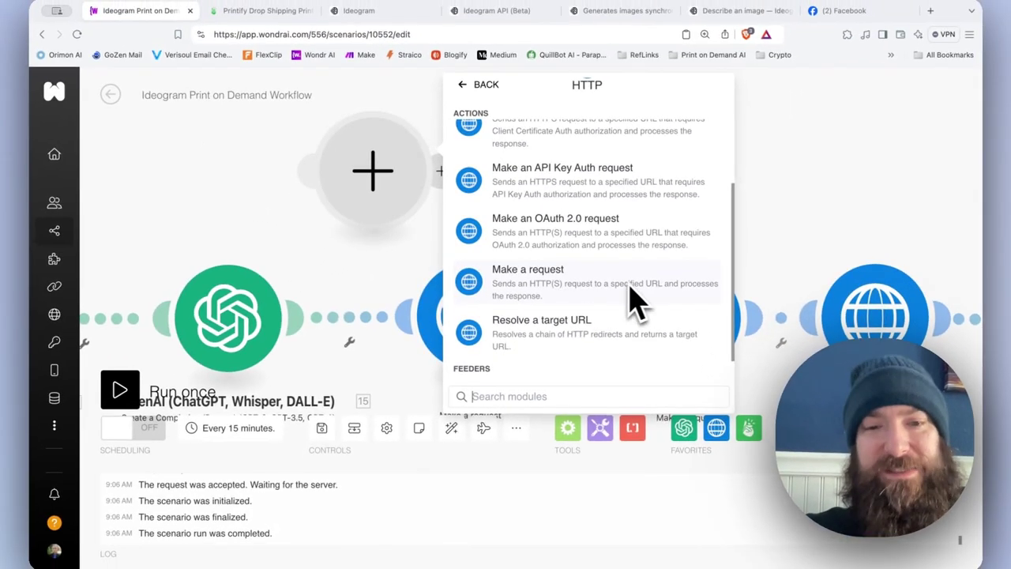
{"action": "scroll", "scroll_direction": "up", "scroll_amount": 3}
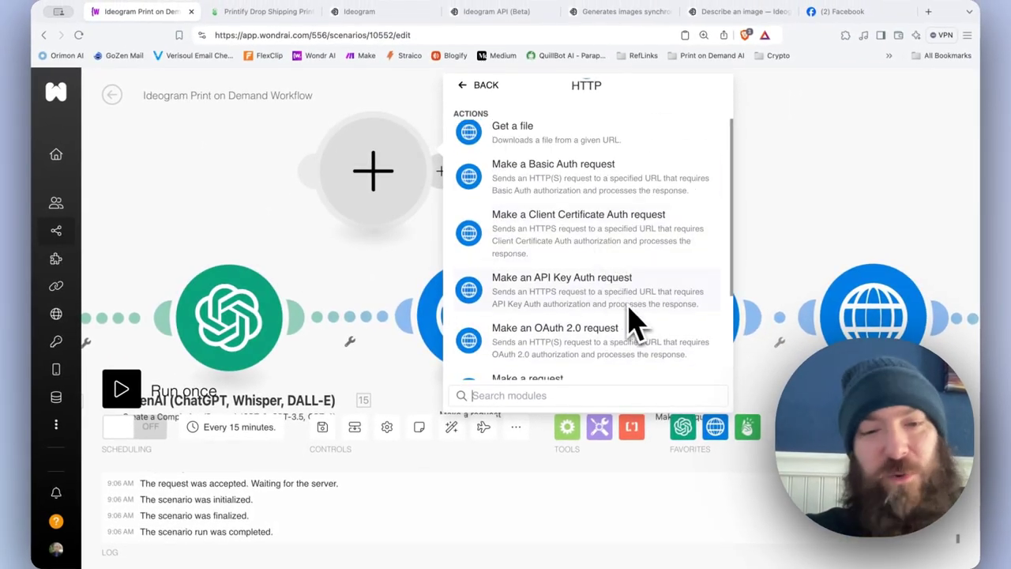
{"action": "scroll", "scroll_direction": "down", "scroll_amount": 3}
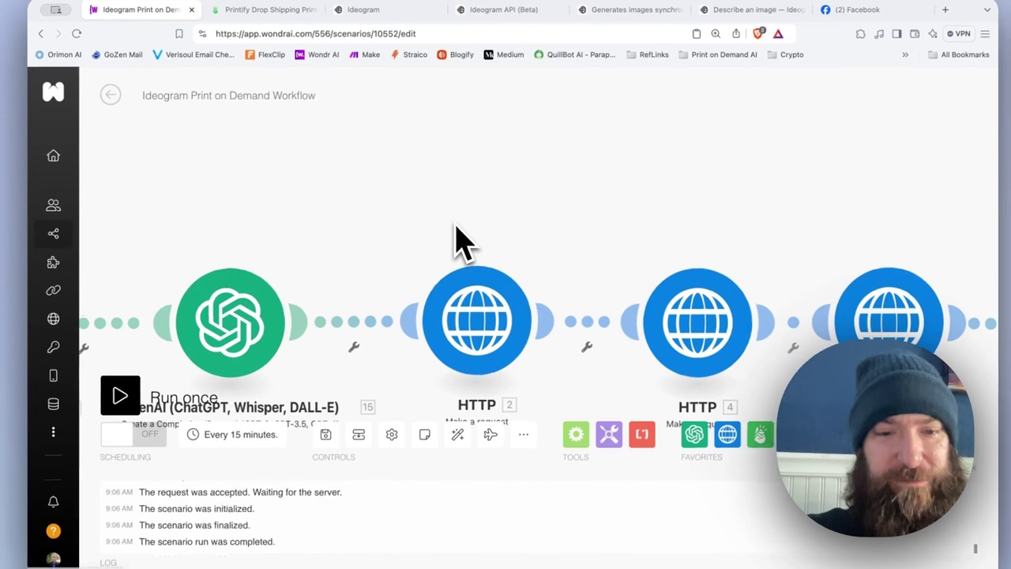
In the Ideogram HTTP module, reach the Api-Key header and select its Value field for mapping.
{"action": "left_click", "coordinate": [477, 323]}
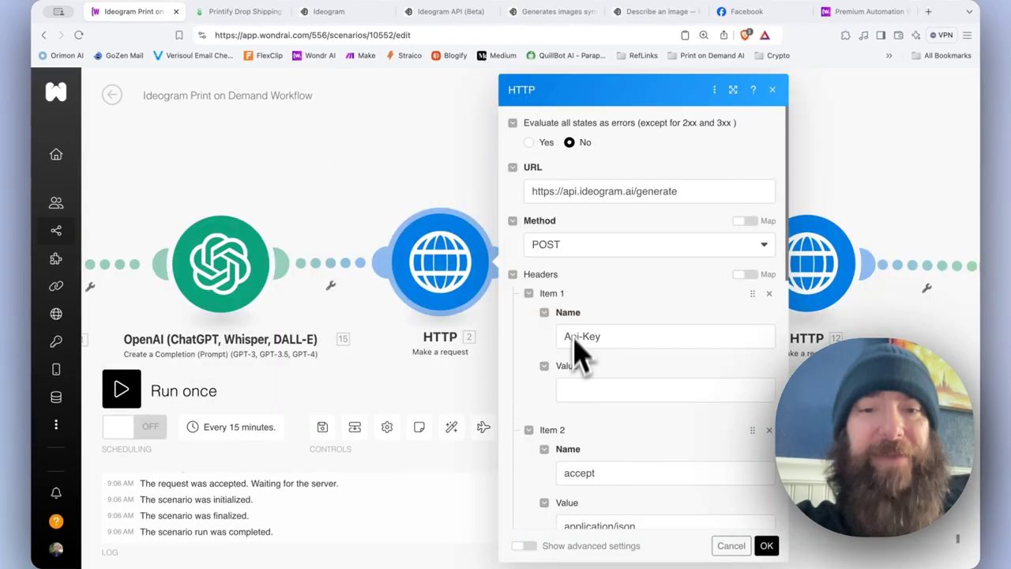
{"action": "mouse_move", "coordinate": [572, 213]}
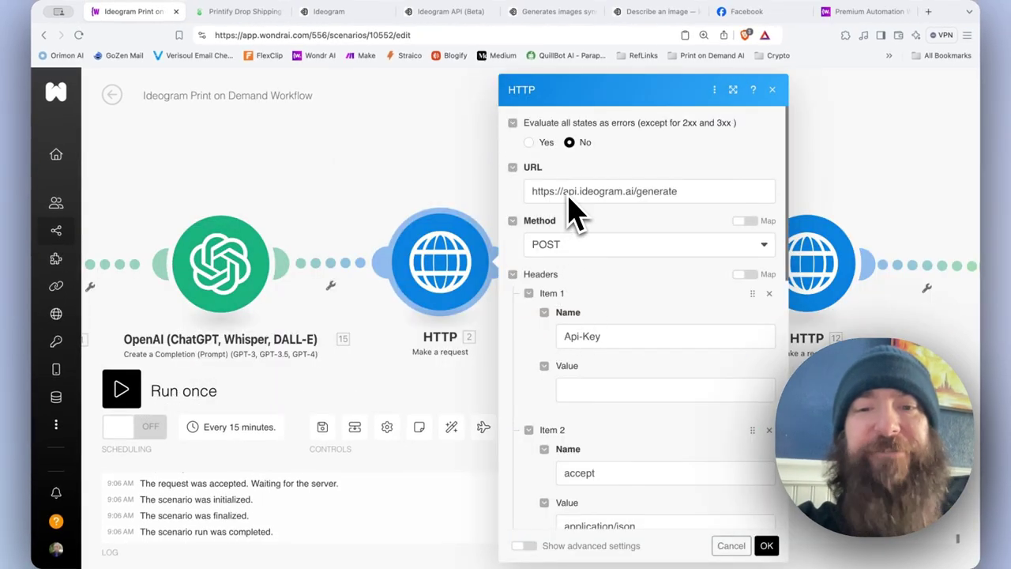
{"action": "mouse_move", "coordinate": [632, 218]}
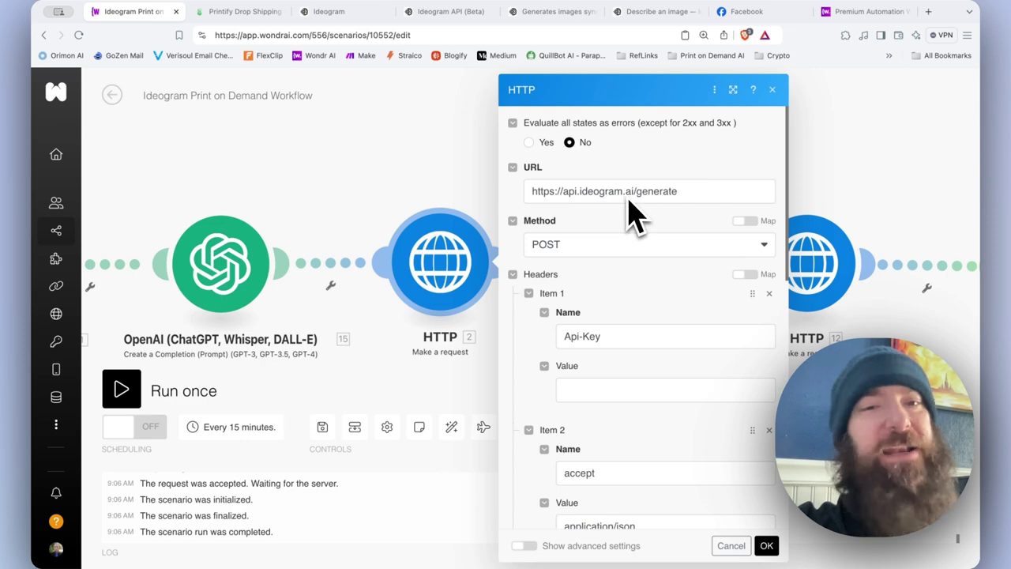
{"action": "mouse_move", "coordinate": [635, 233]}
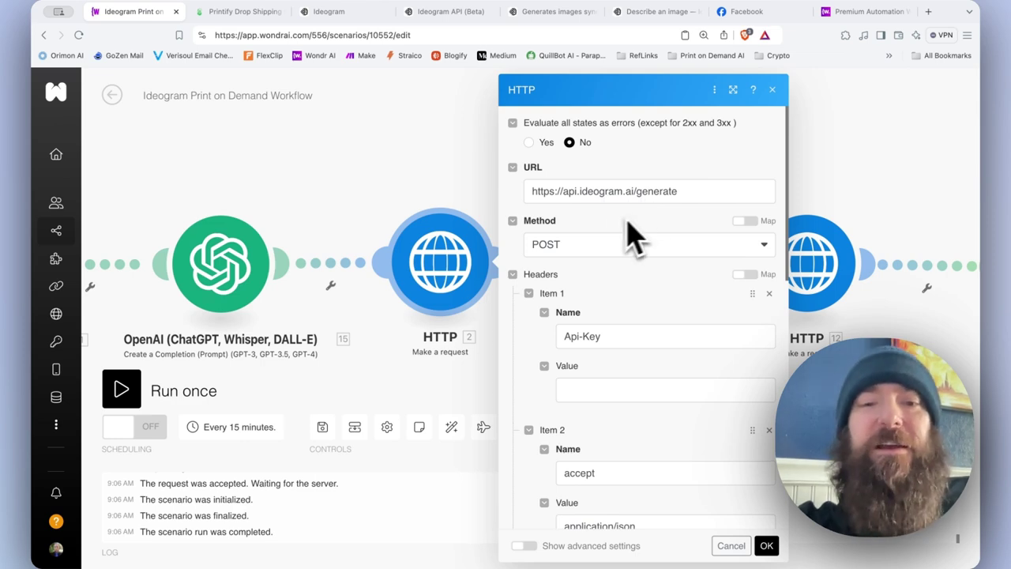
{"action": "mouse_move", "coordinate": [604, 281]}
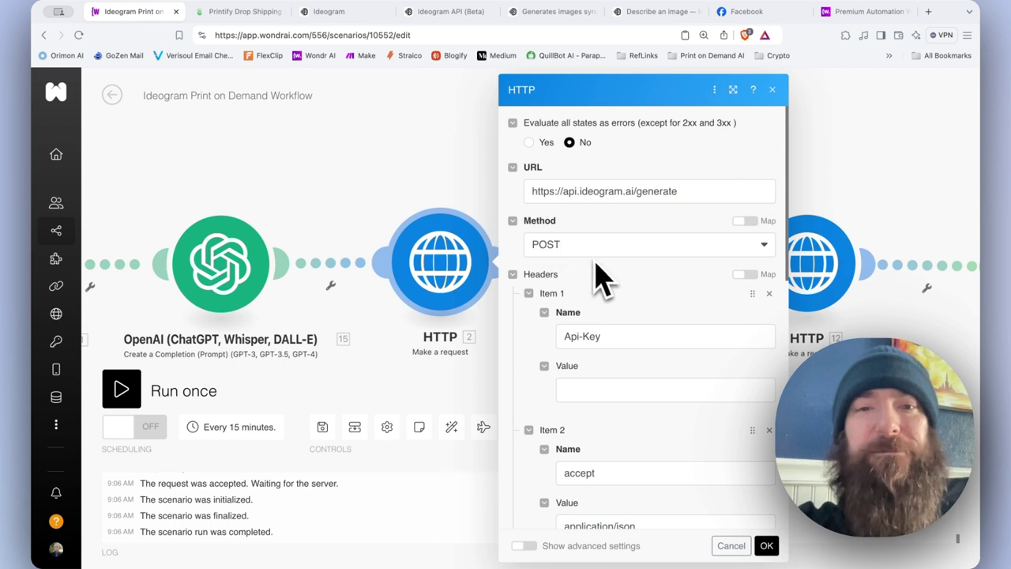
{"action": "scroll", "scroll_direction": "down", "scroll_amount": 3}
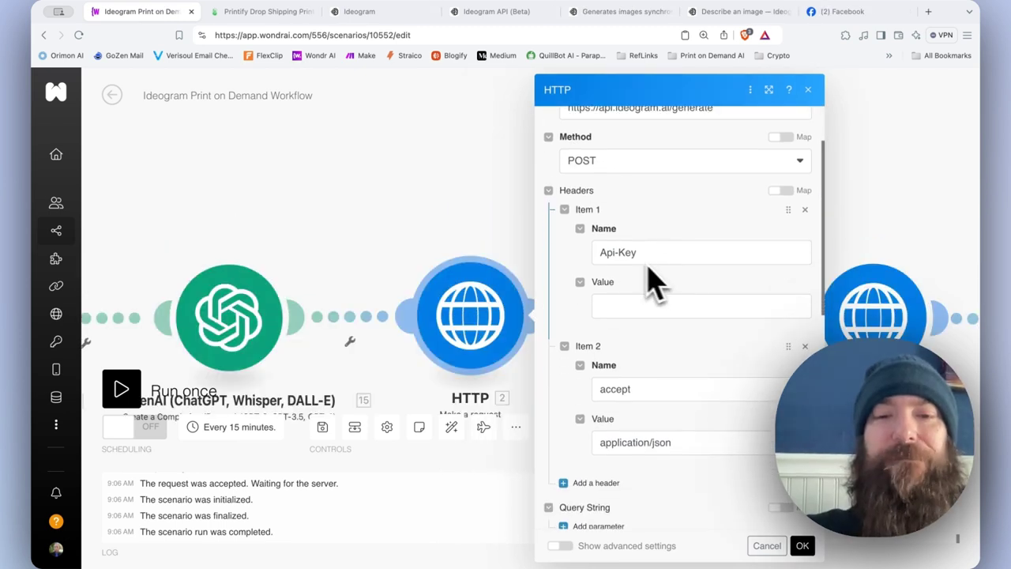
{"action": "mouse_move", "coordinate": [588, 229]}
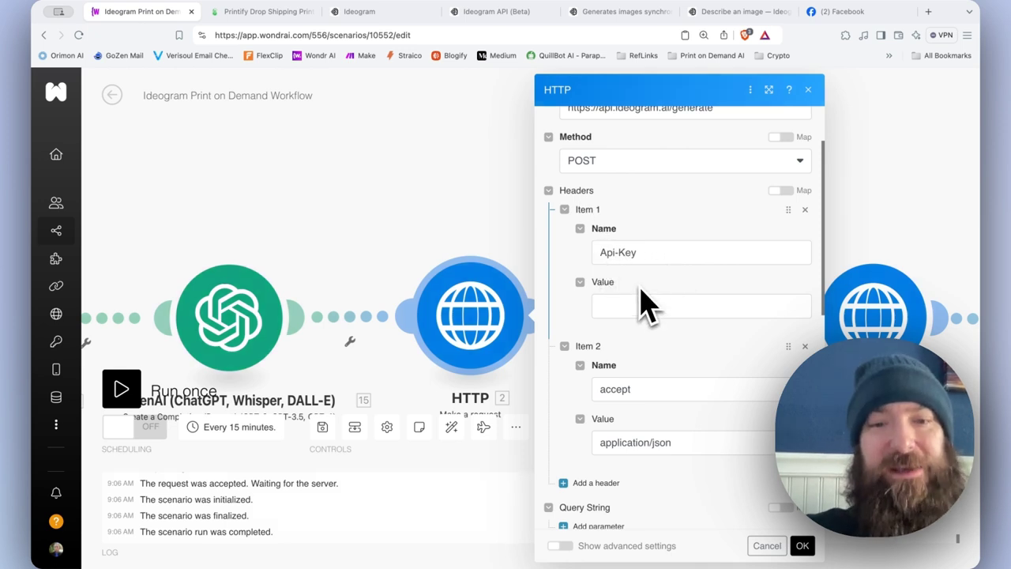
{"action": "scroll", "scroll_direction": "down", "scroll_amount": 3}
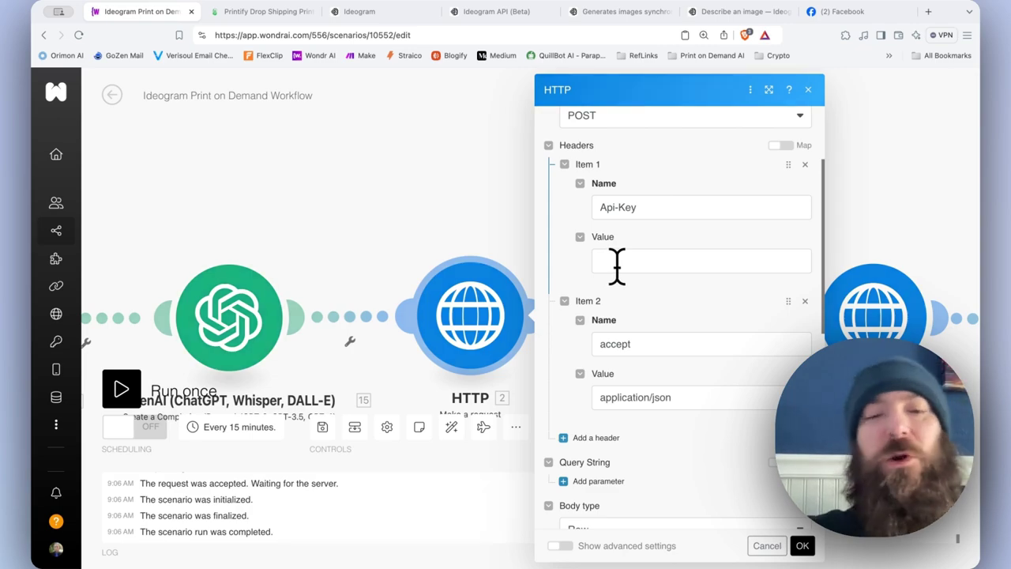
{"action": "left_click", "coordinate": [701, 261]}
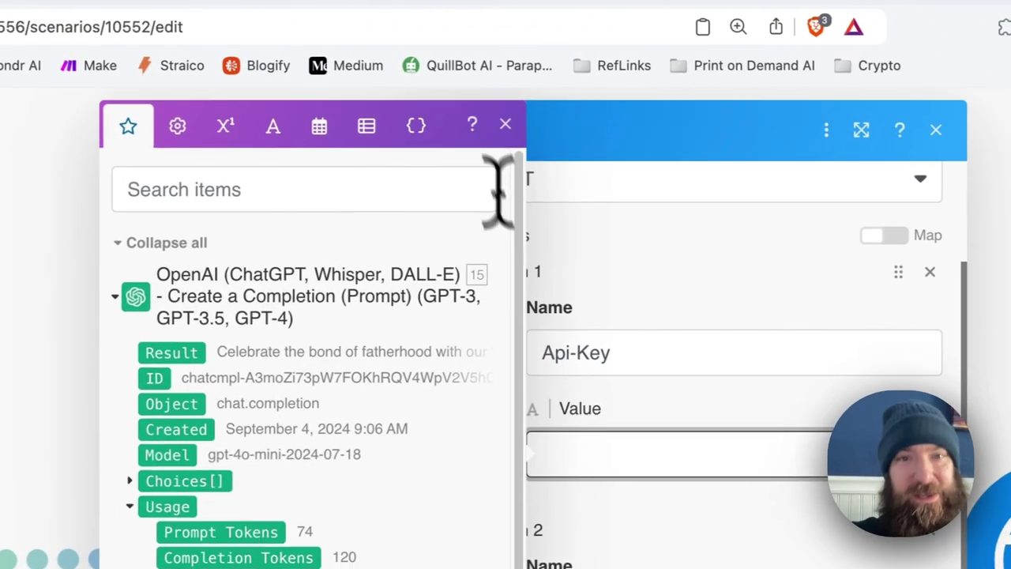
{"action": "left_click", "coordinate": [369, 22]}
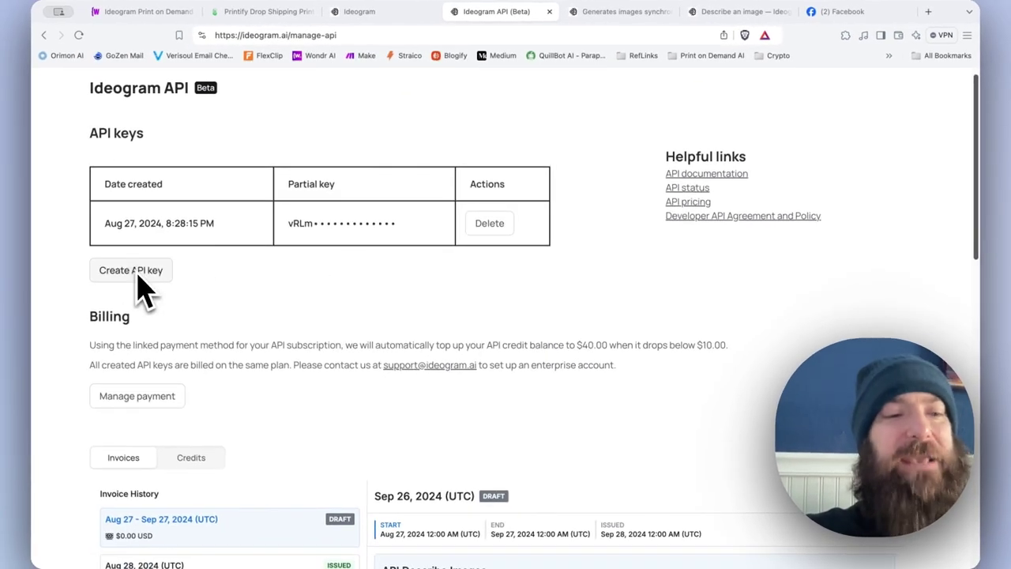
{"action": "left_click", "coordinate": [357, 11]}
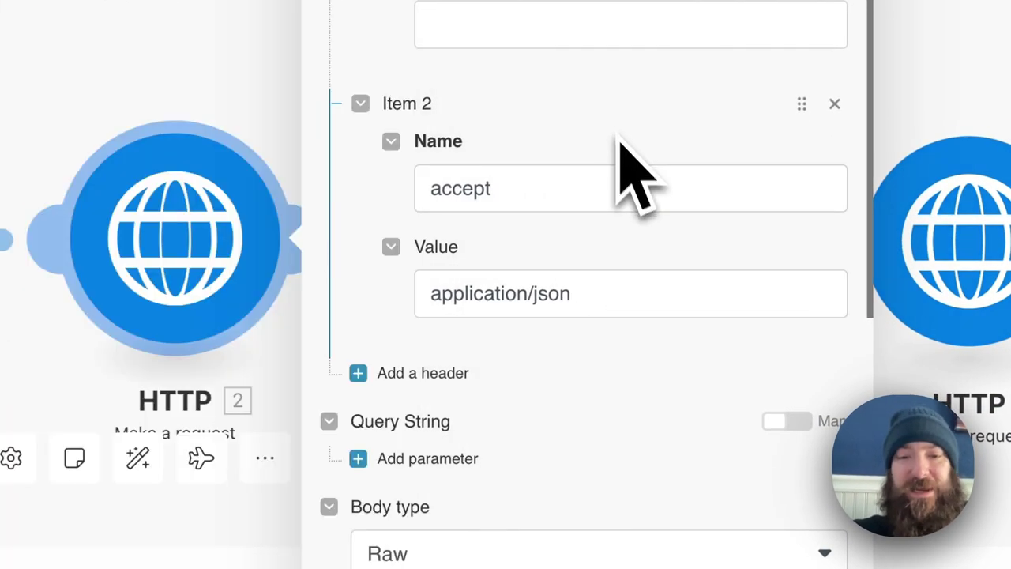
Inspect the JSON request body with model V_2_TURBO, design style, 1024 resolution and prompt.
{"action": "scroll", "scroll_direction": "down", "scroll_amount": 3}
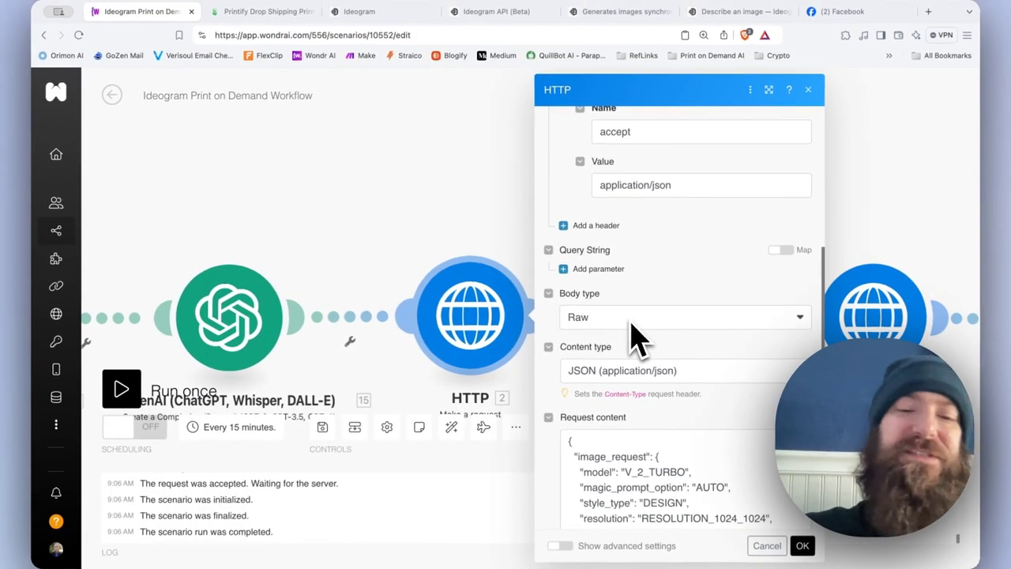
{"action": "scroll", "scroll_direction": "down", "scroll_amount": 3}
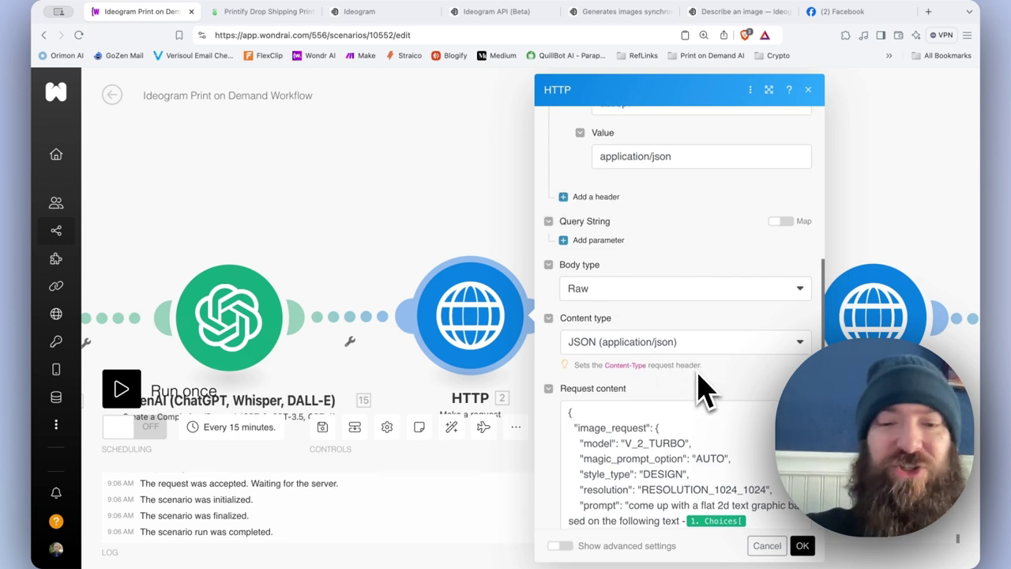
{"action": "scroll", "scroll_direction": "down", "scroll_amount": 3}
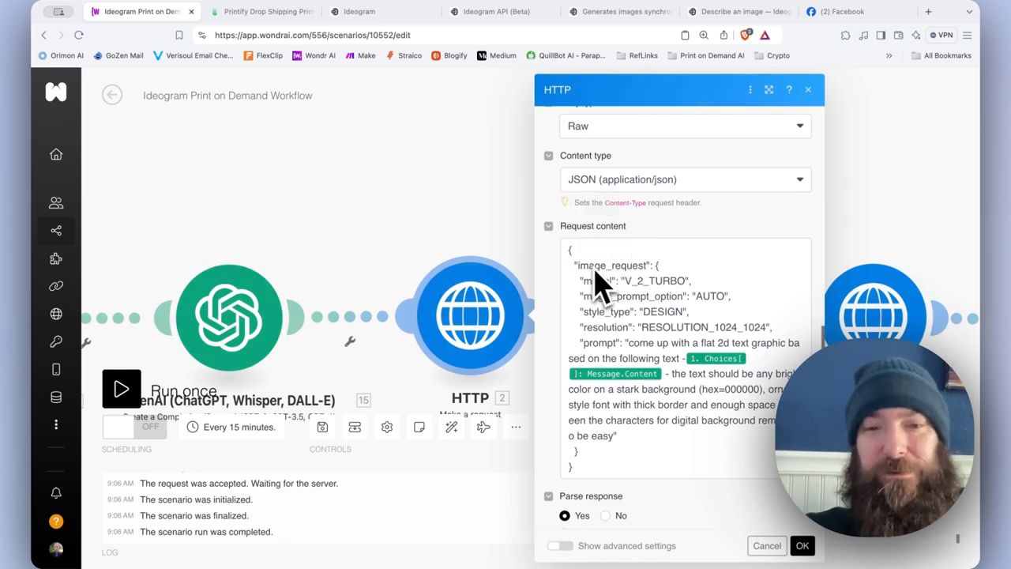
{"action": "mouse_move", "coordinate": [631, 344]}
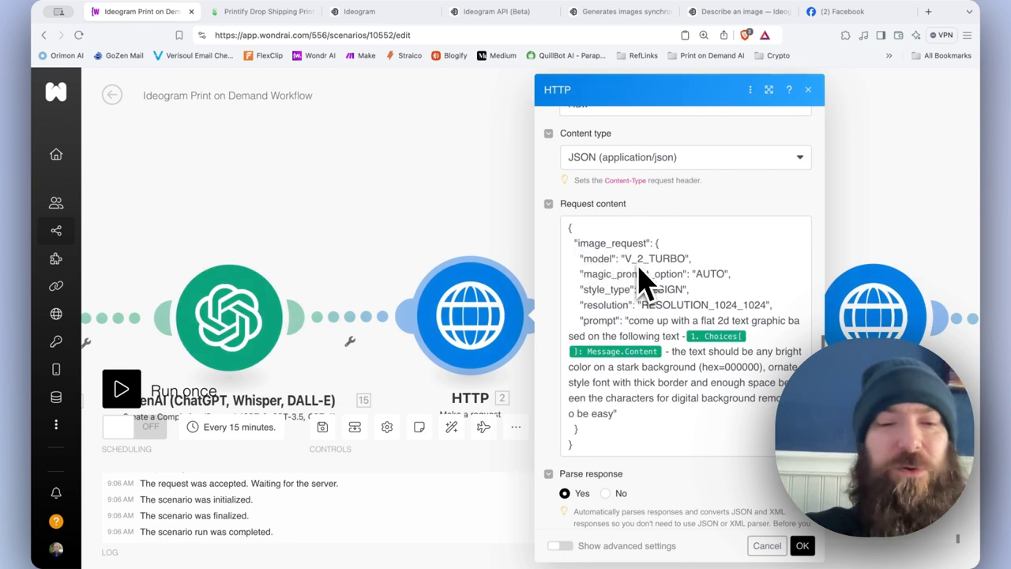
{"action": "mouse_move", "coordinate": [102, 266]}
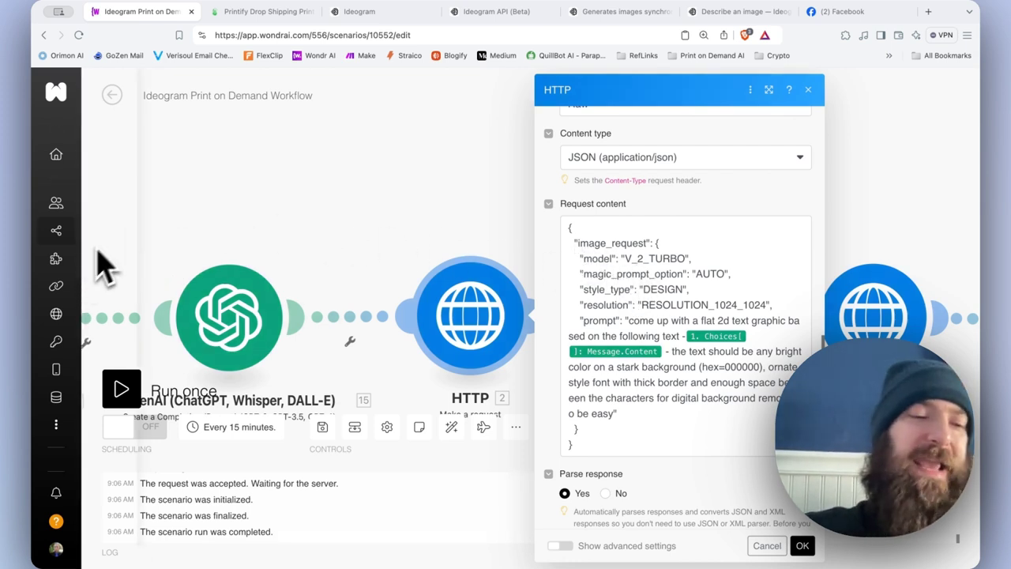
{"action": "mouse_move", "coordinate": [671, 261]}
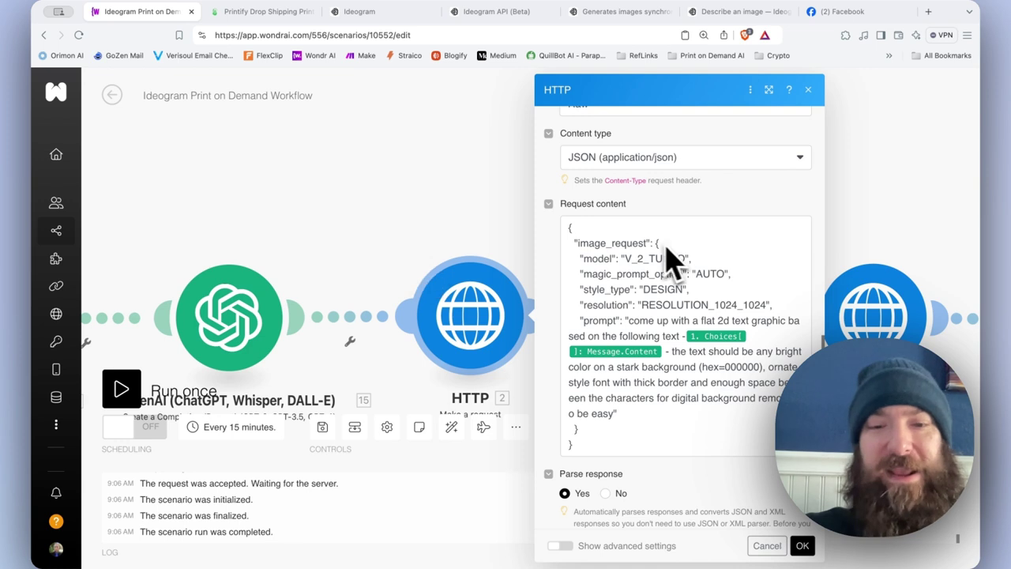
{"action": "mouse_move", "coordinate": [708, 424]}
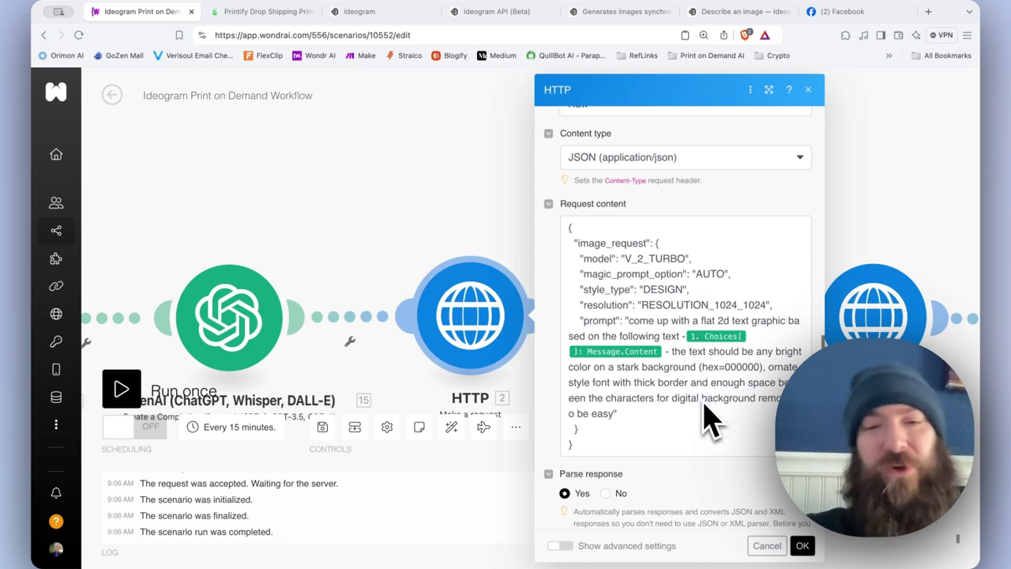
{"action": "scroll", "scroll_direction": "up", "scroll_amount": 3}
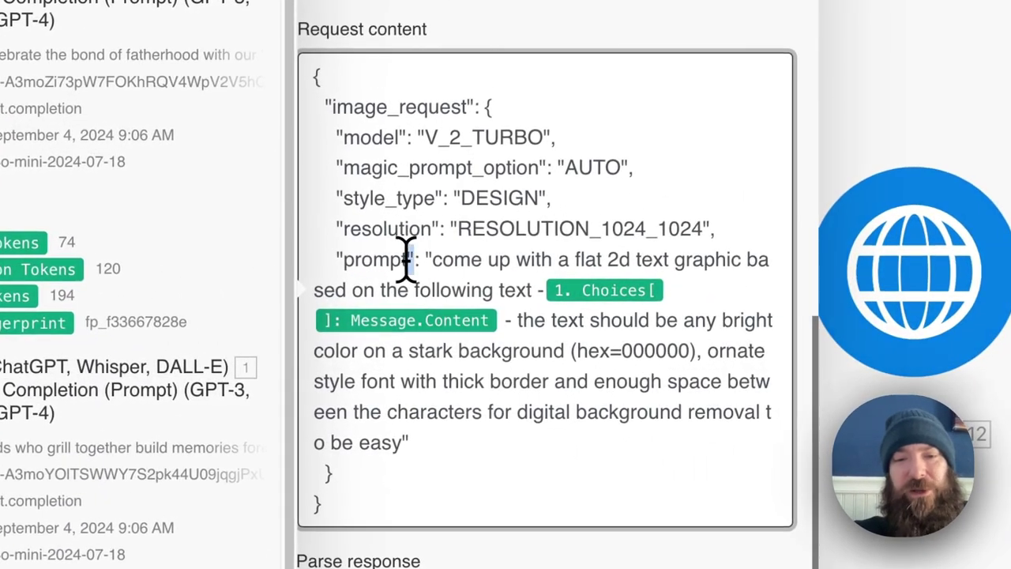
{"action": "mouse_move", "coordinate": [529, 433]}
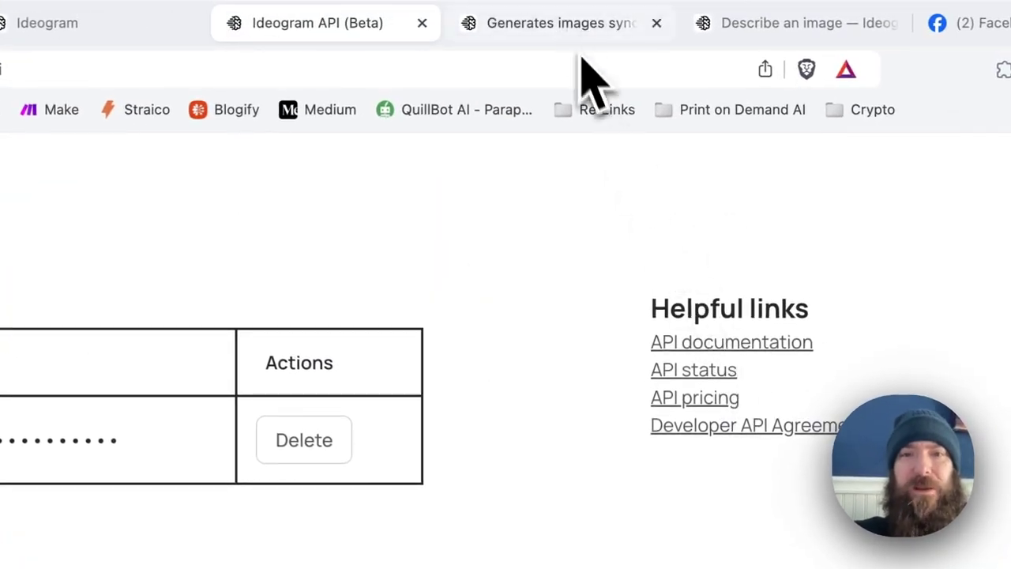
View the synchronous generate endpoint reference with all 8 image_request properties expanded.
{"action": "left_click", "coordinate": [561, 22]}
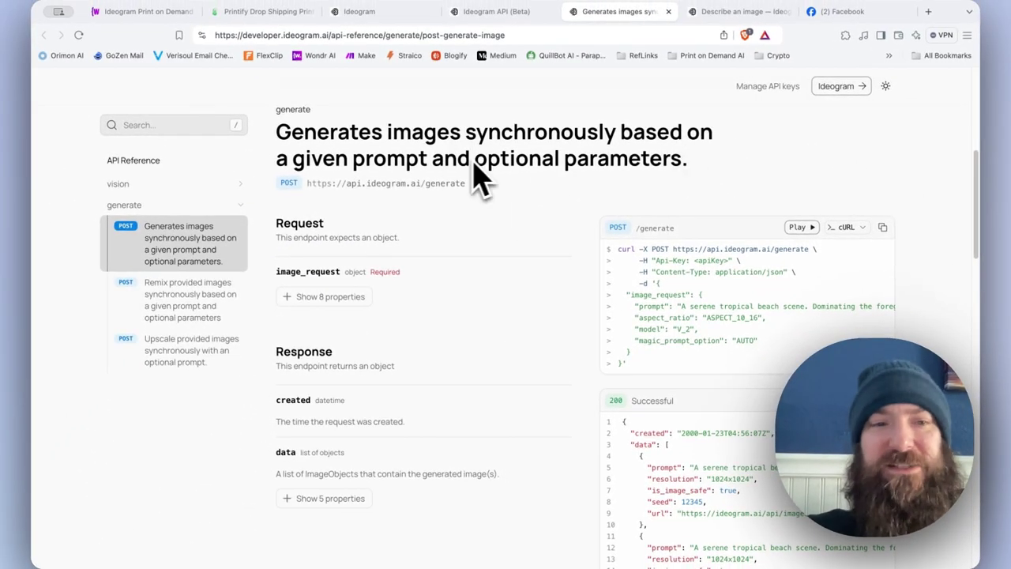
{"action": "mouse_move", "coordinate": [455, 197]}
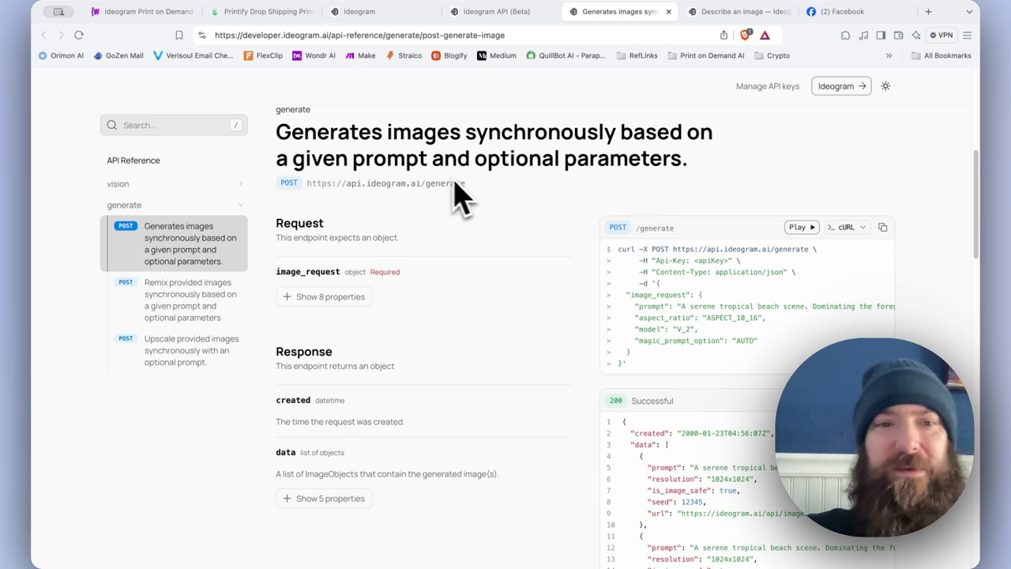
{"action": "mouse_move", "coordinate": [395, 197]}
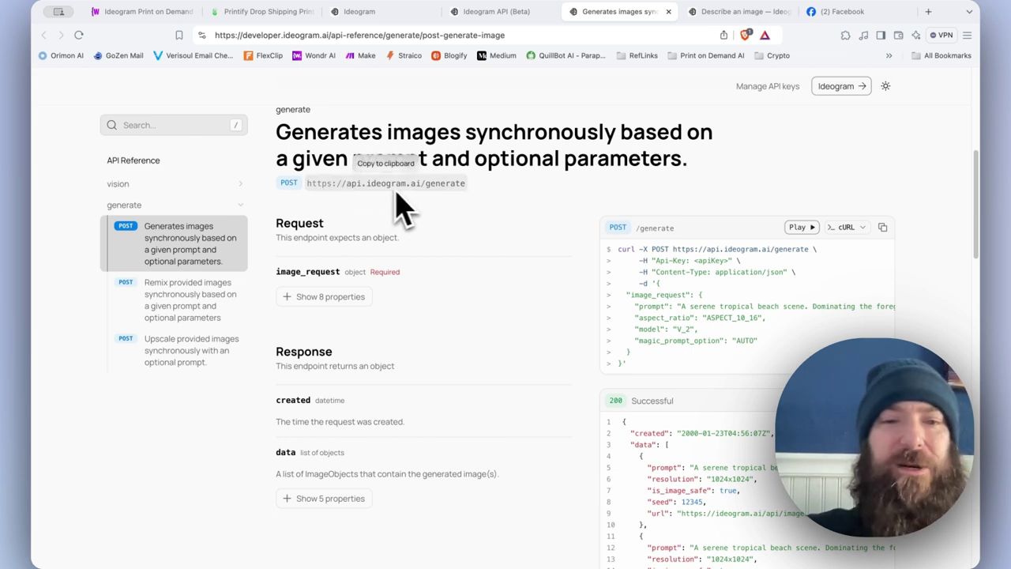
{"action": "mouse_move", "coordinate": [656, 331]}
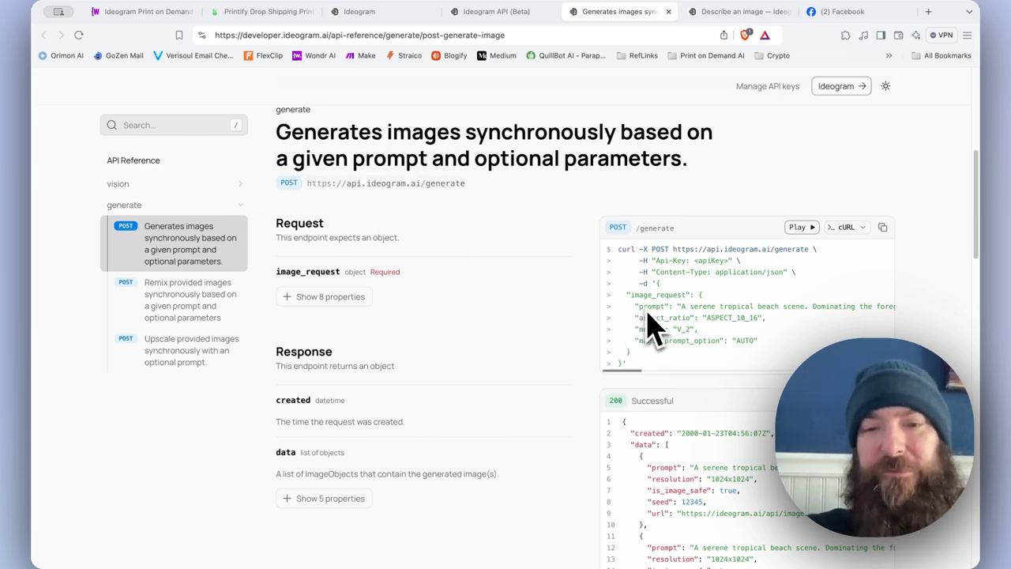
{"action": "scroll", "scroll_direction": "down", "scroll_amount": 3}
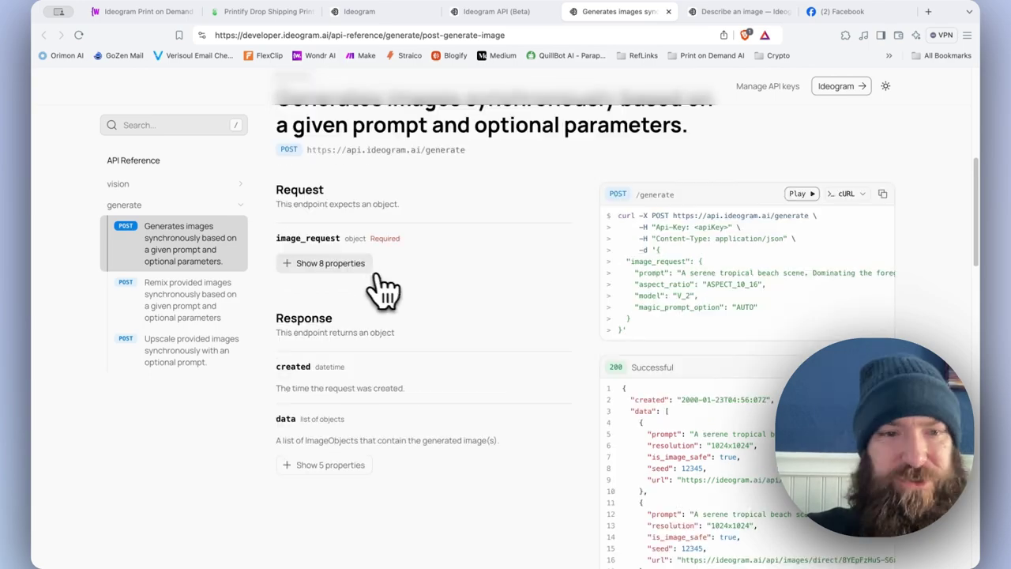
{"action": "left_click", "coordinate": [323, 262]}
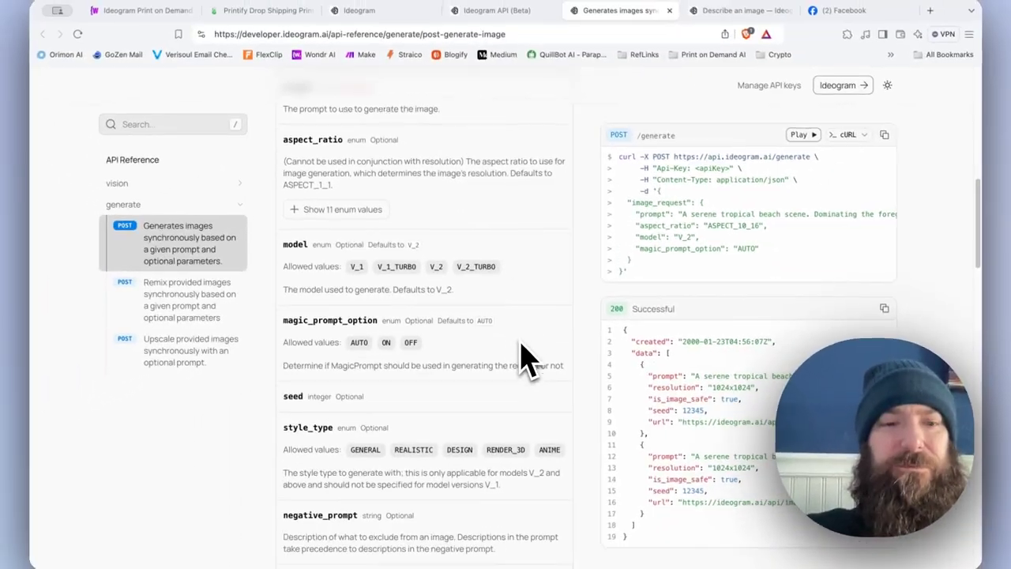
{"action": "scroll", "scroll_direction": "down", "scroll_amount": 3}
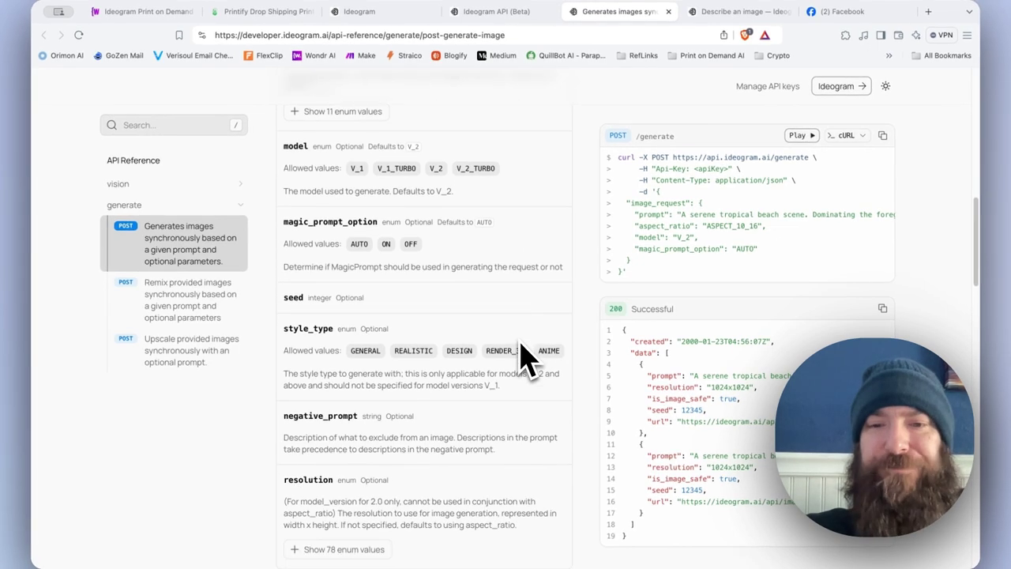
{"action": "scroll", "scroll_direction": "up", "scroll_amount": 3}
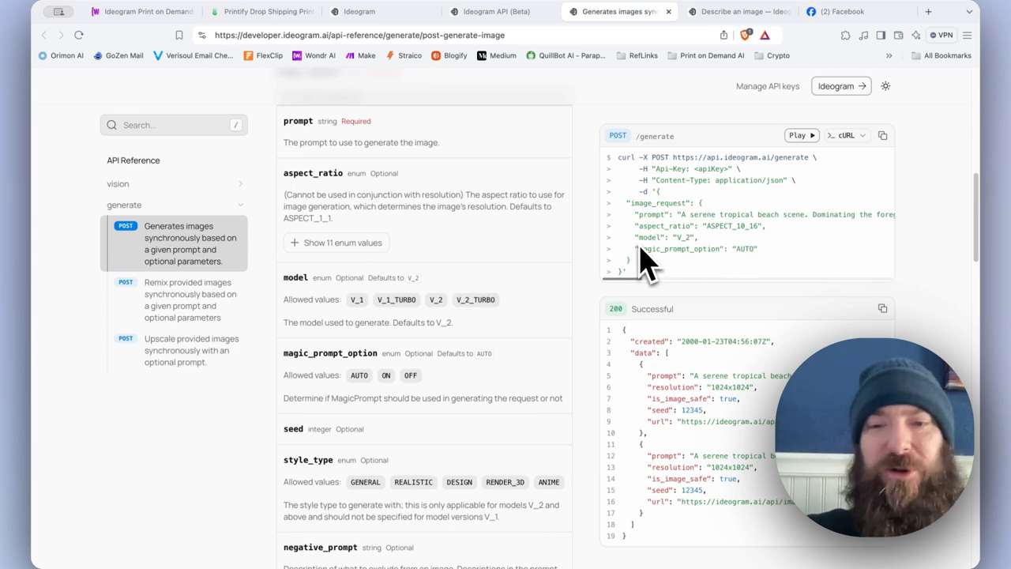
{"action": "mouse_move", "coordinate": [679, 276]}
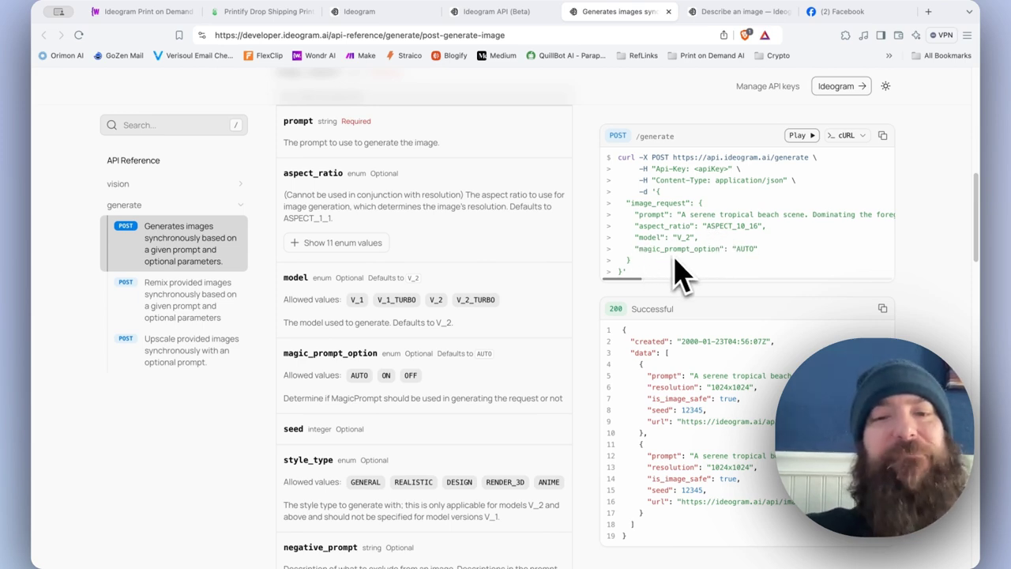
{"action": "mouse_move", "coordinate": [683, 272]}
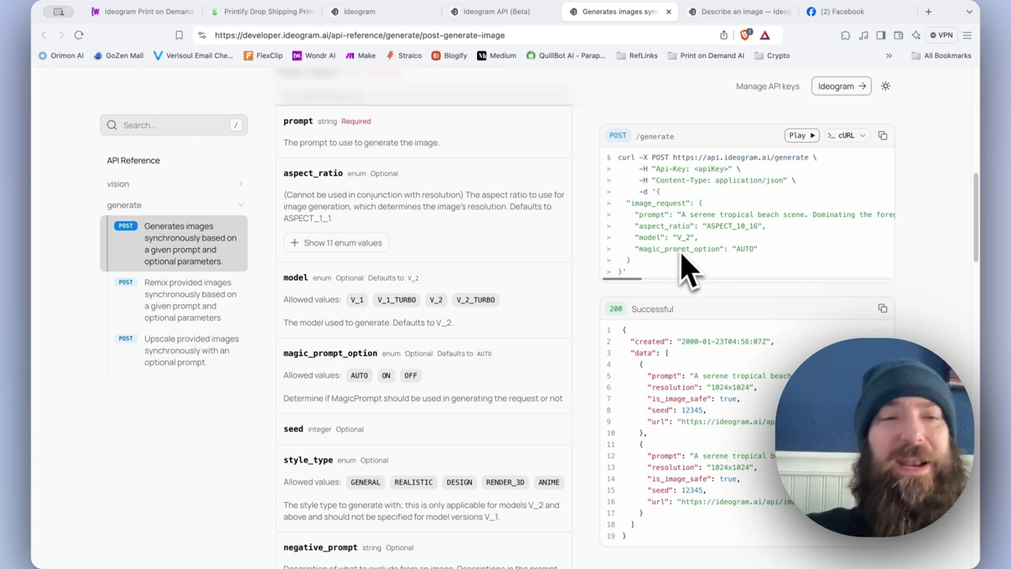
{"action": "mouse_move", "coordinate": [613, 202]}
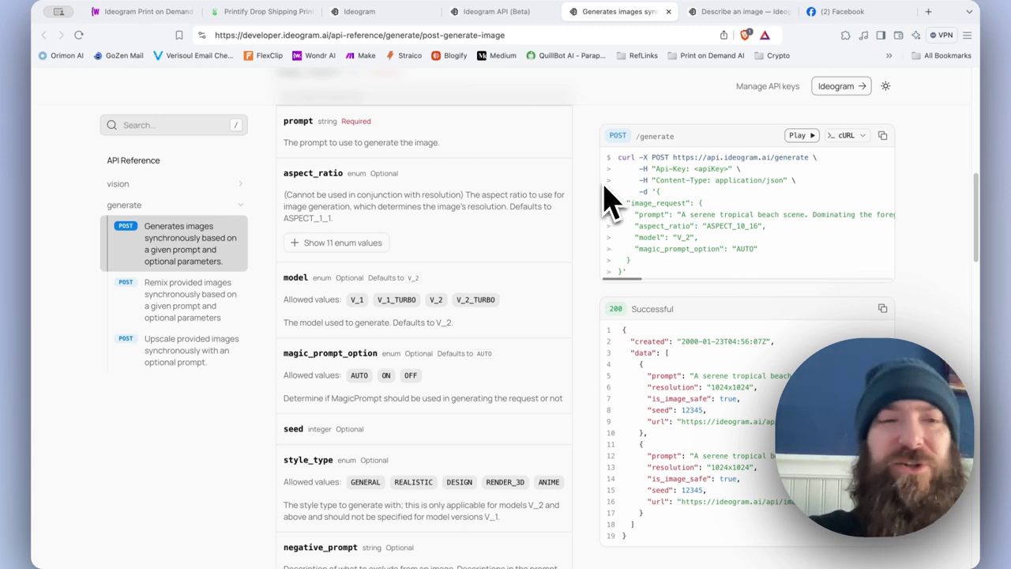
{"action": "mouse_move", "coordinate": [648, 208]}
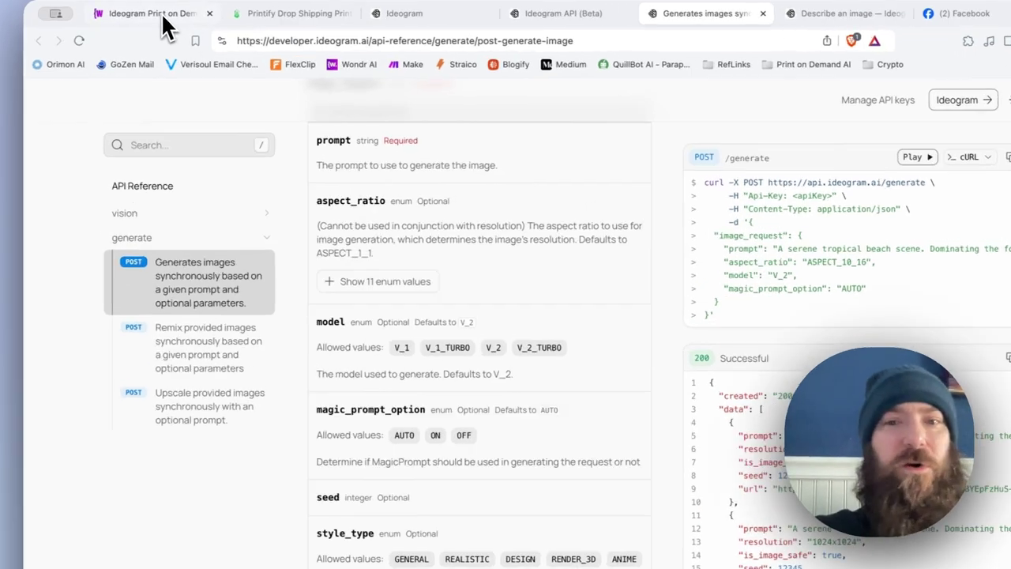
Edit the request prompt to a dark design on a white FFFFFF background.
{"action": "left_click", "coordinate": [142, 13]}
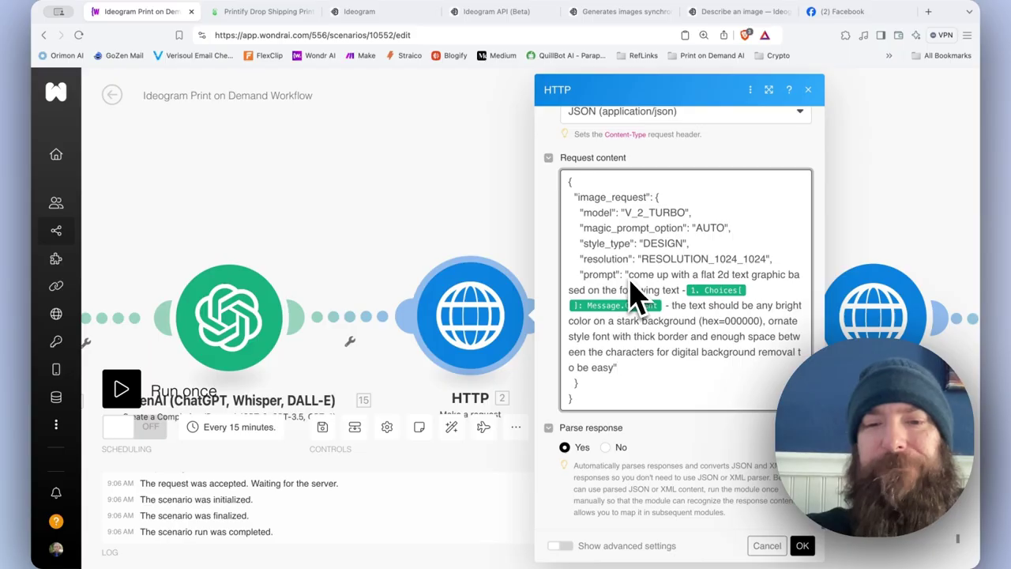
{"action": "mouse_move", "coordinate": [639, 308]}
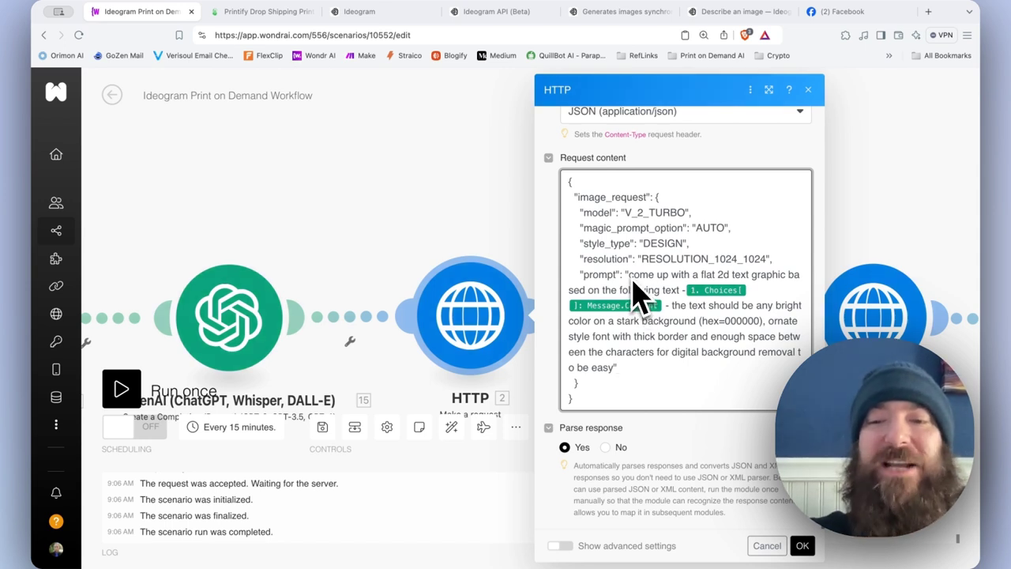
{"action": "mouse_move", "coordinate": [651, 297]}
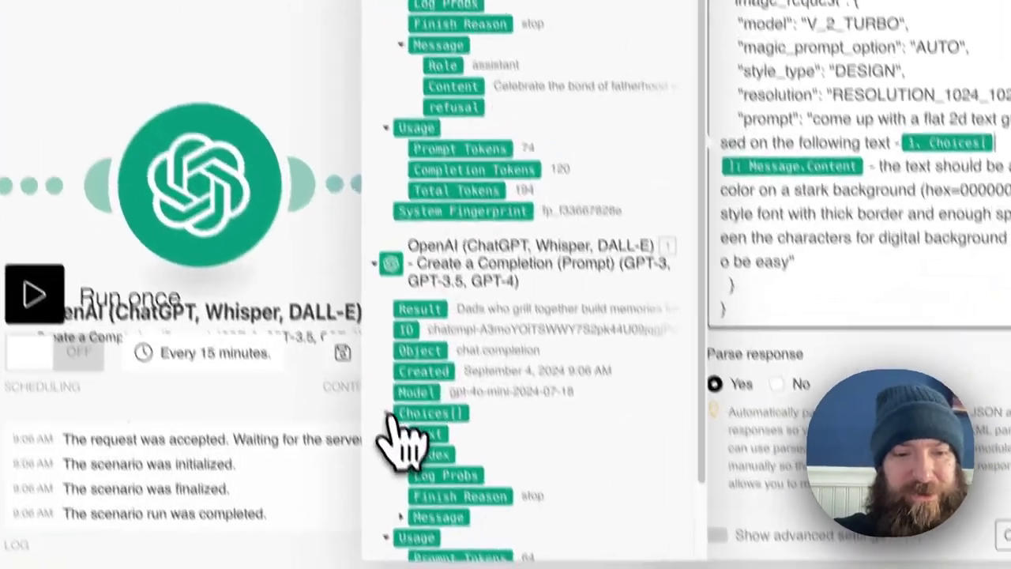
{"action": "scroll", "scroll_direction": "down", "scroll_amount": 3}
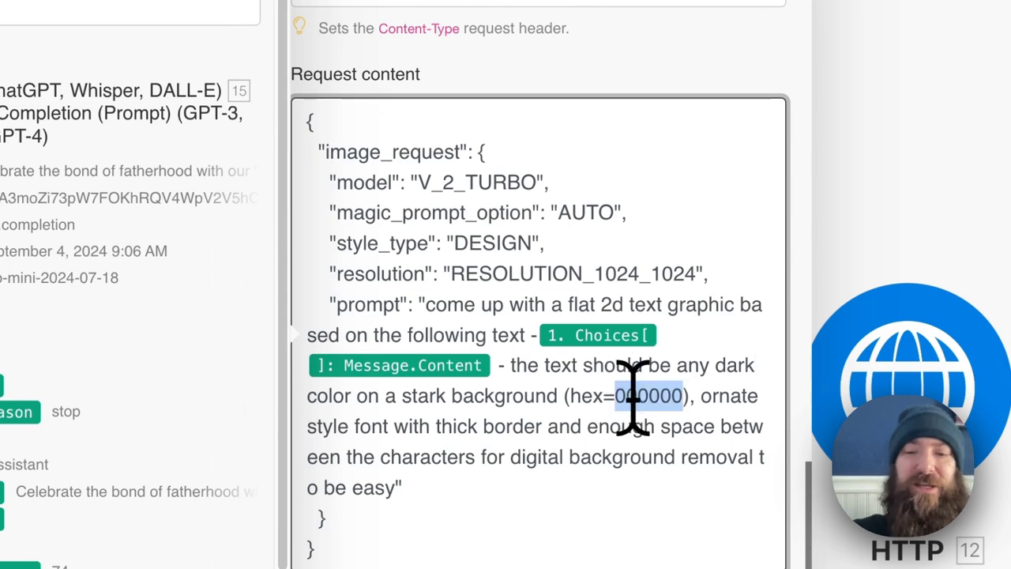
{"action": "type", "text": "FFFFFF"}
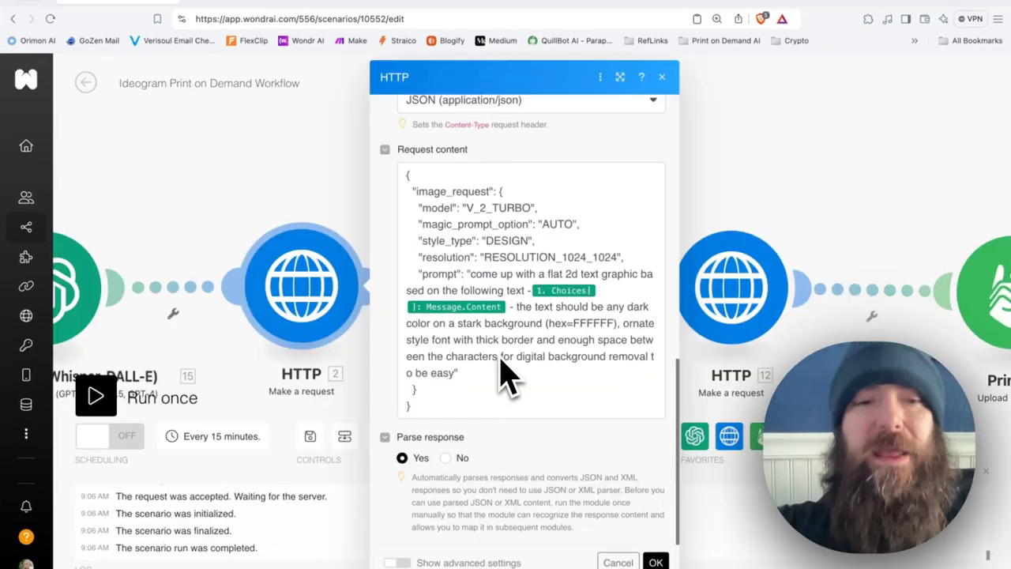
{"action": "mouse_move", "coordinate": [461, 455]}
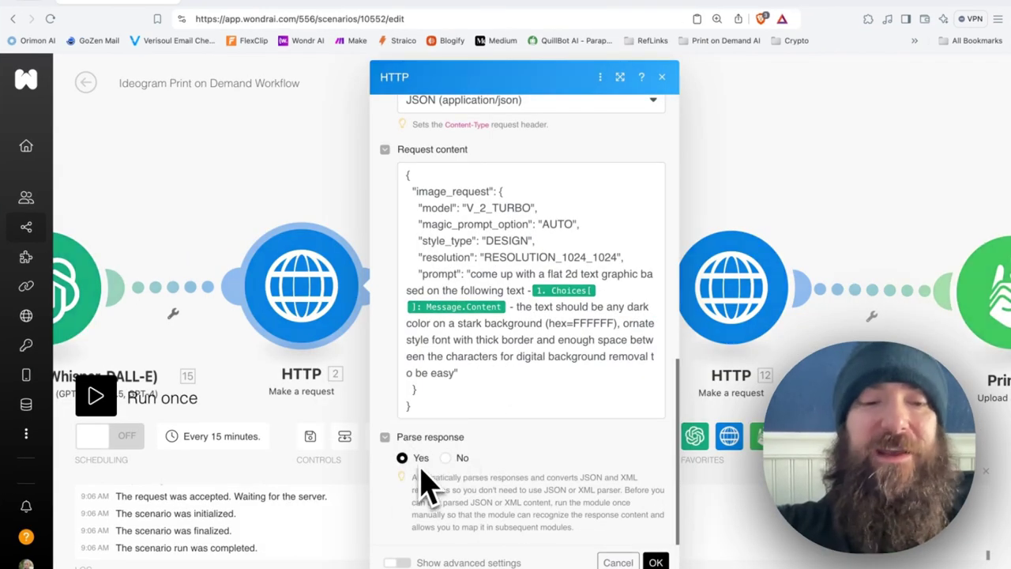
{"action": "mouse_move", "coordinate": [419, 486]}
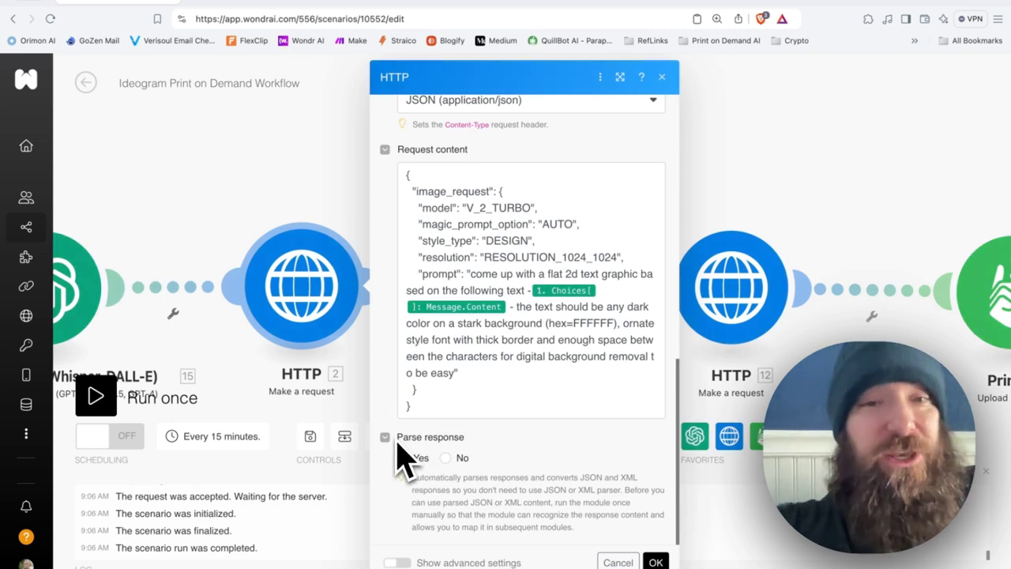
Confirm Parse response is set to Yes for the Ideogram request.
{"action": "left_click", "coordinate": [401, 458]}
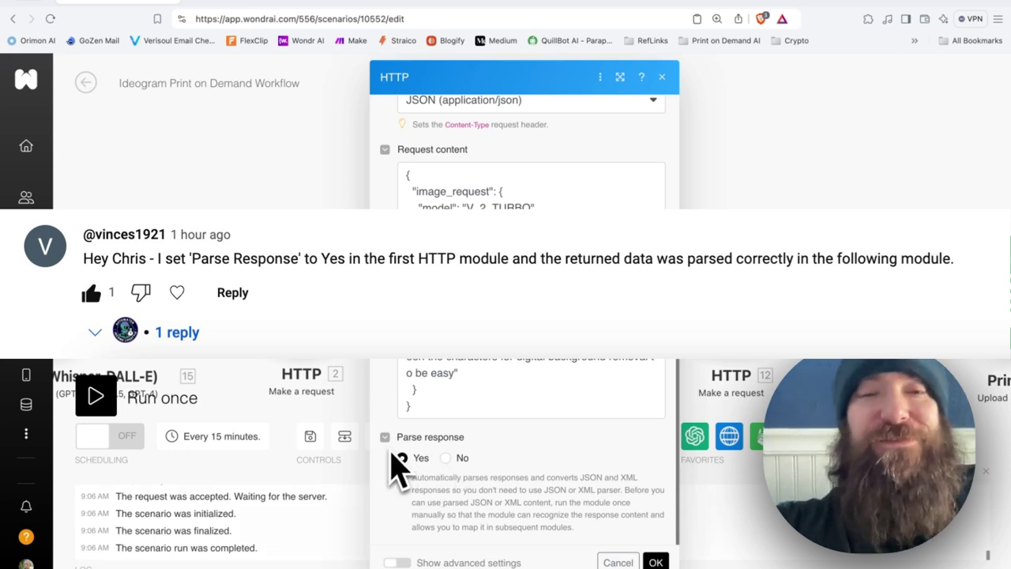
{"action": "left_click", "coordinate": [401, 458]}
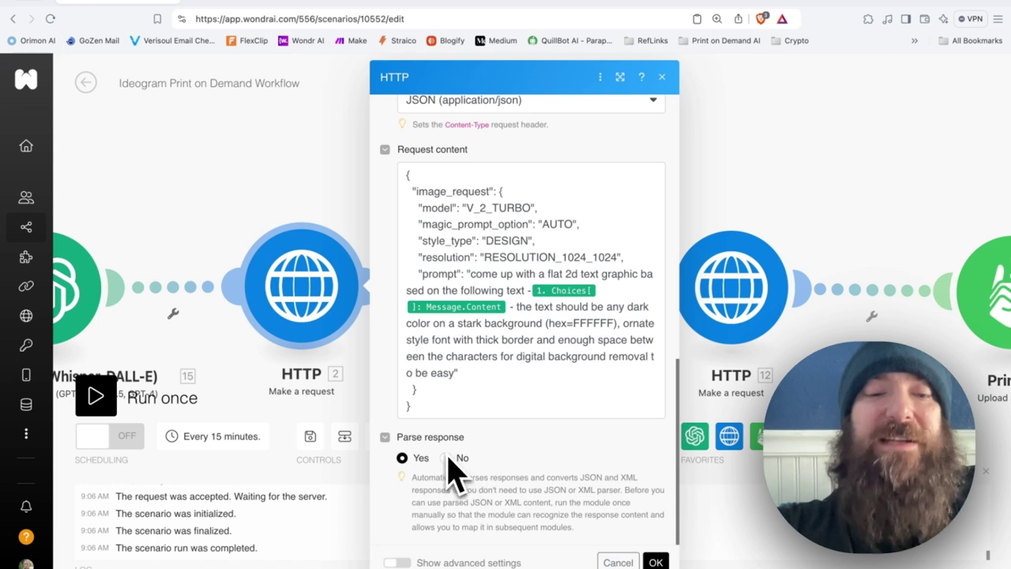
{"action": "mouse_move", "coordinate": [316, 284]}
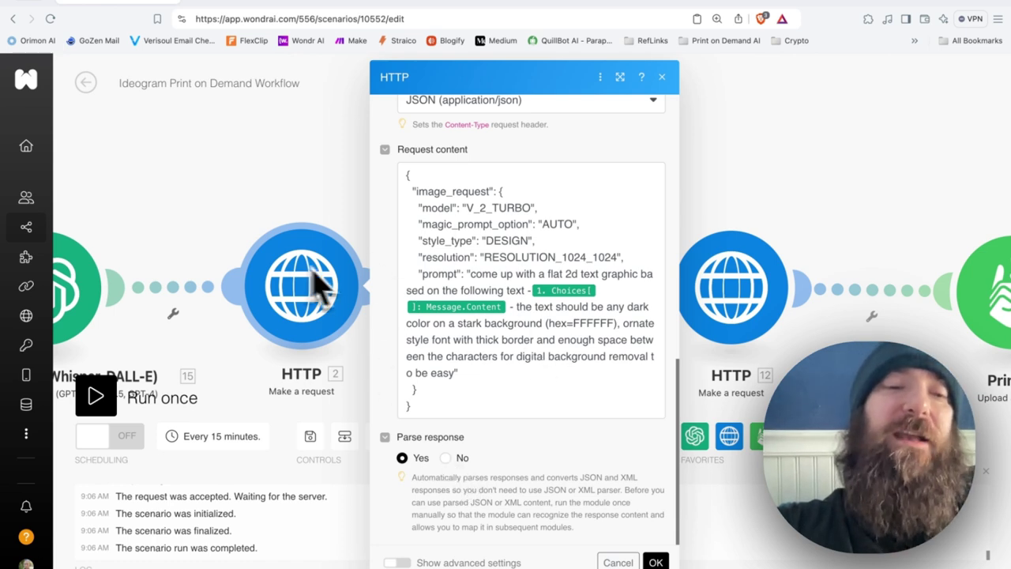
{"action": "mouse_move", "coordinate": [307, 166]}
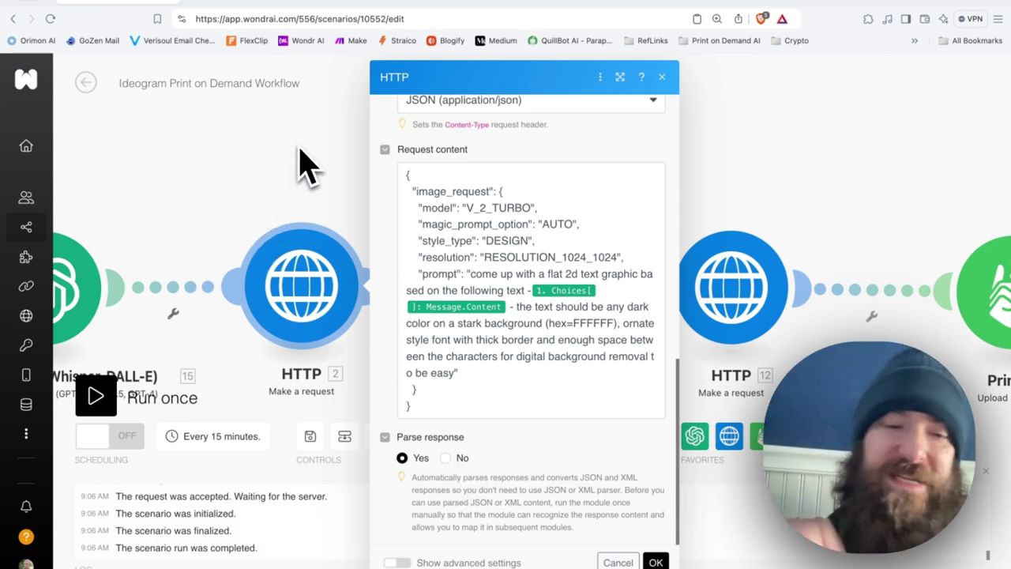
{"action": "mouse_move", "coordinate": [455, 474]}
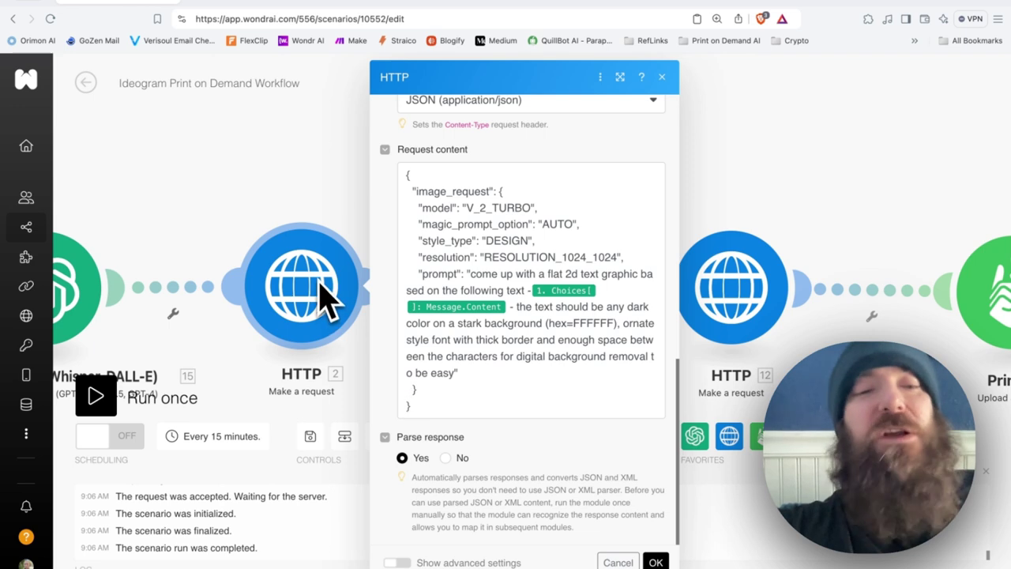
{"action": "mouse_move", "coordinate": [303, 300]}
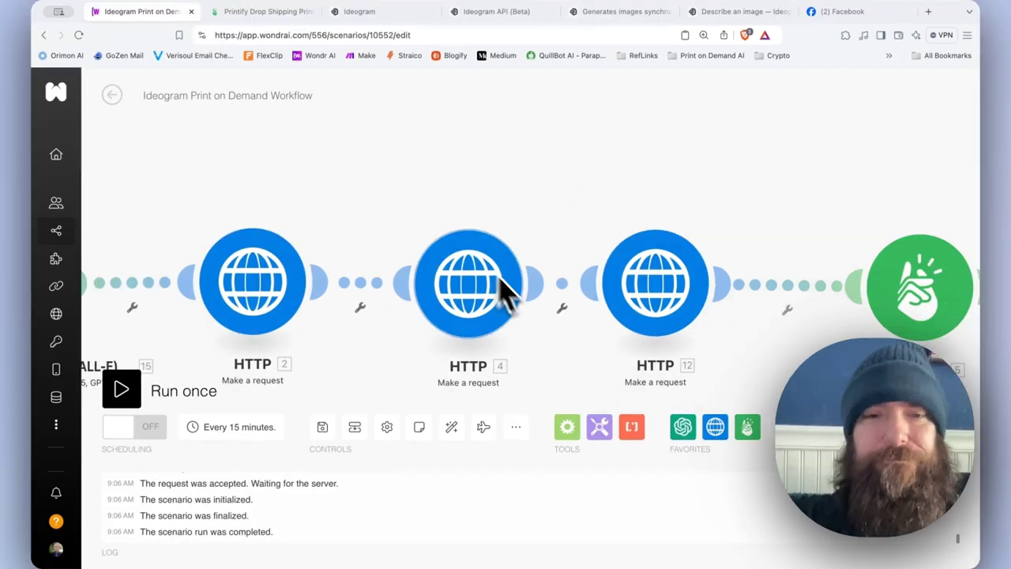
{"action": "mouse_move", "coordinate": [474, 177]}
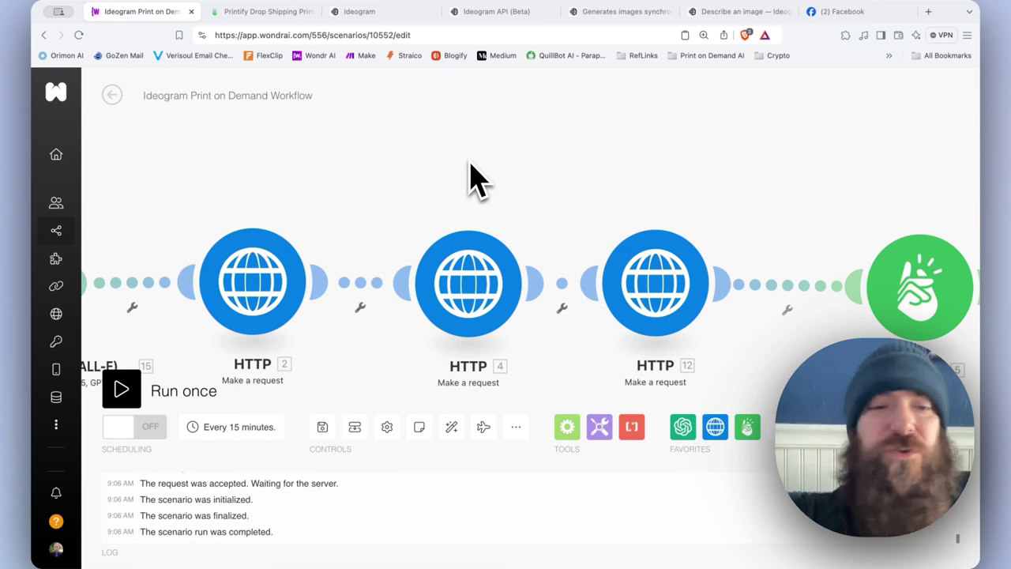
{"action": "mouse_move", "coordinate": [518, 335]}
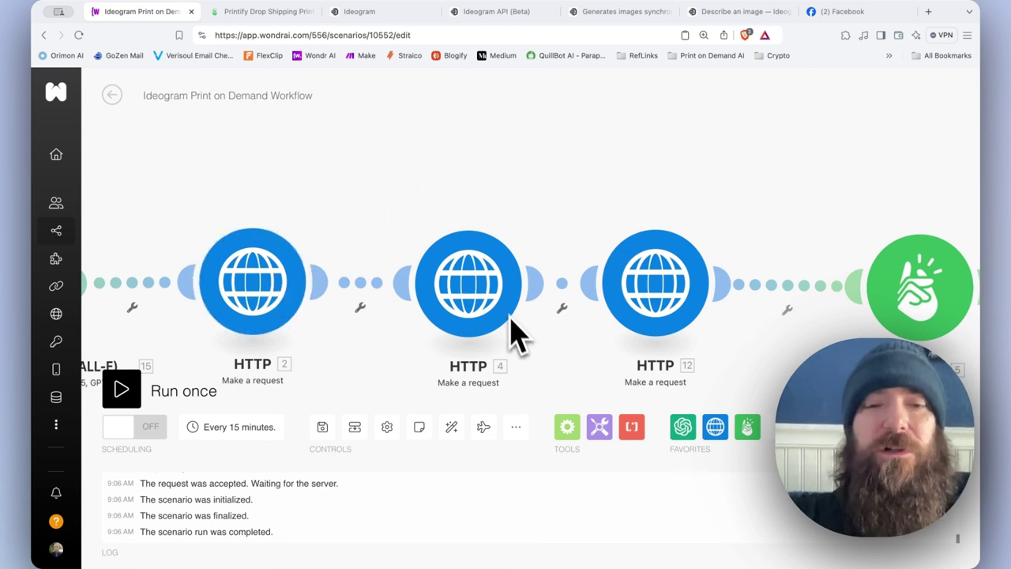
{"action": "mouse_move", "coordinate": [468, 285]}
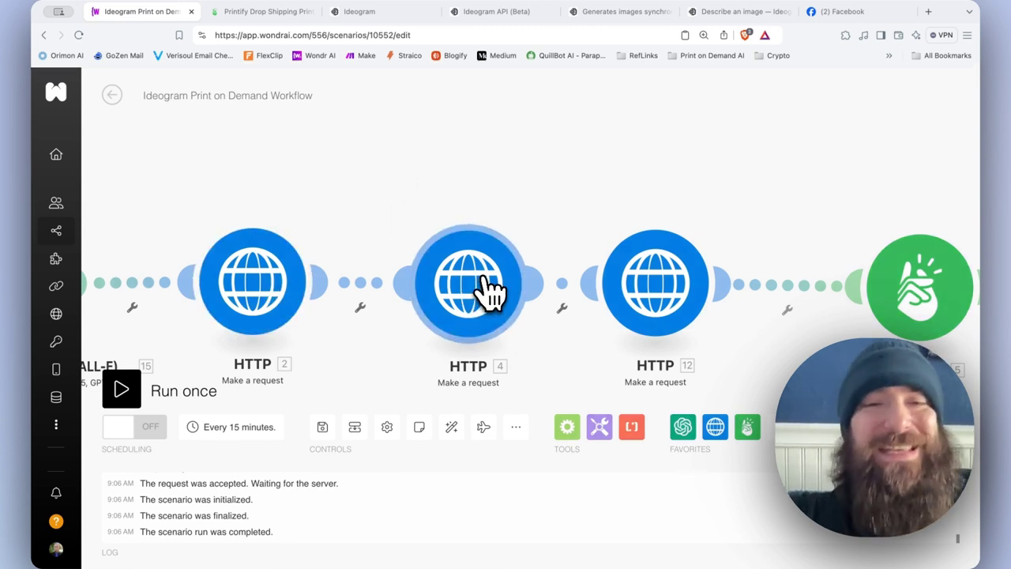
{"action": "mouse_move", "coordinate": [482, 288]}
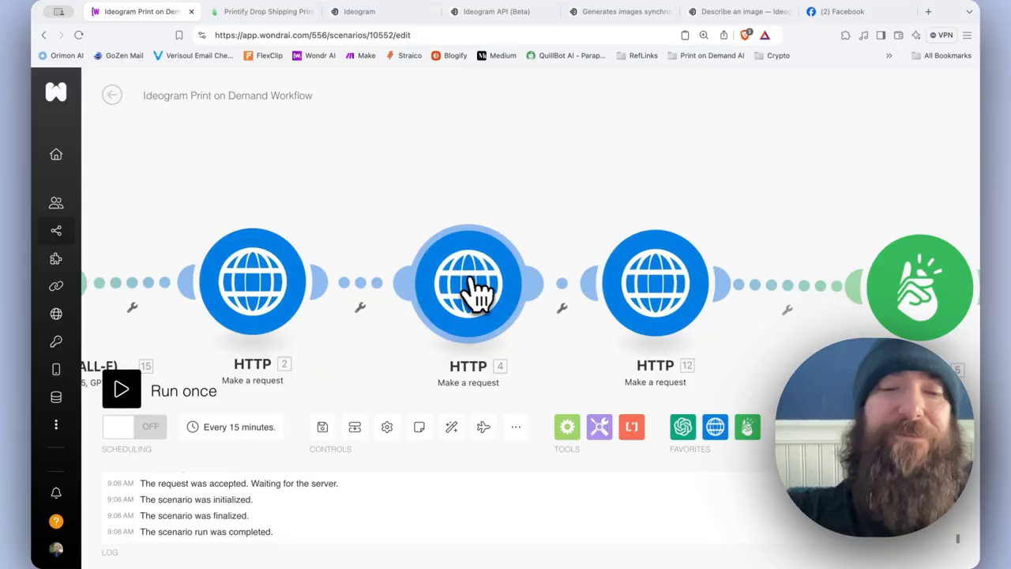
{"action": "mouse_move", "coordinate": [474, 303]}
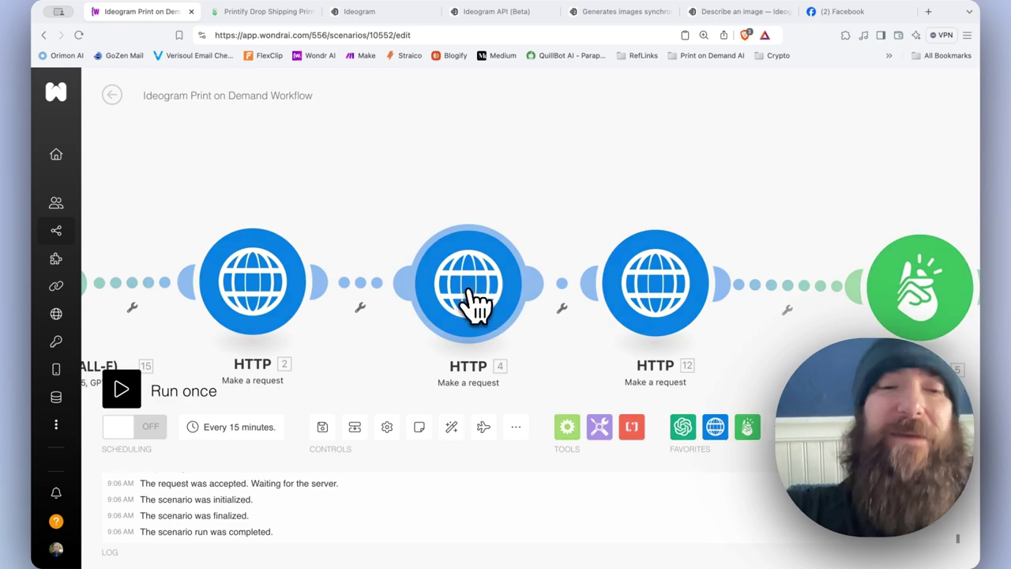
In HTTP 4's Fields, set Item 1 Key to 'image' mapped to the generated image URL.
{"action": "left_click", "coordinate": [468, 284]}
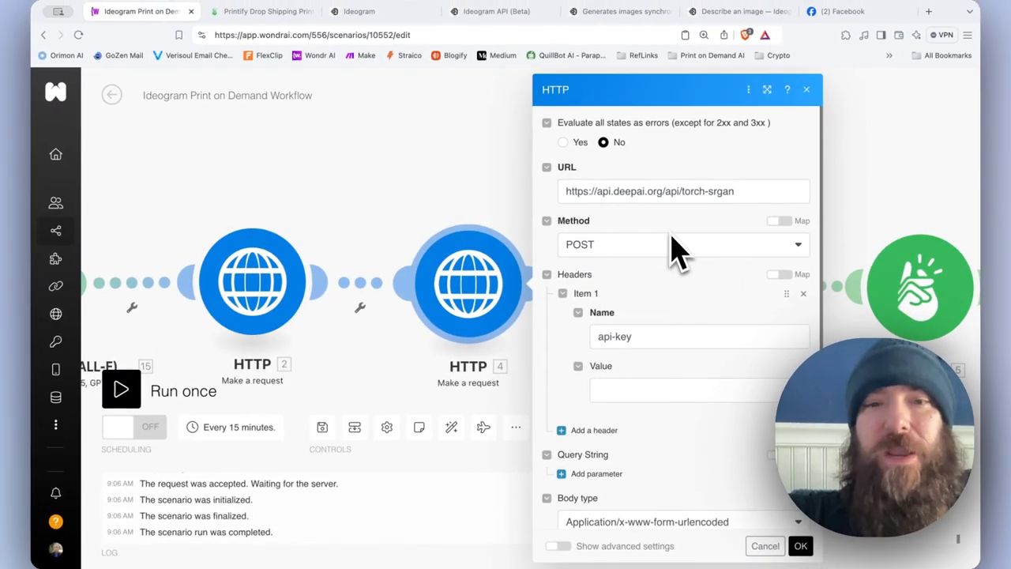
{"action": "mouse_move", "coordinate": [608, 213]}
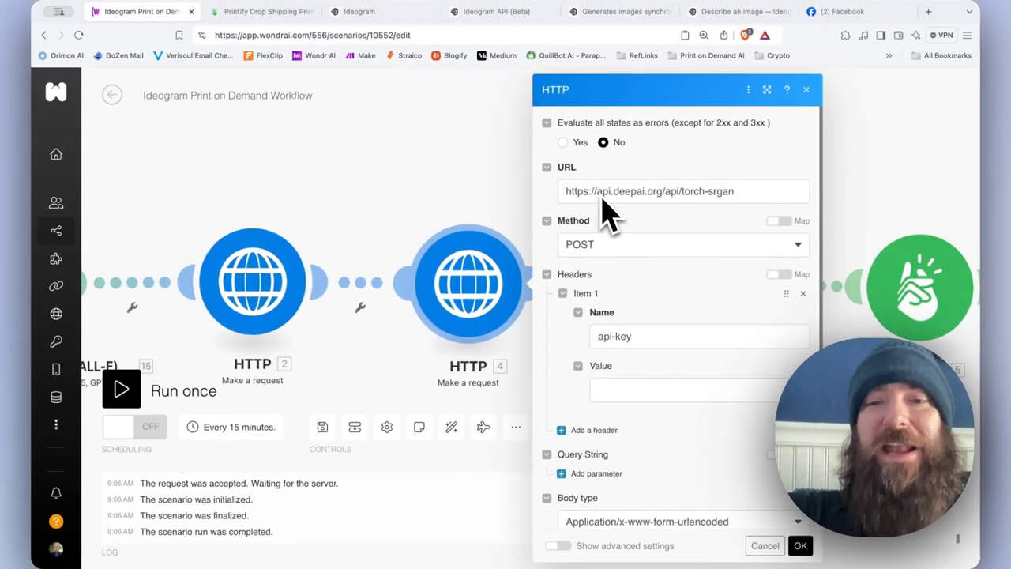
{"action": "mouse_move", "coordinate": [667, 213]}
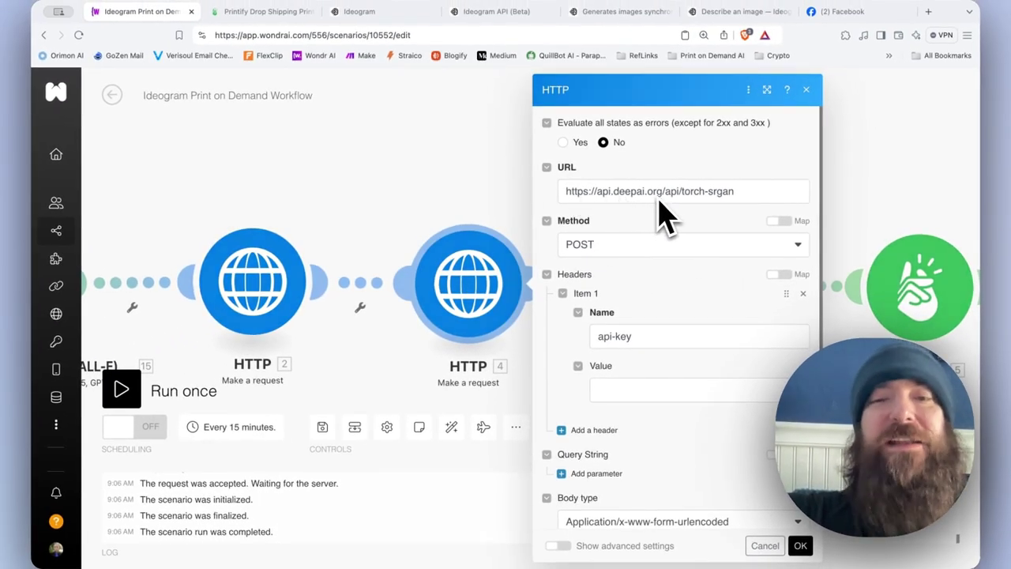
{"action": "mouse_move", "coordinate": [682, 214]}
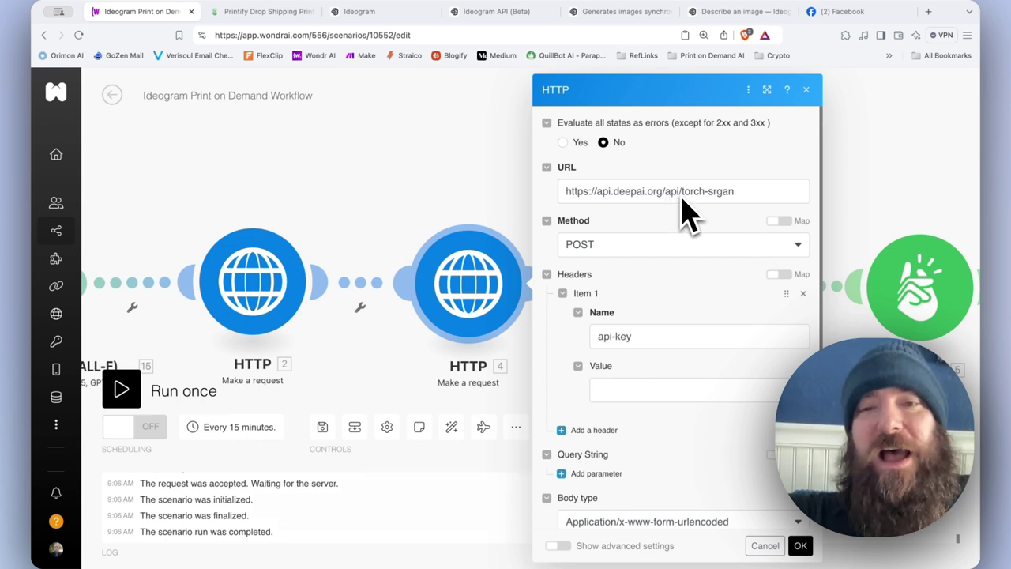
{"action": "mouse_move", "coordinate": [714, 212]}
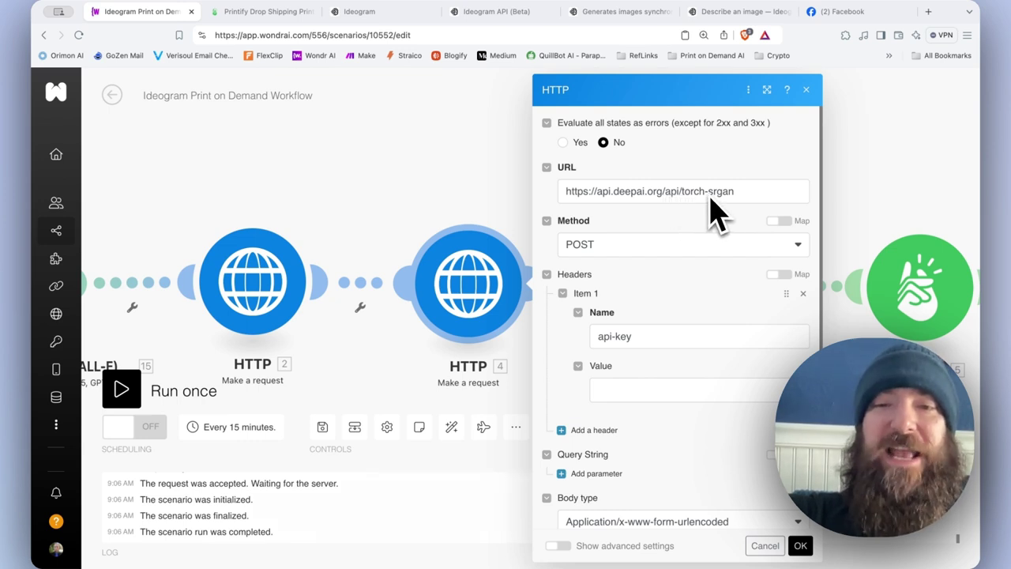
{"action": "mouse_move", "coordinate": [629, 265]}
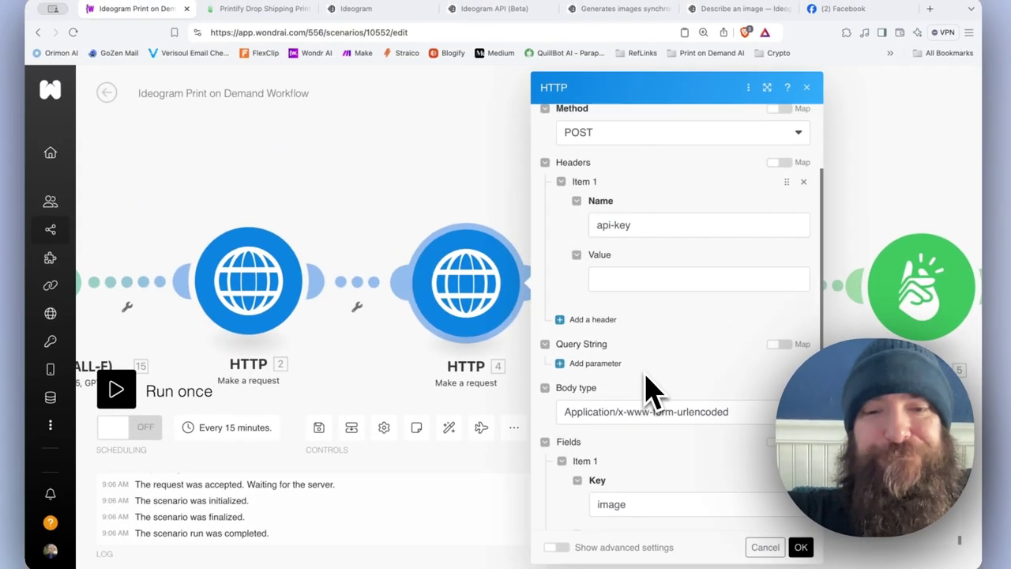
{"action": "scroll", "scroll_direction": "down", "scroll_amount": 3}
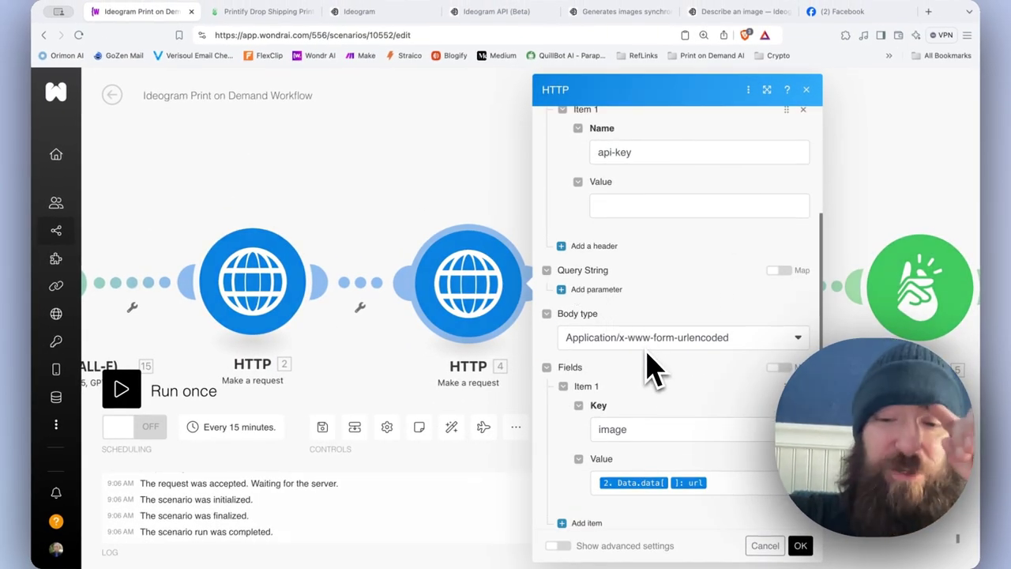
{"action": "scroll", "scroll_direction": "down", "scroll_amount": 3}
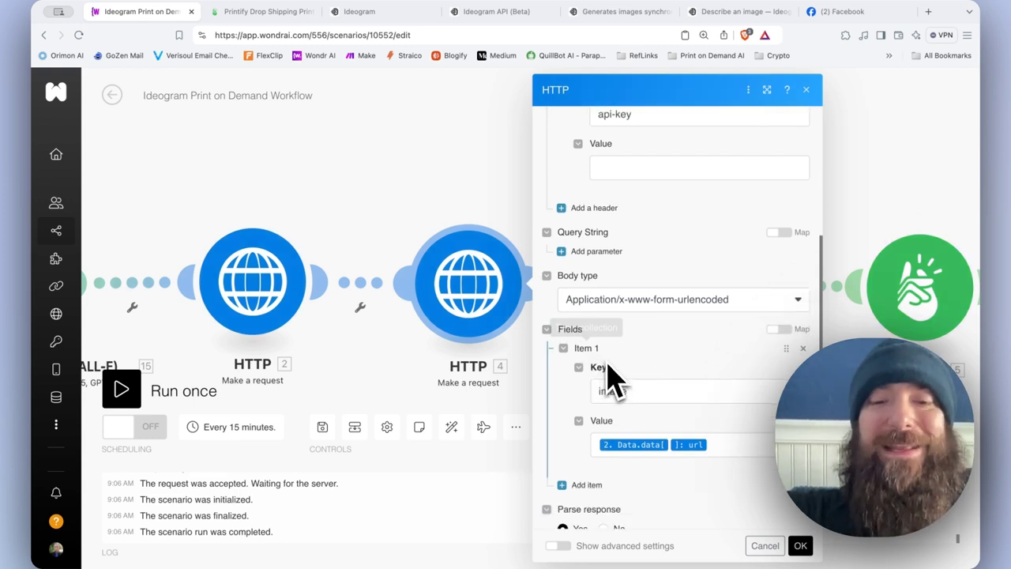
{"action": "type", "text": "image"}
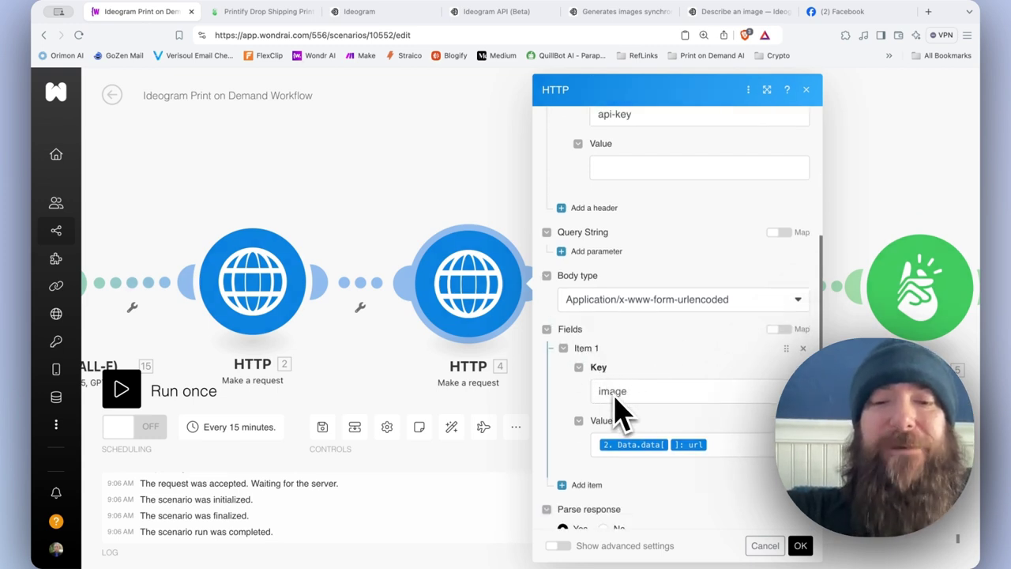
{"action": "scroll", "scroll_direction": "down", "scroll_amount": 3}
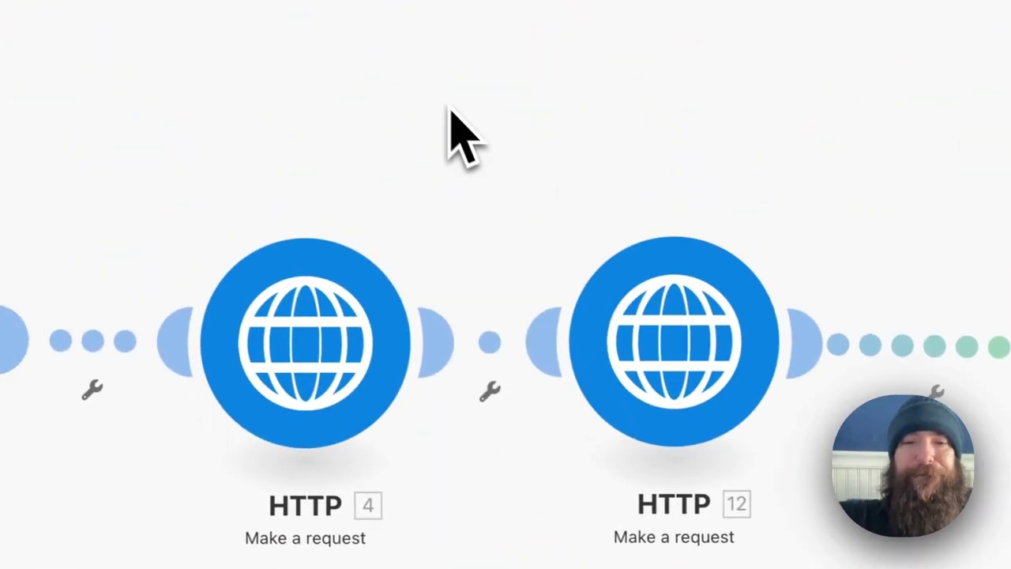
Look at the DeepAI background-remover request settings and close them again.
{"action": "left_click", "coordinate": [672, 340]}
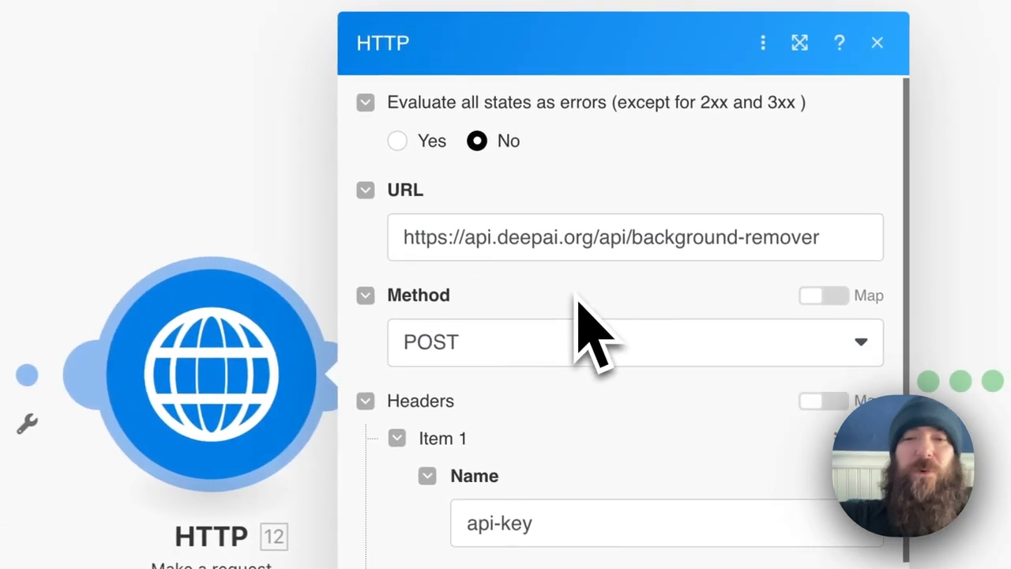
{"action": "left_click", "coordinate": [799, 41]}
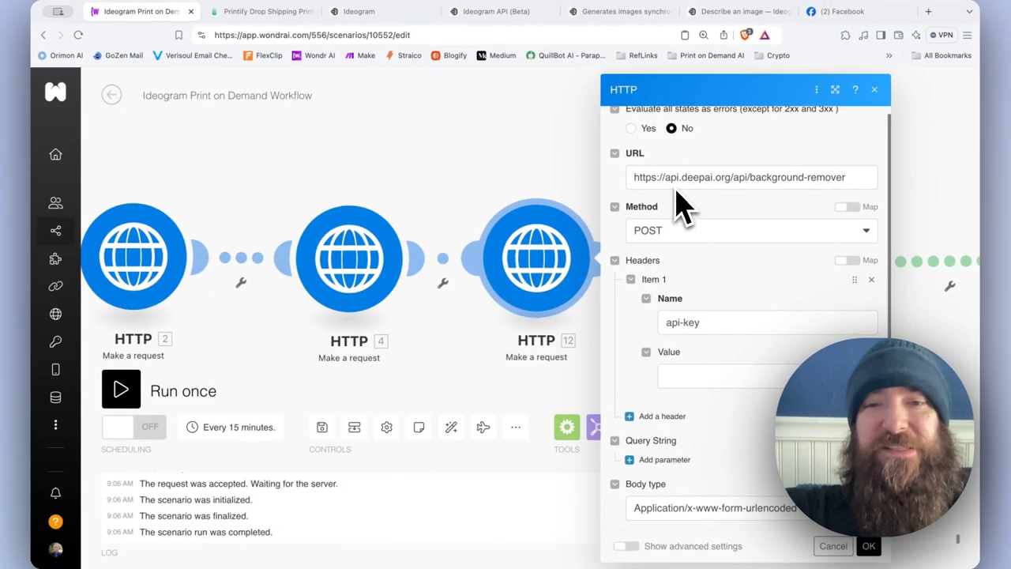
{"action": "mouse_move", "coordinate": [735, 197]}
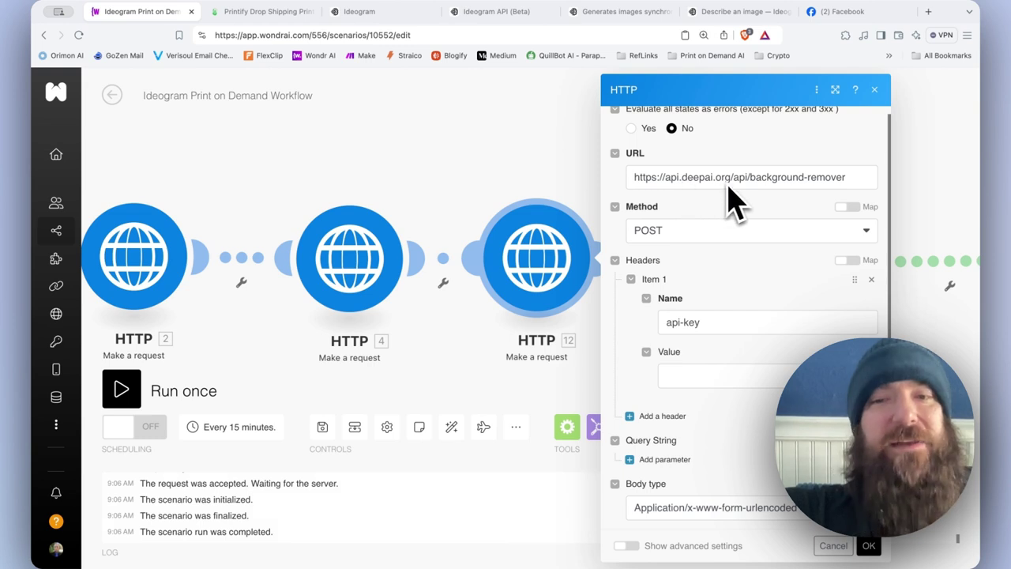
{"action": "mouse_move", "coordinate": [777, 198]}
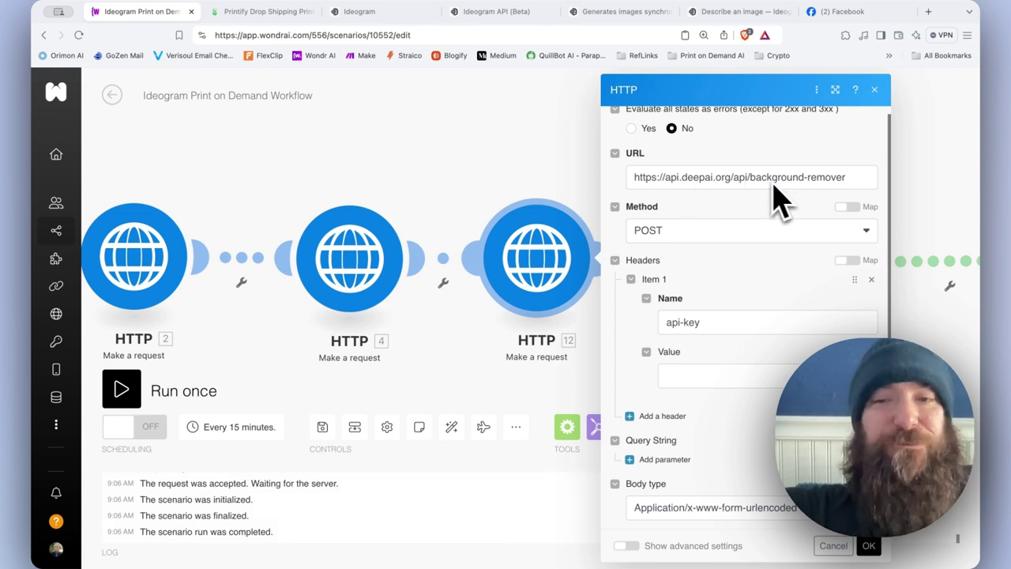
{"action": "mouse_move", "coordinate": [815, 207]}
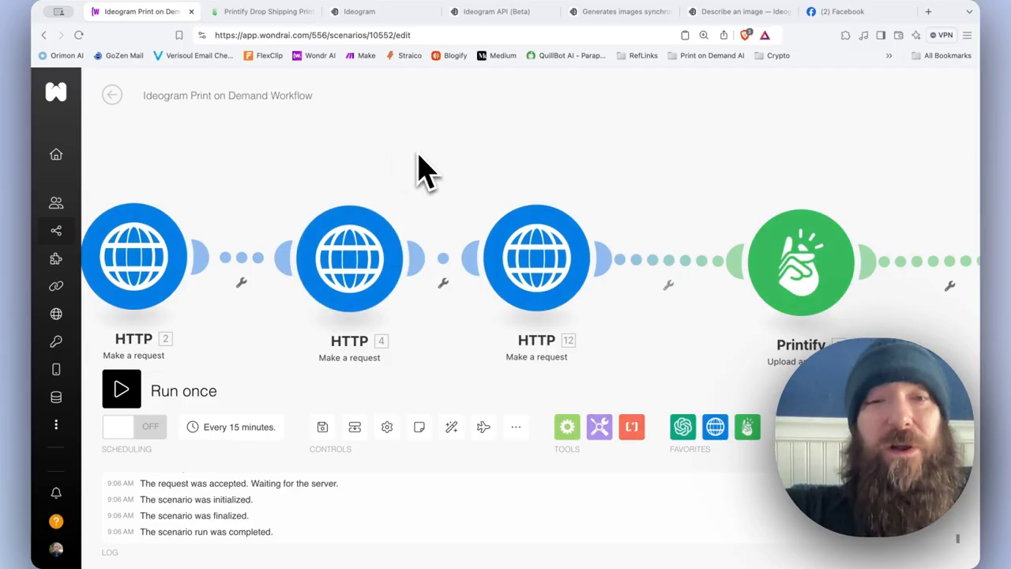
{"action": "mouse_move", "coordinate": [349, 252]}
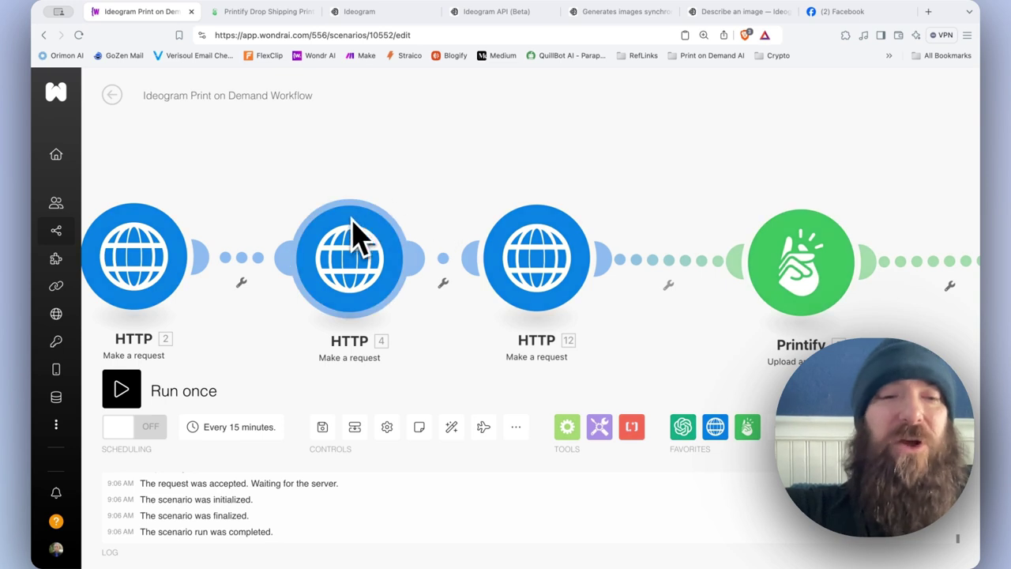
{"action": "mouse_move", "coordinate": [587, 209]}
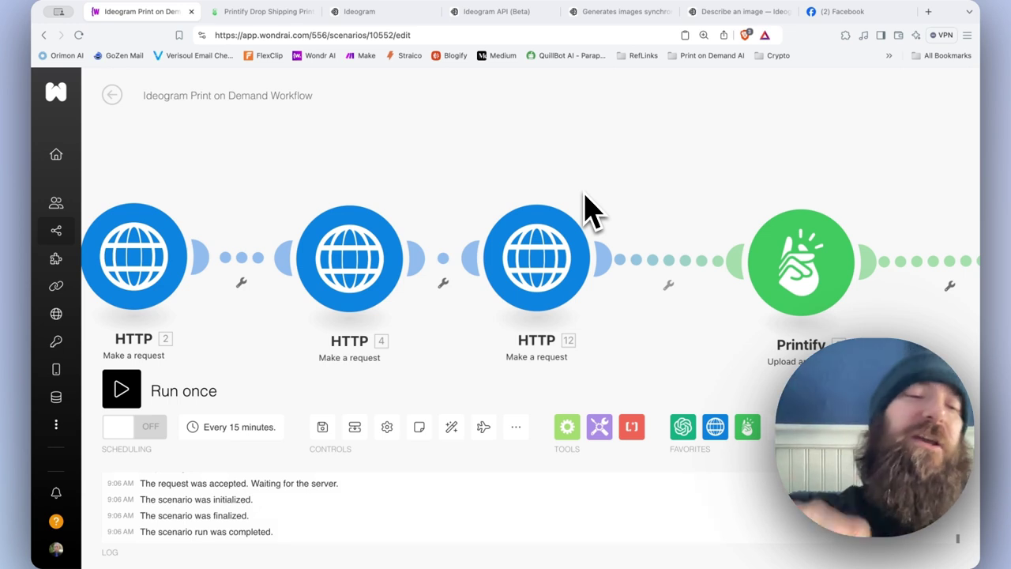
{"action": "mouse_move", "coordinate": [349, 237]}
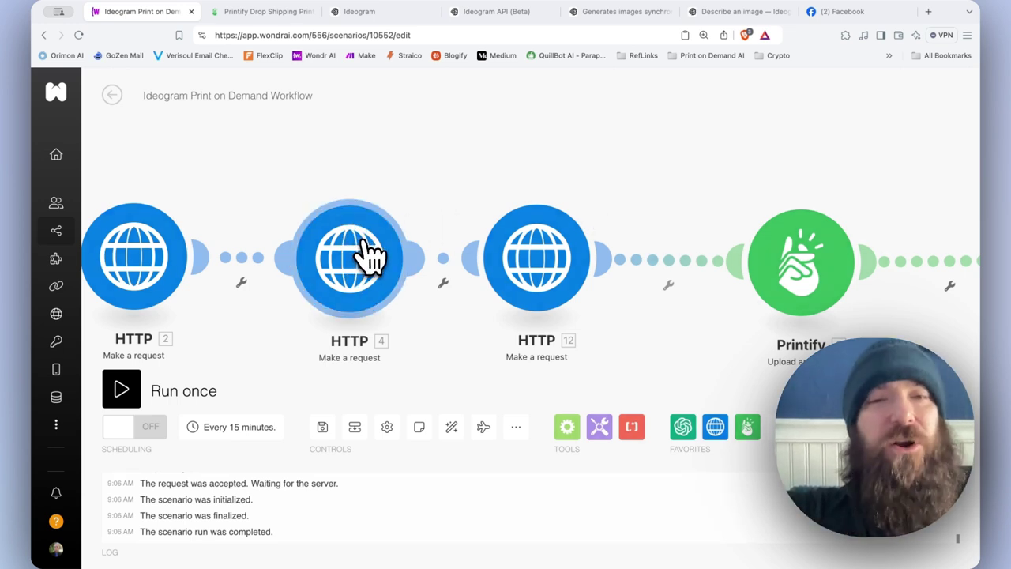
{"action": "mouse_move", "coordinate": [537, 256]}
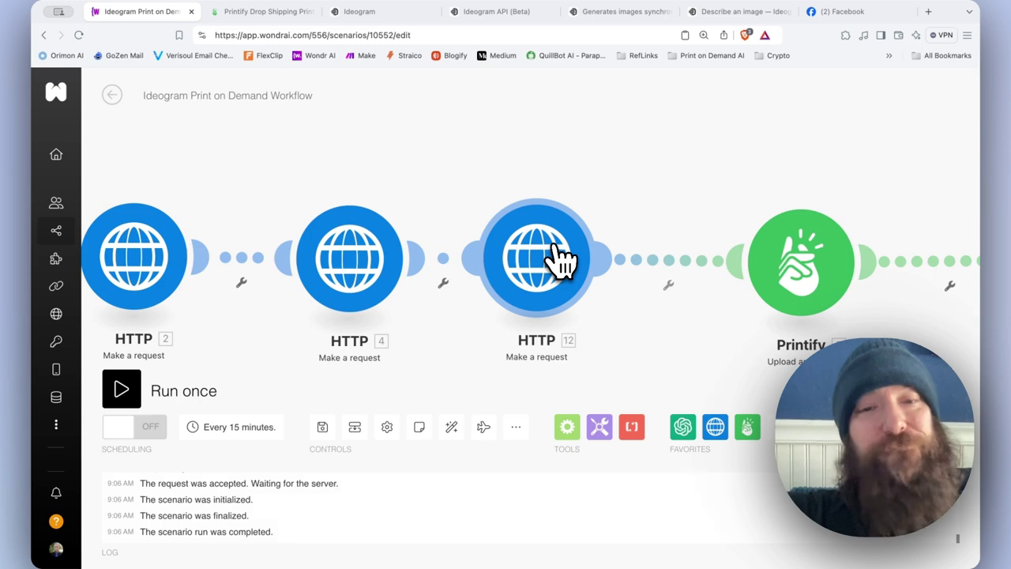
{"action": "left_click", "coordinate": [537, 259]}
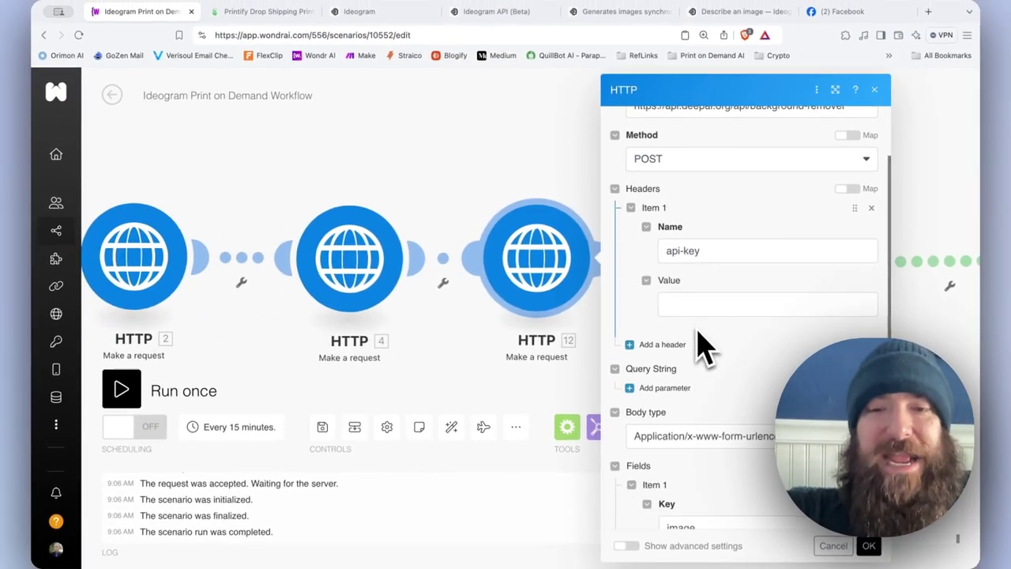
{"action": "scroll", "scroll_direction": "down", "scroll_amount": 3}
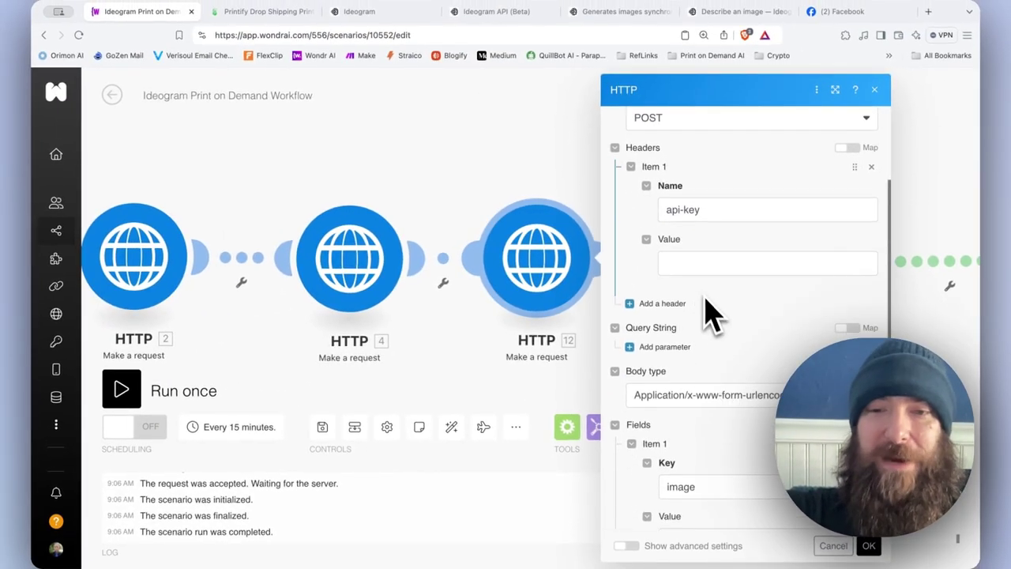
{"action": "scroll", "scroll_direction": "down", "scroll_amount": 3}
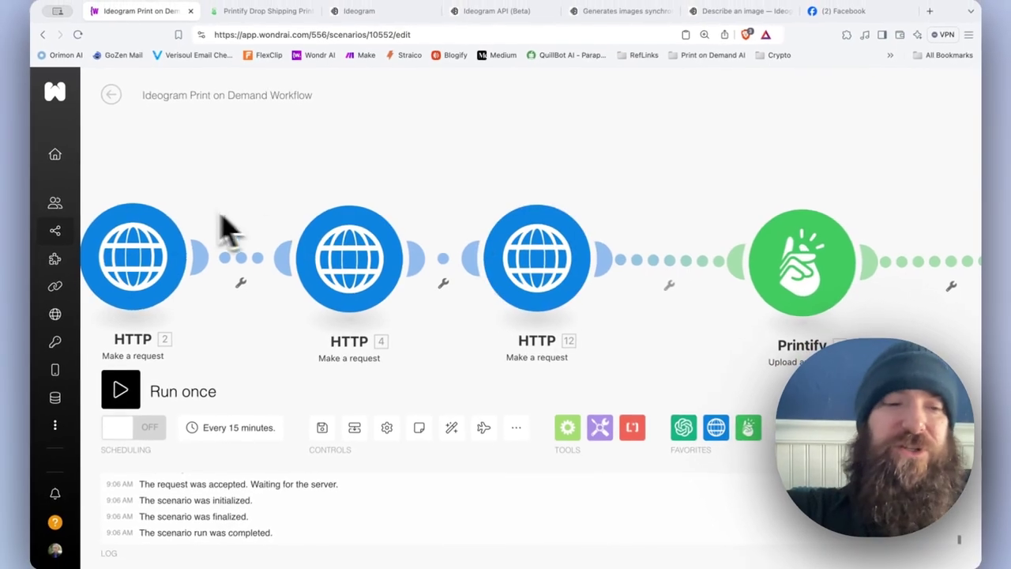
{"action": "mouse_move", "coordinate": [537, 256]}
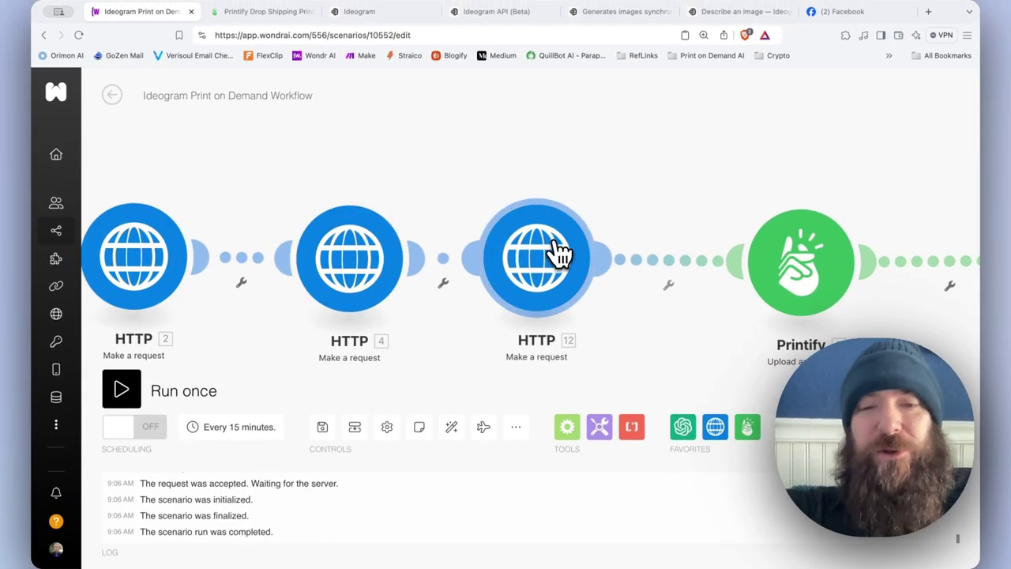
Pan right and bring up the Printify 'Upload an Image' module settings.
{"action": "left_click", "coordinate": [537, 256]}
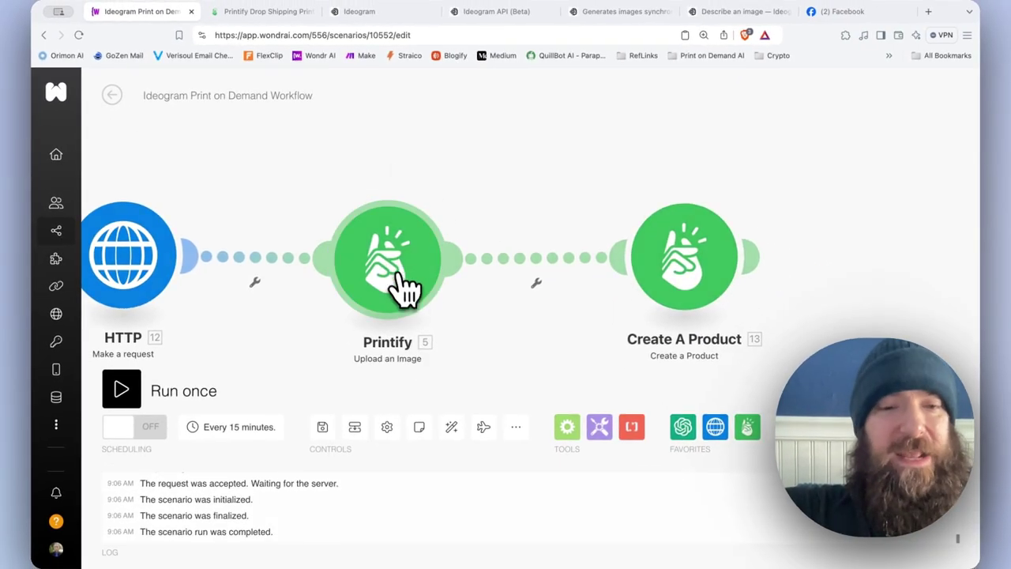
{"action": "left_click", "coordinate": [387, 256]}
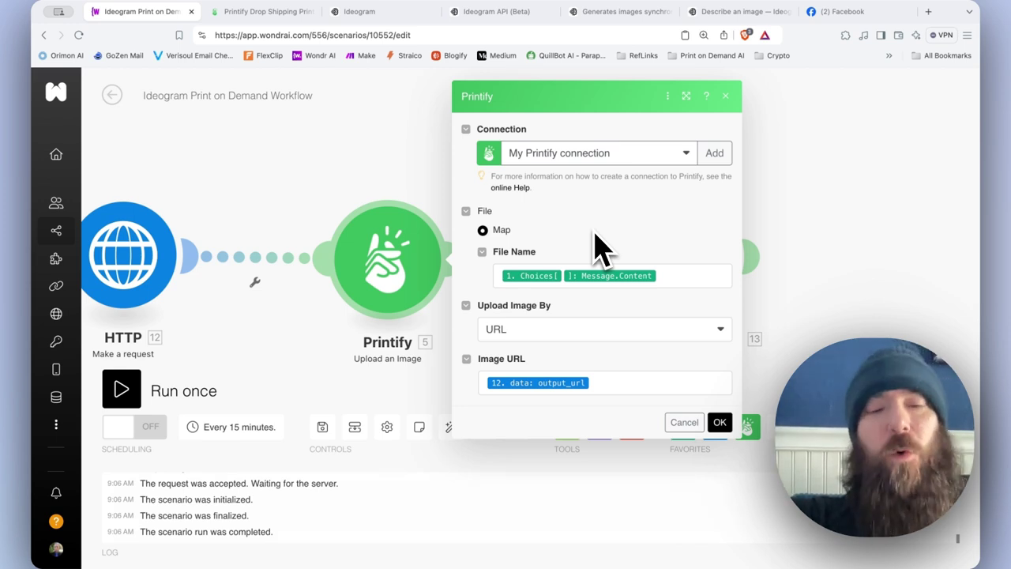
{"action": "mouse_move", "coordinate": [624, 265]}
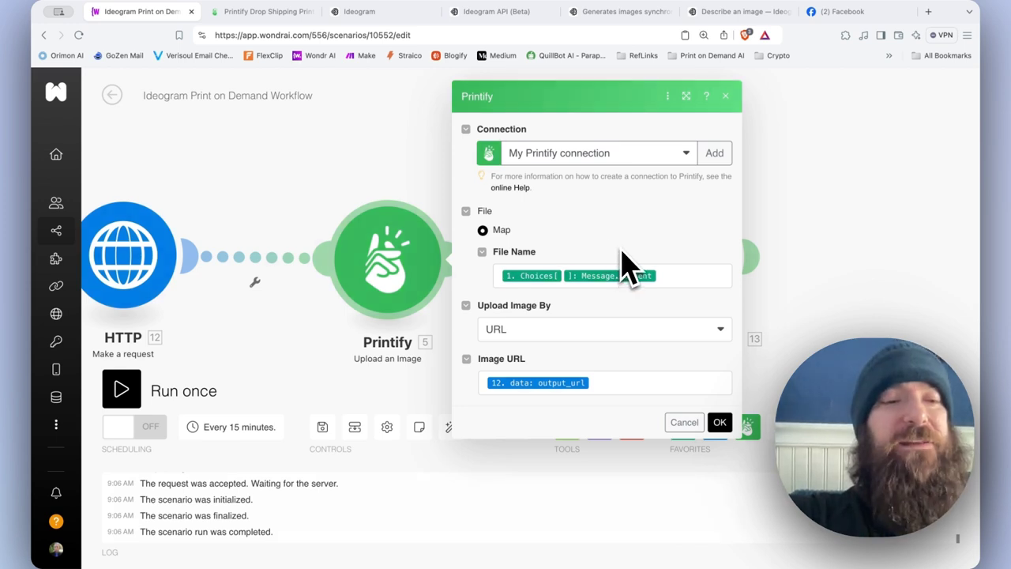
{"action": "mouse_move", "coordinate": [628, 261]}
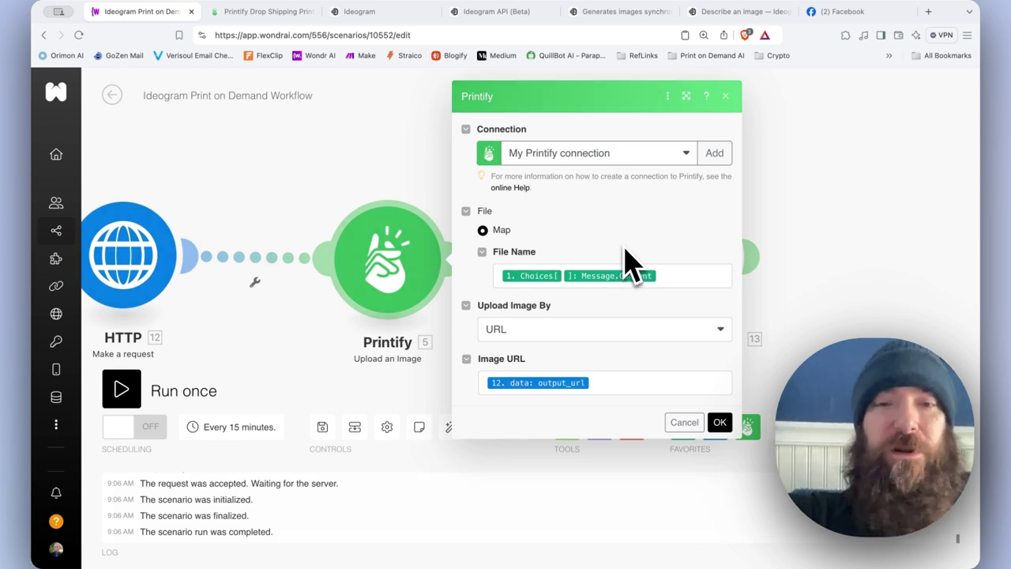
{"action": "mouse_move", "coordinate": [518, 250]}
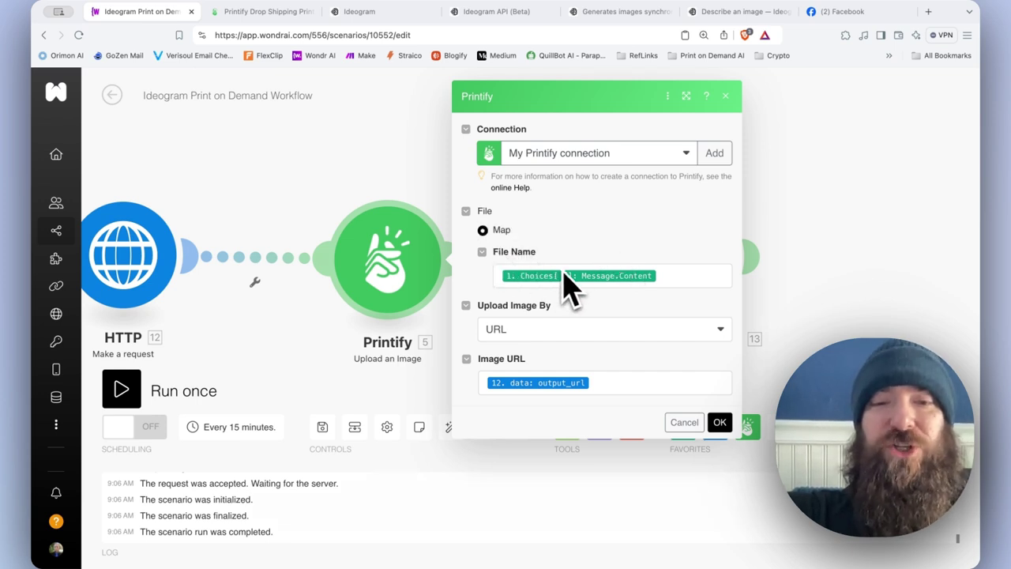
{"action": "mouse_move", "coordinate": [671, 303]}
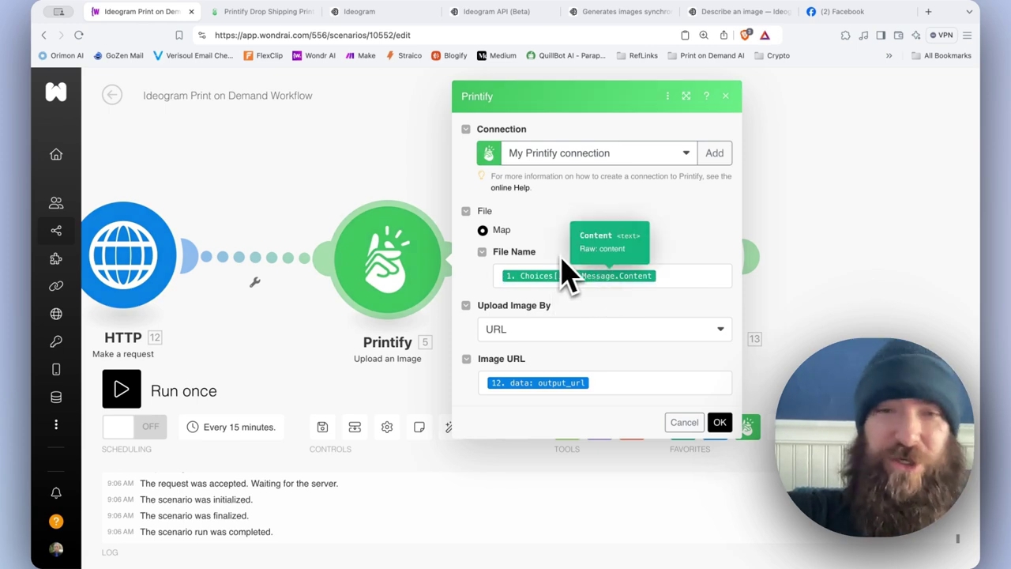
{"action": "mouse_move", "coordinate": [686, 272]}
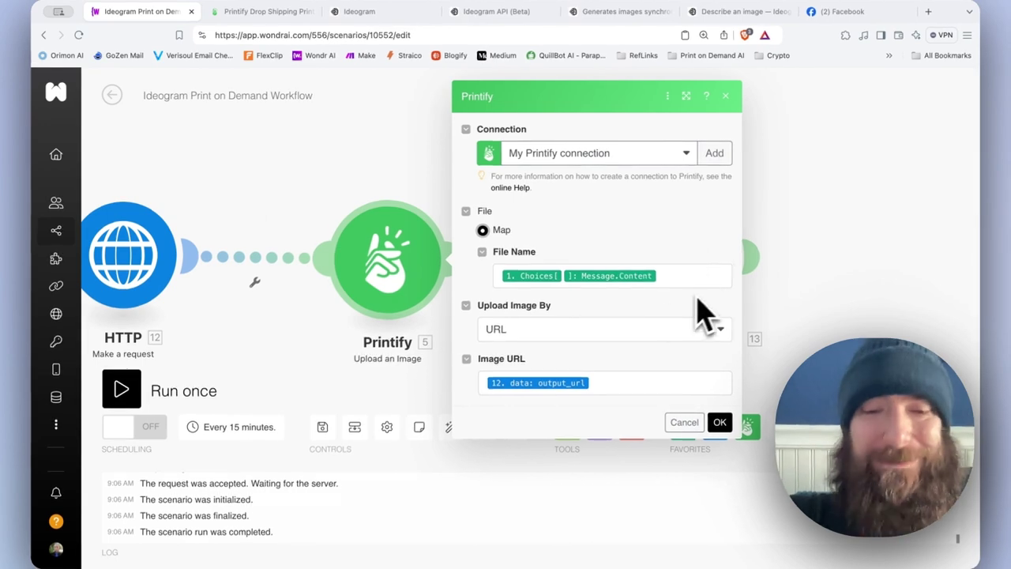
{"action": "mouse_move", "coordinate": [537, 335]}
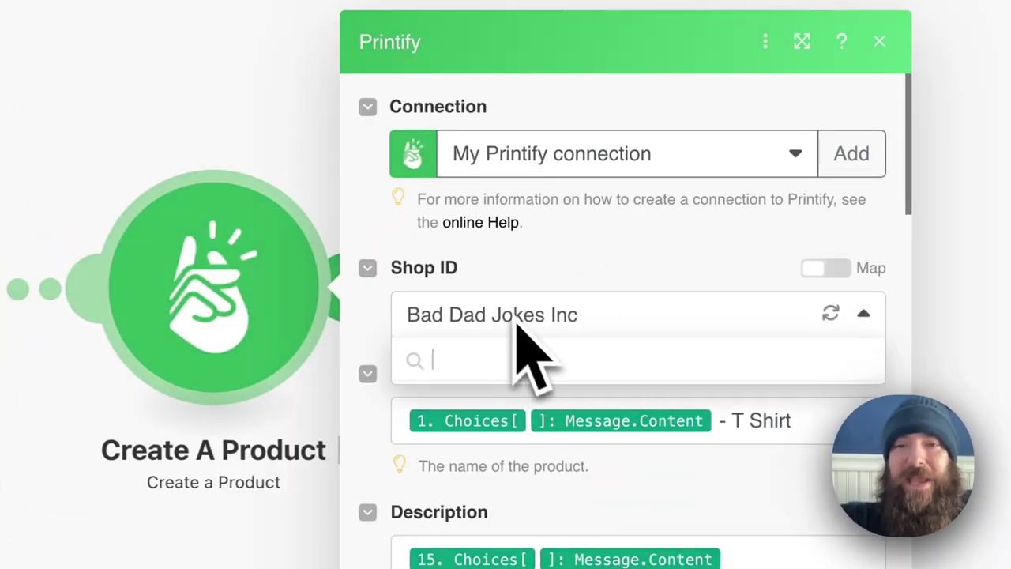
Keep Bad Dad Jokes Inc as the shop and expand the completion output's message fields mapped into Title.
{"action": "left_click", "coordinate": [863, 313]}
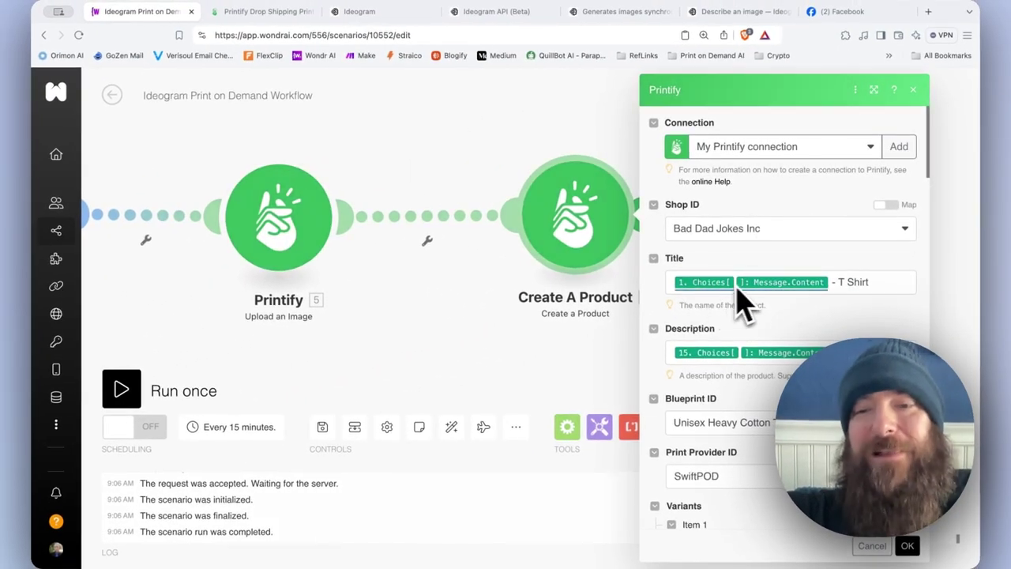
{"action": "mouse_move", "coordinate": [829, 253]}
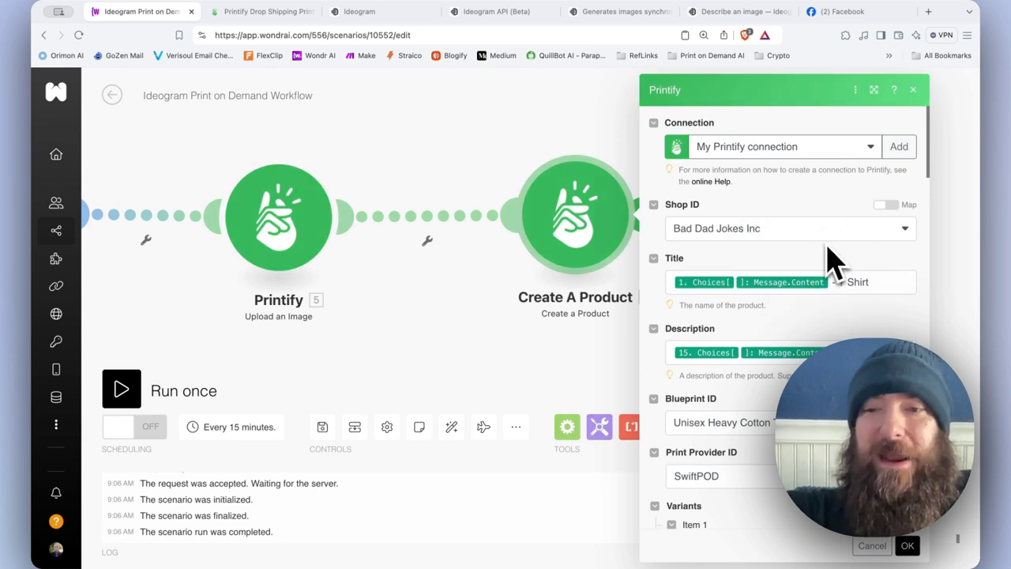
{"action": "scroll", "scroll_direction": "down", "scroll_amount": 3}
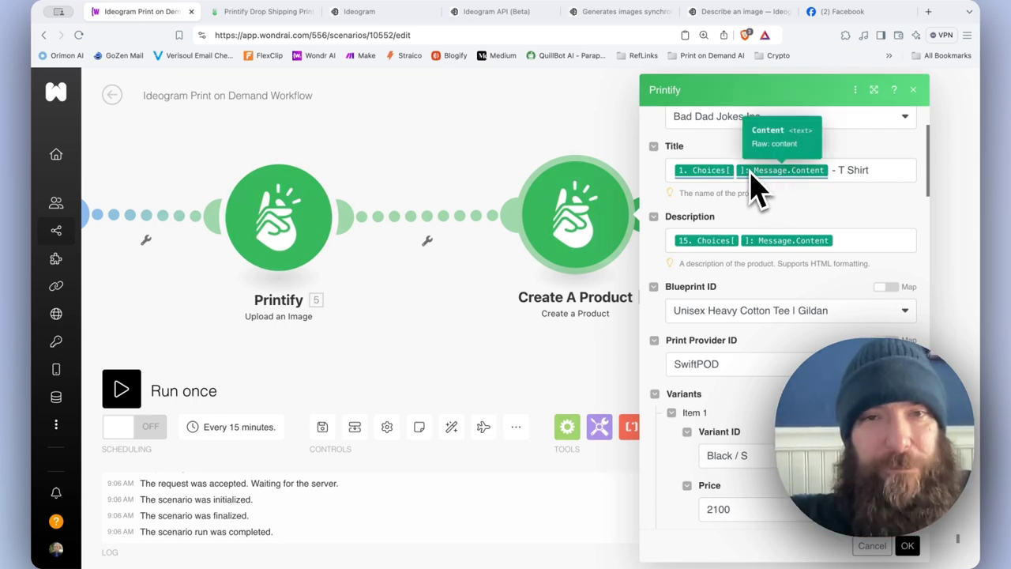
{"action": "scroll", "scroll_direction": "down", "scroll_amount": 3}
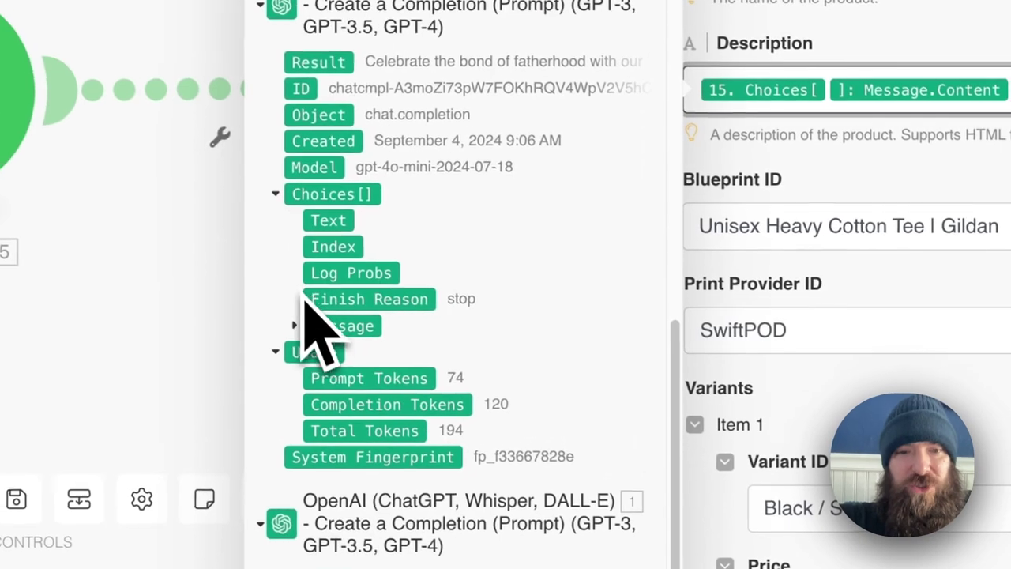
{"action": "left_click", "coordinate": [294, 325]}
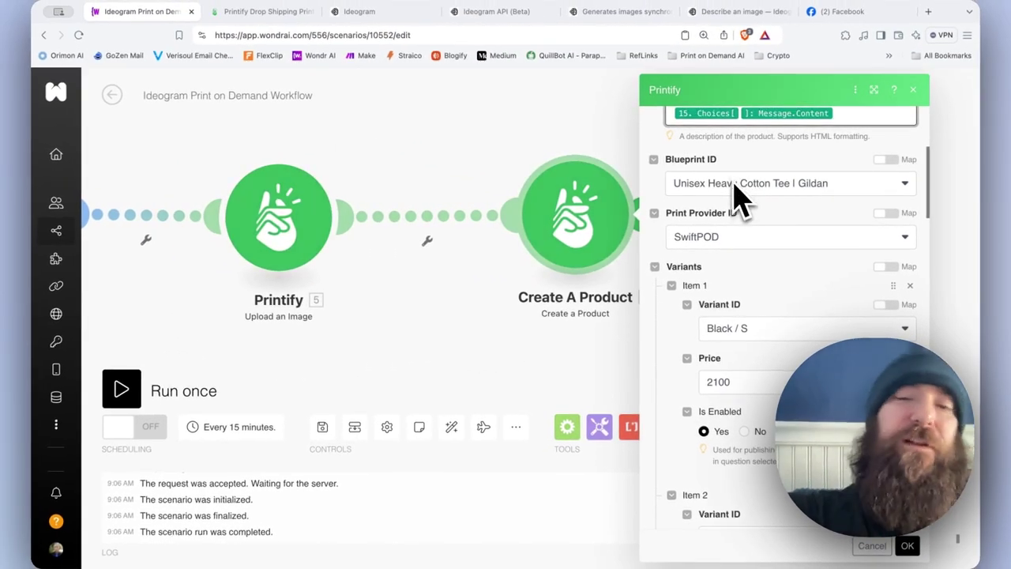
{"action": "mouse_move", "coordinate": [764, 190]}
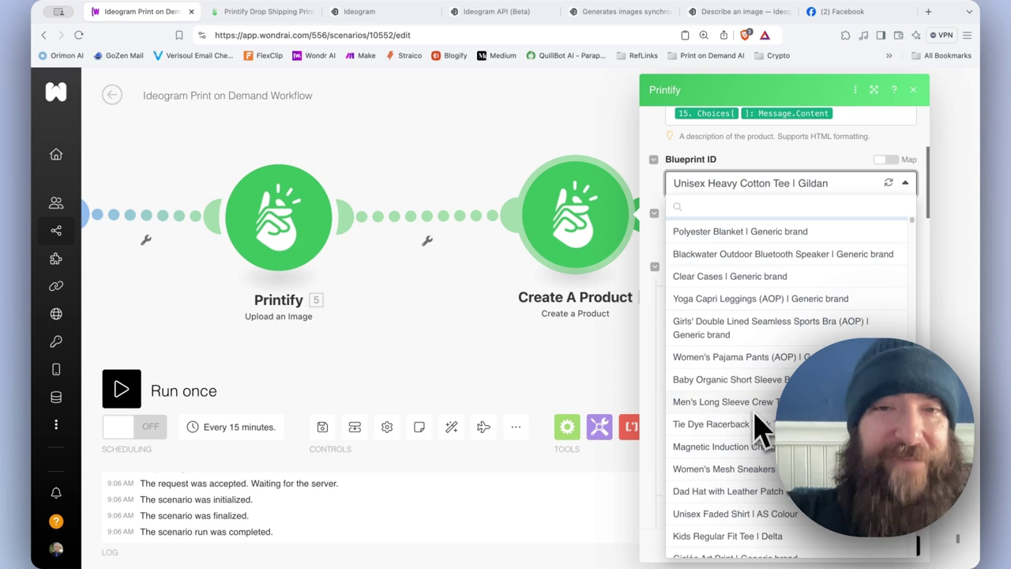
{"action": "mouse_move", "coordinate": [725, 229]}
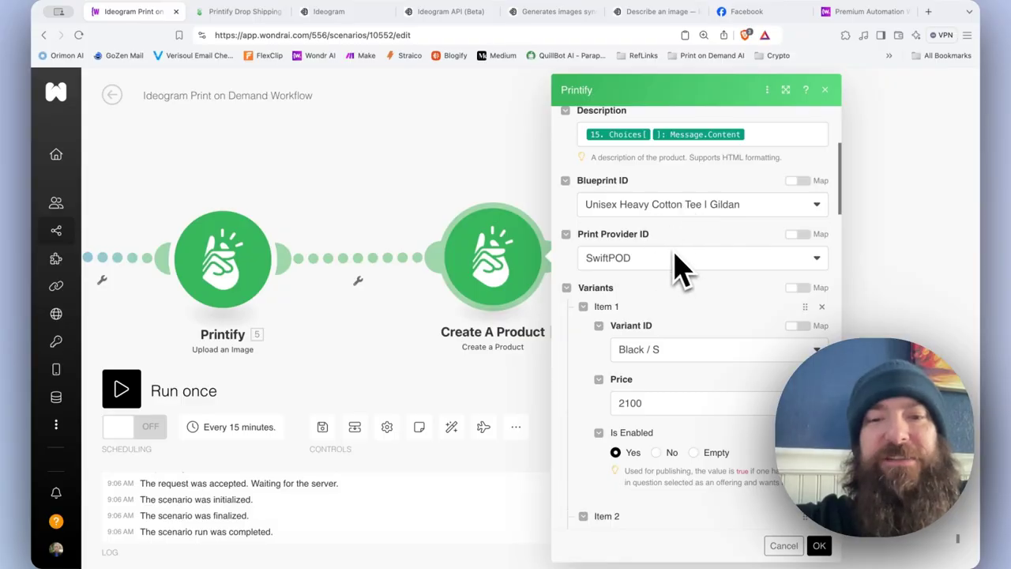
{"action": "mouse_move", "coordinate": [667, 282]}
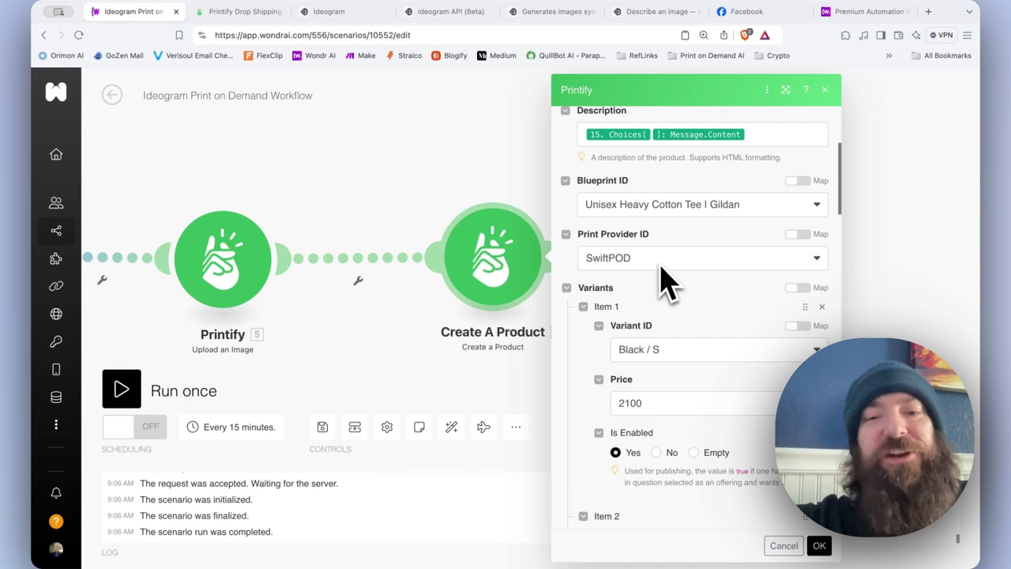
{"action": "mouse_move", "coordinate": [692, 224]}
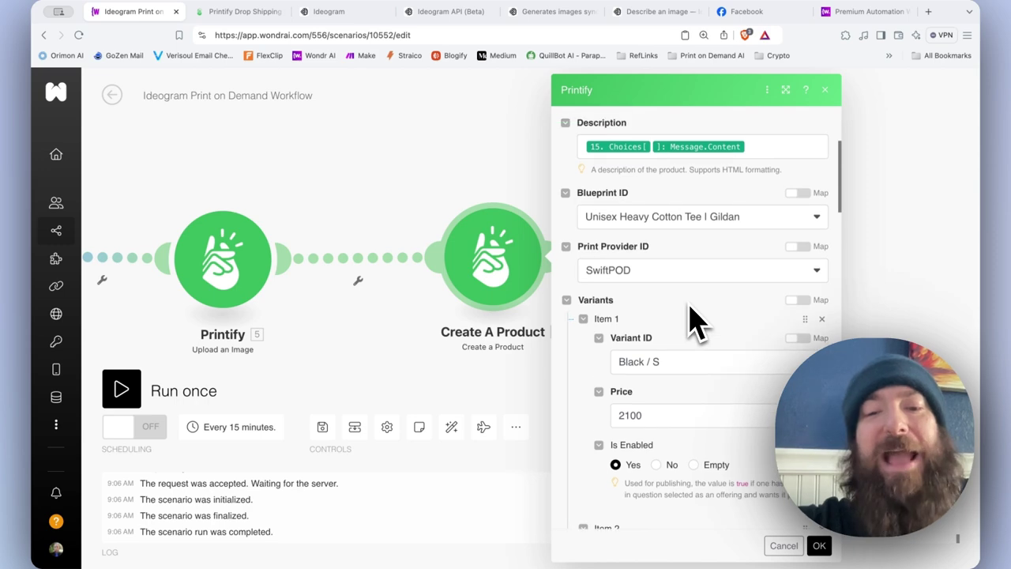
{"action": "mouse_move", "coordinate": [671, 284]}
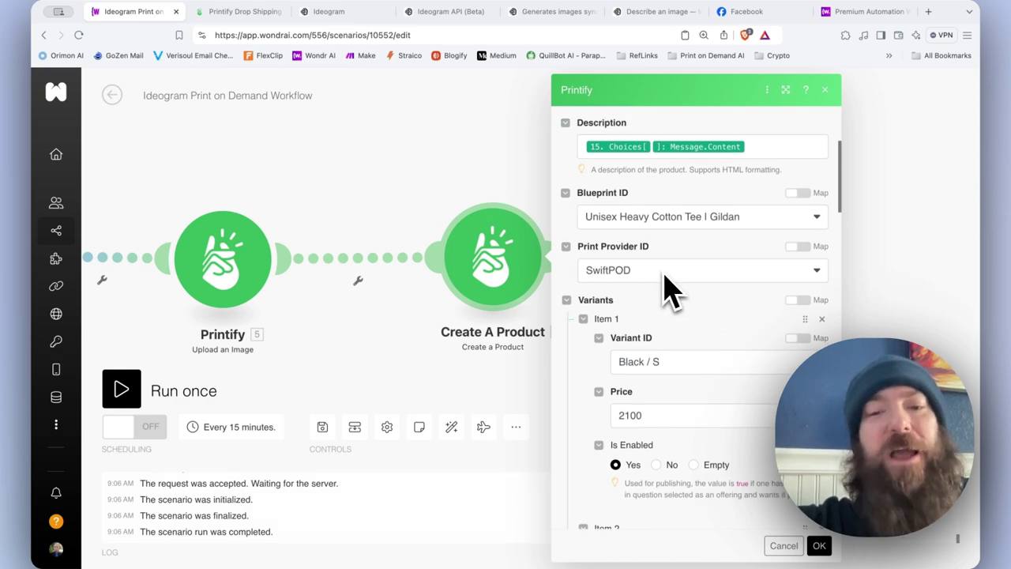
{"action": "scroll", "scroll_direction": "down", "scroll_amount": 3}
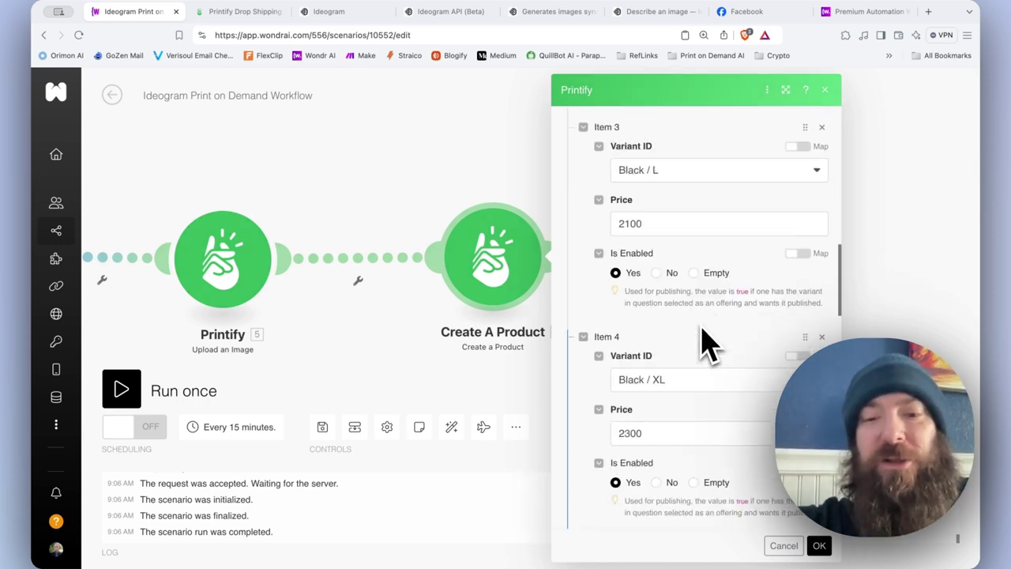
{"action": "scroll", "scroll_direction": "down", "scroll_amount": 3}
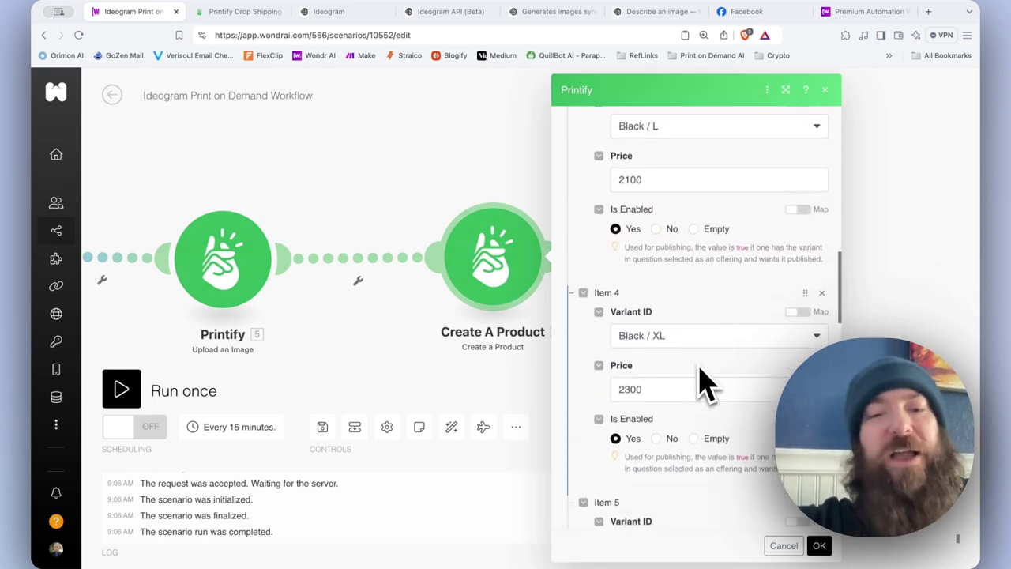
{"action": "scroll", "scroll_direction": "down", "scroll_amount": 3}
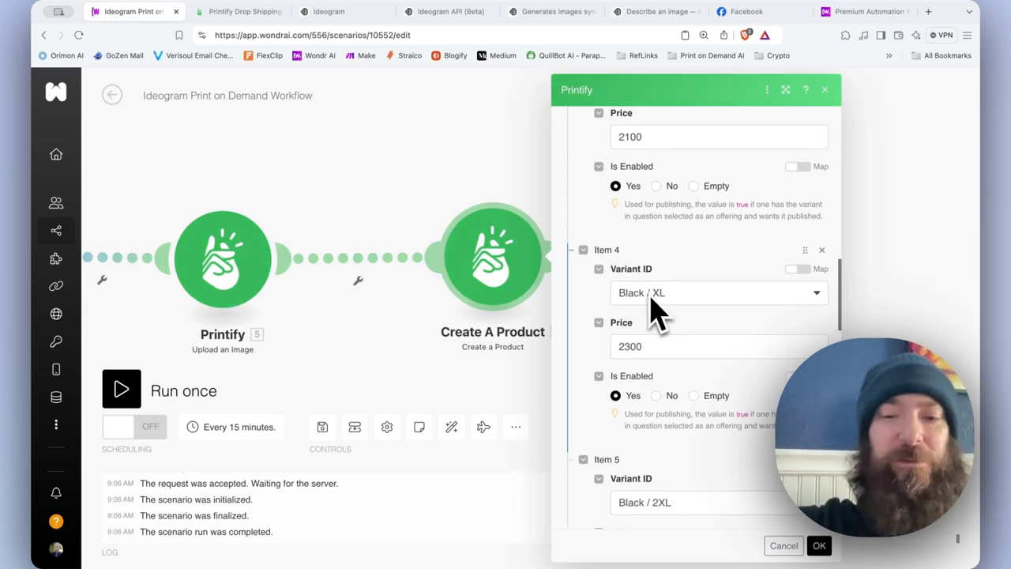
{"action": "mouse_move", "coordinate": [726, 384]}
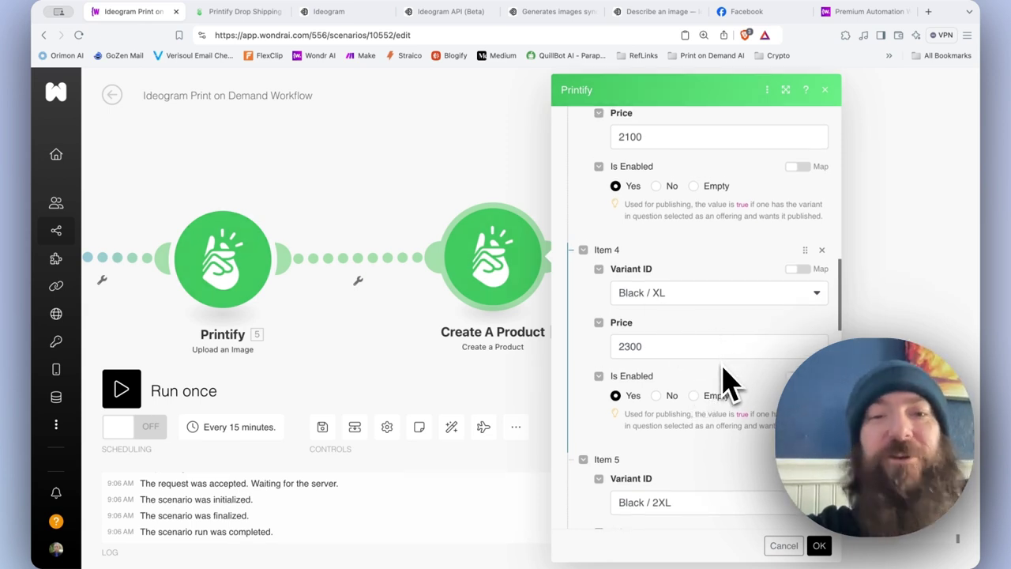
{"action": "scroll", "scroll_direction": "down", "scroll_amount": 3}
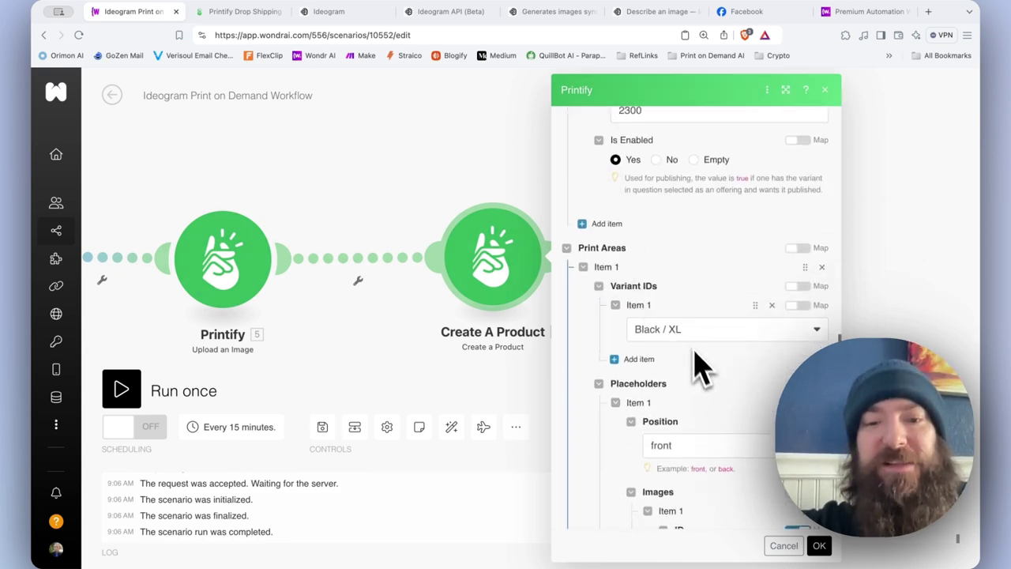
{"action": "mouse_move", "coordinate": [676, 430]}
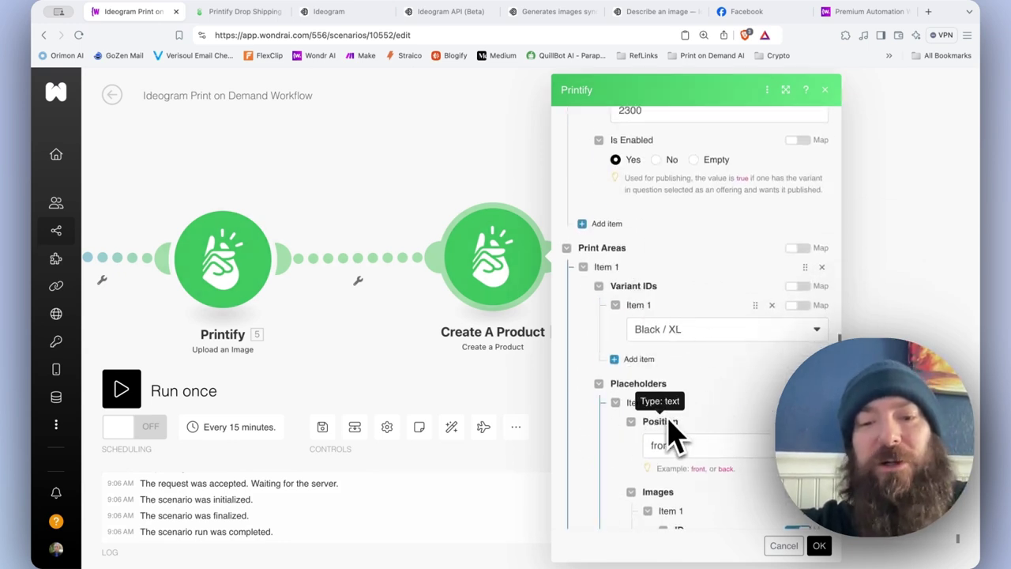
{"action": "scroll", "scroll_direction": "down", "scroll_amount": 3}
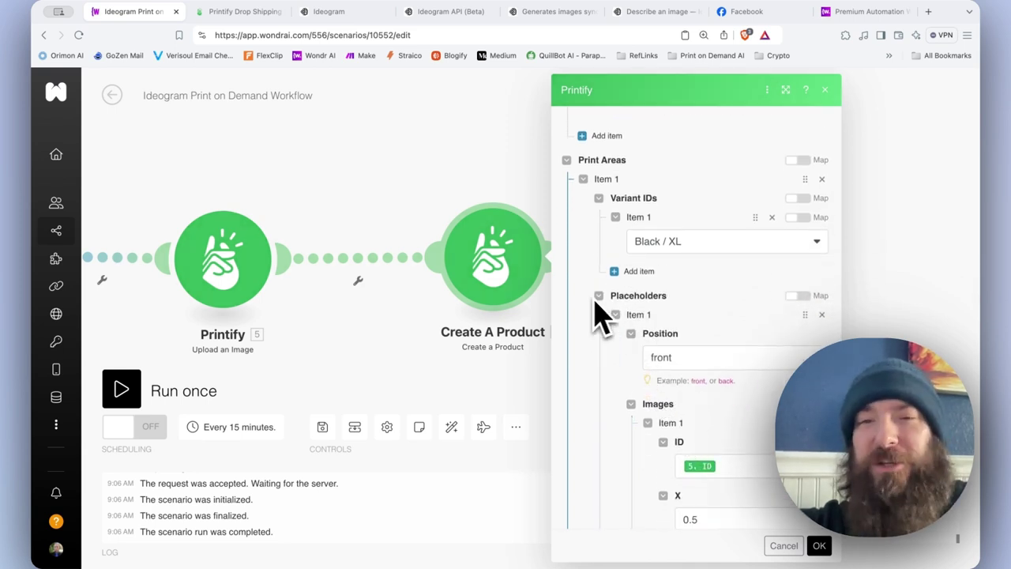
{"action": "mouse_move", "coordinate": [714, 434]}
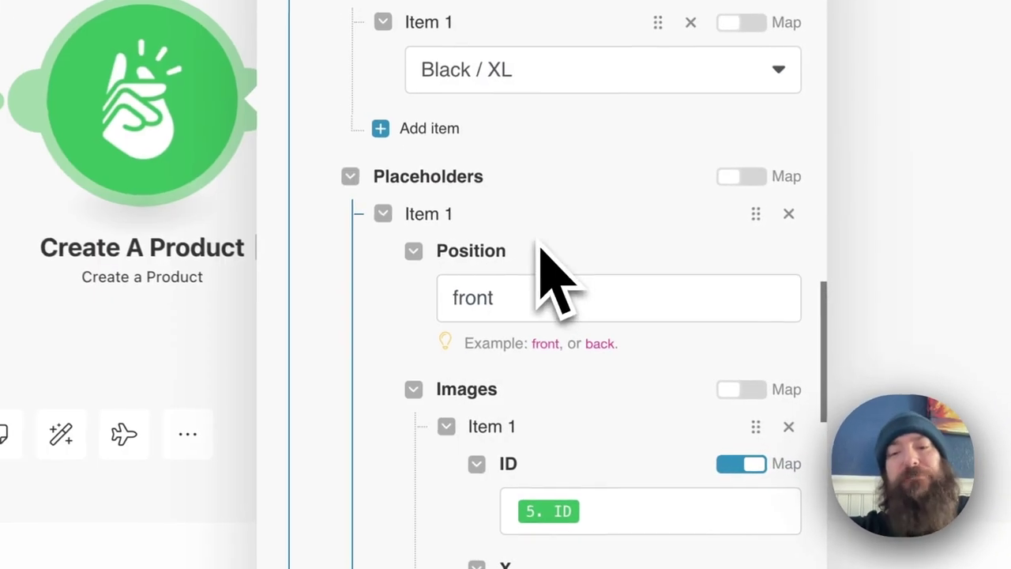
{"action": "mouse_move", "coordinate": [498, 340]}
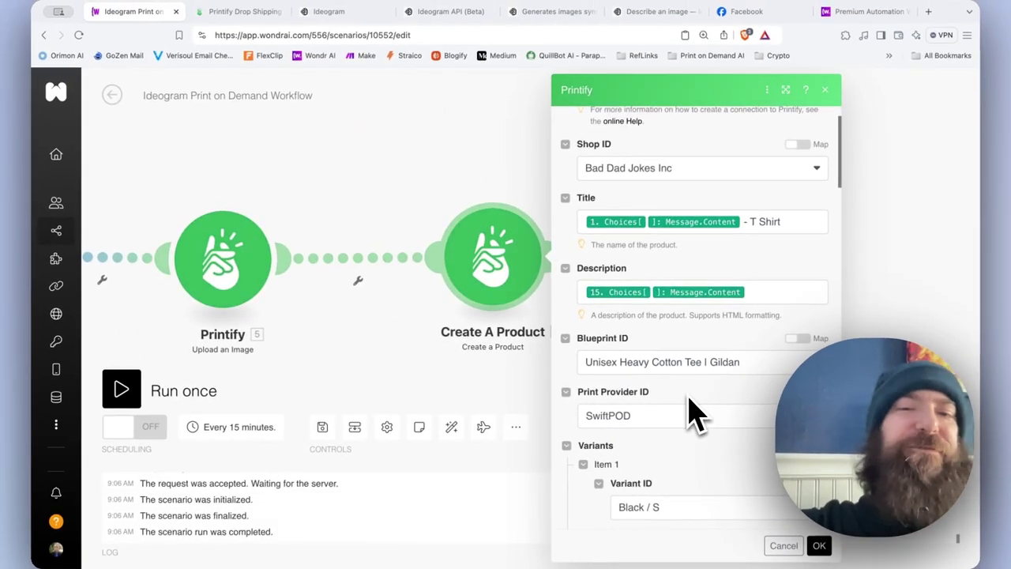
{"action": "mouse_move", "coordinate": [679, 403]}
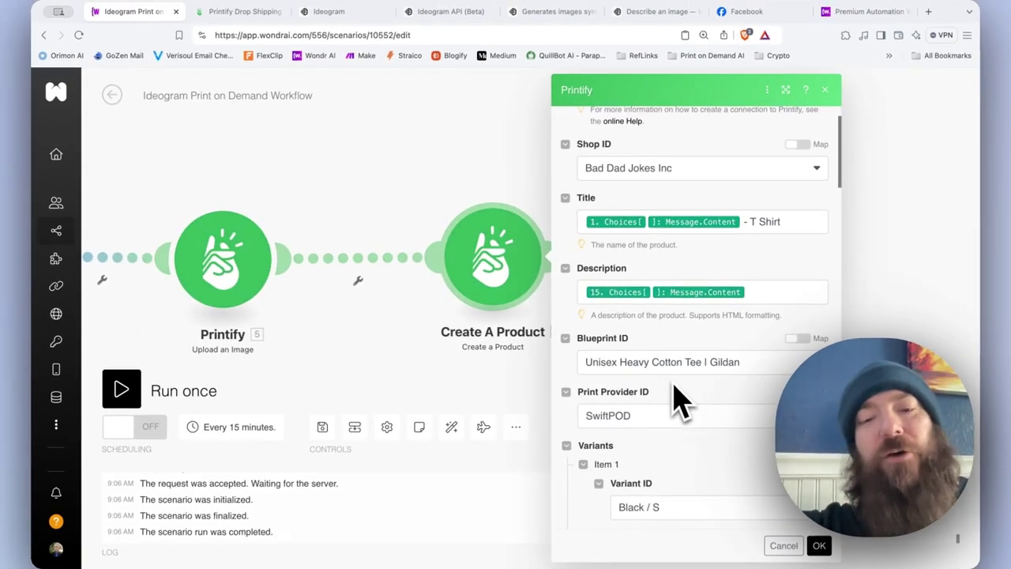
{"action": "scroll", "scroll_direction": "down", "scroll_amount": 3}
{"action": "type", "text": "wondr"}
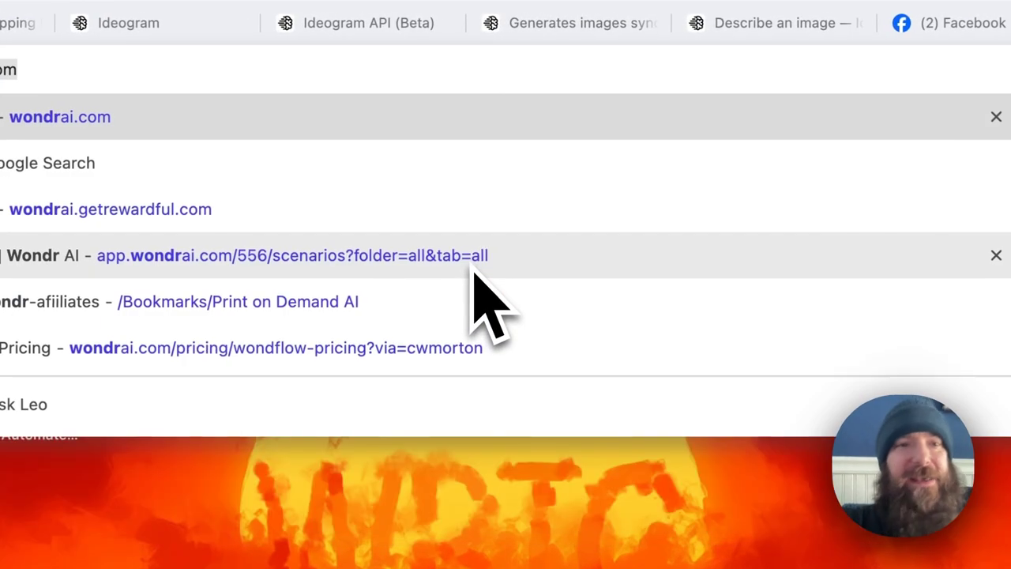
Go to wondrai.com, accept the cookie notice and browse the product workflow cards.
{"action": "left_click", "coordinate": [60, 117]}
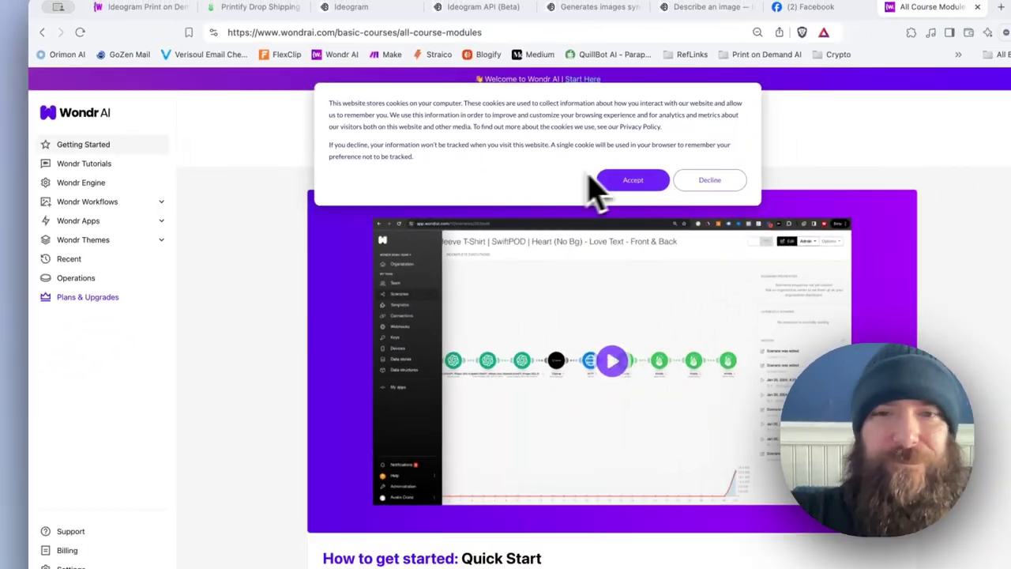
{"action": "left_click", "coordinate": [632, 180]}
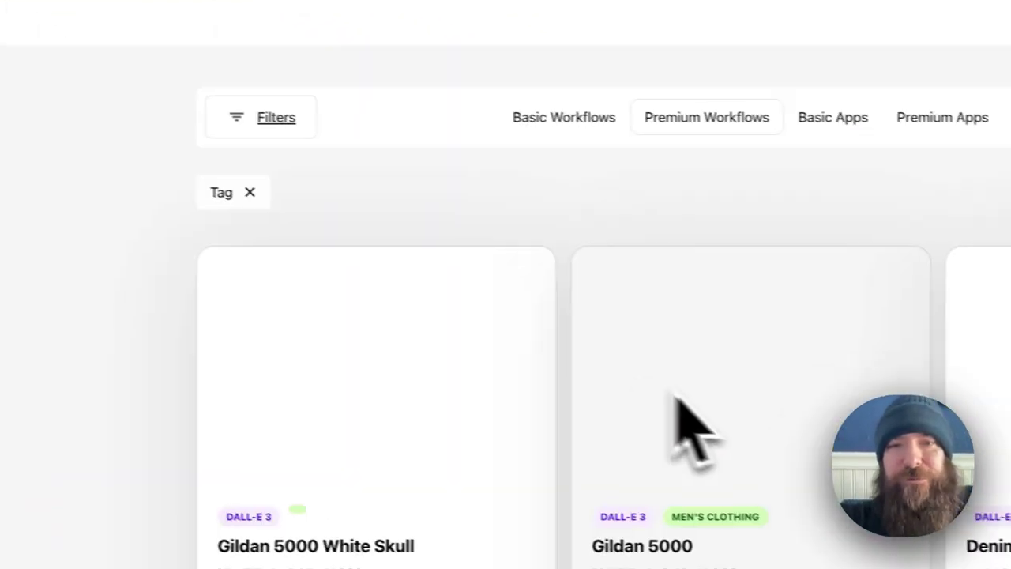
{"action": "scroll", "scroll_direction": "down", "scroll_amount": 3}
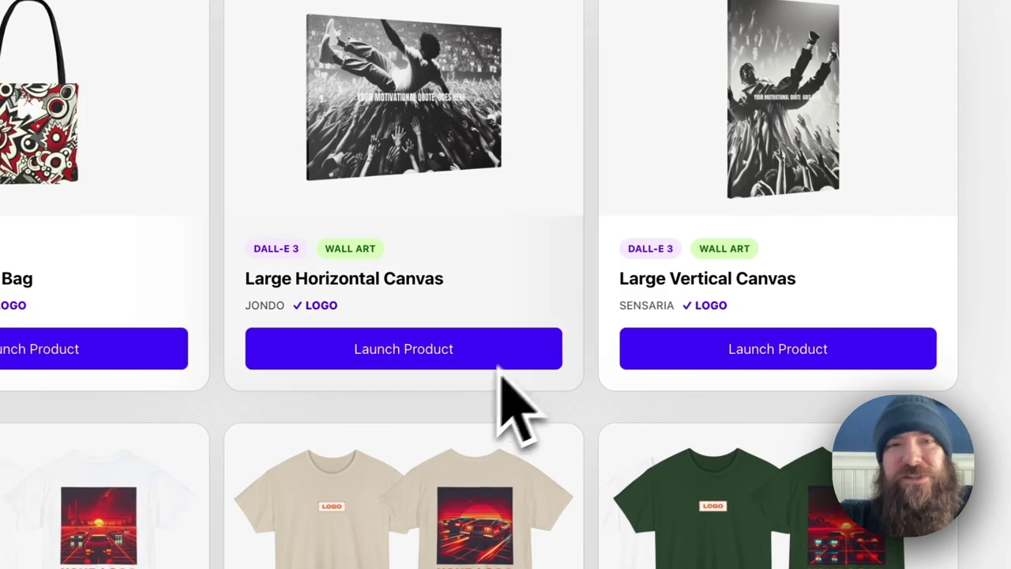
{"action": "left_click", "coordinate": [404, 349]}
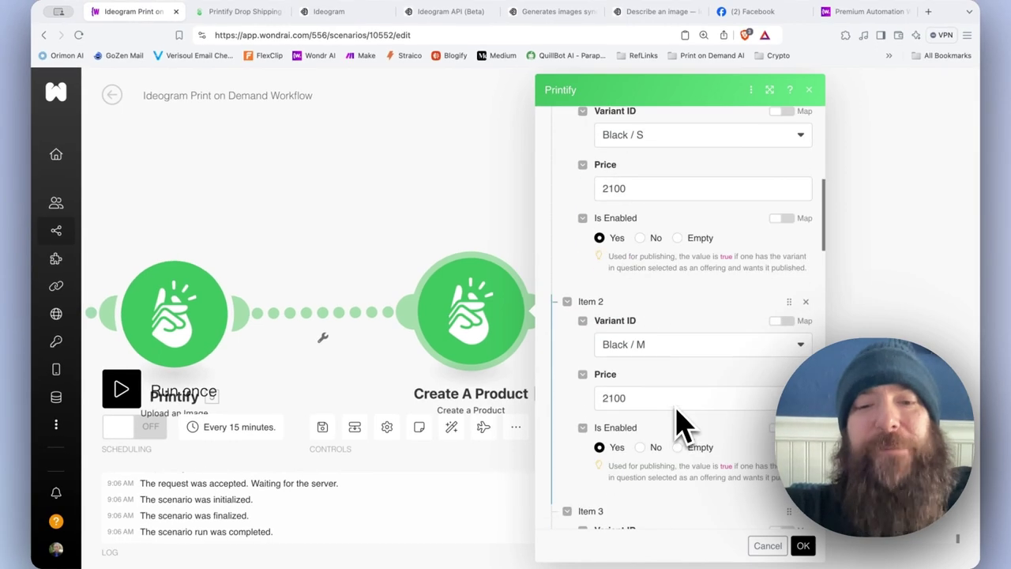
{"action": "scroll", "scroll_direction": "up", "scroll_amount": 3}
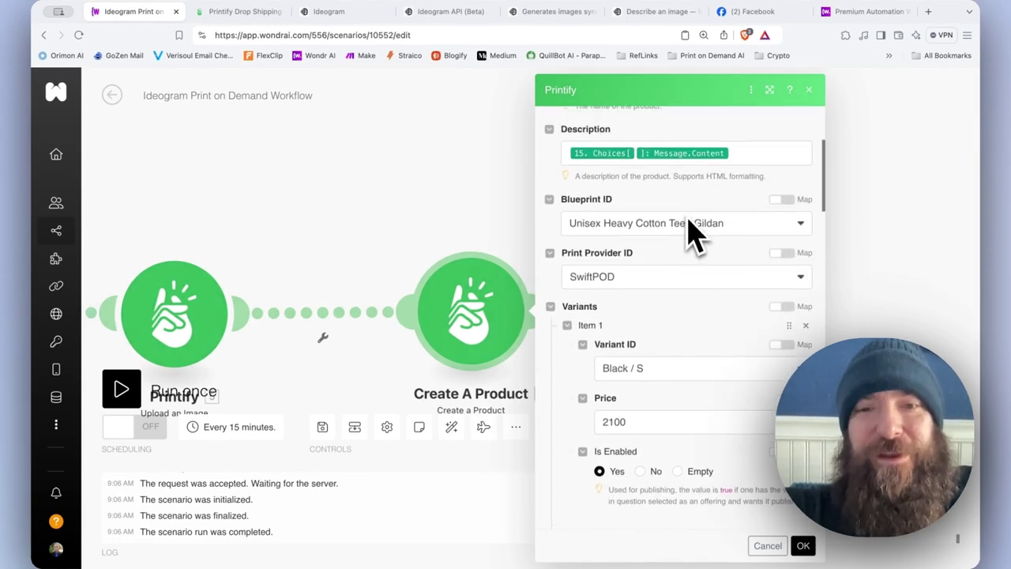
{"action": "scroll", "scroll_direction": "up", "scroll_amount": 3}
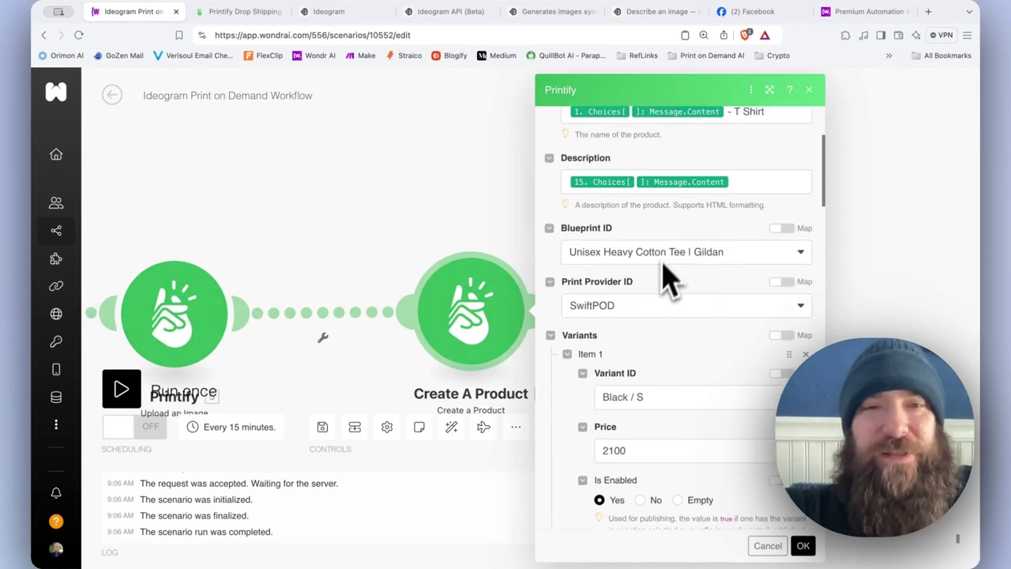
{"action": "mouse_move", "coordinate": [644, 284]}
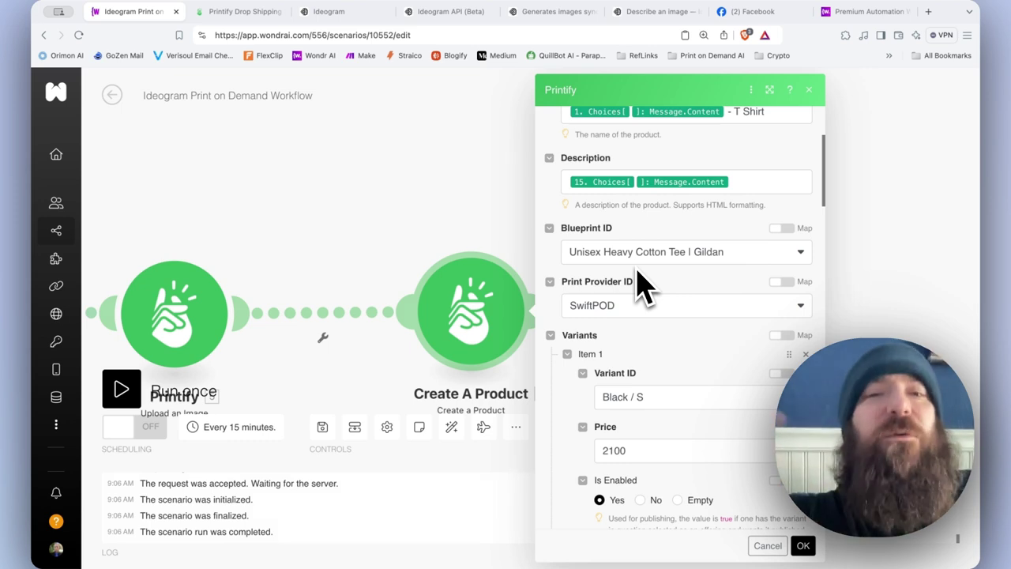
{"action": "scroll", "scroll_direction": "down", "scroll_amount": 3}
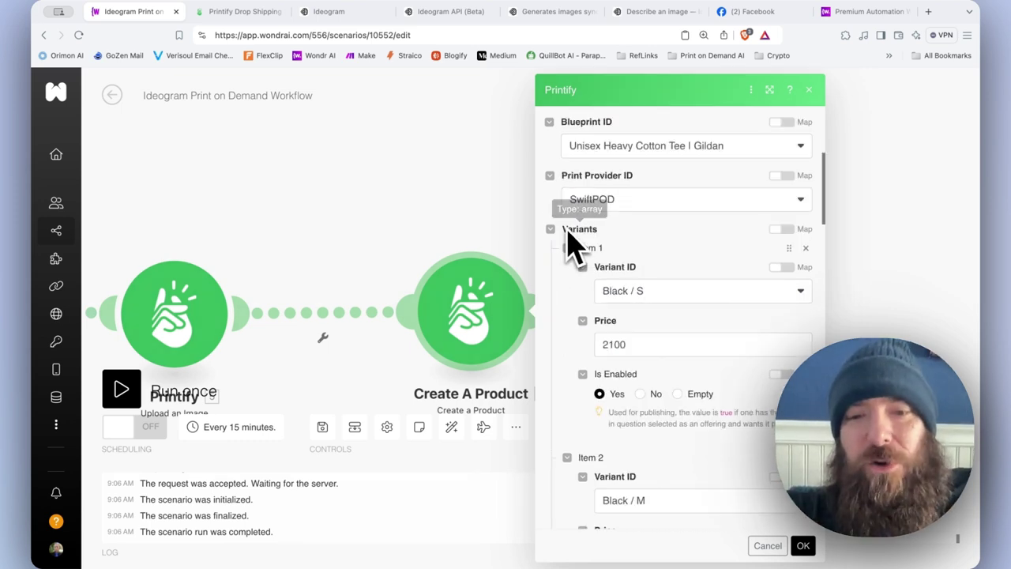
{"action": "mouse_move", "coordinate": [667, 308]}
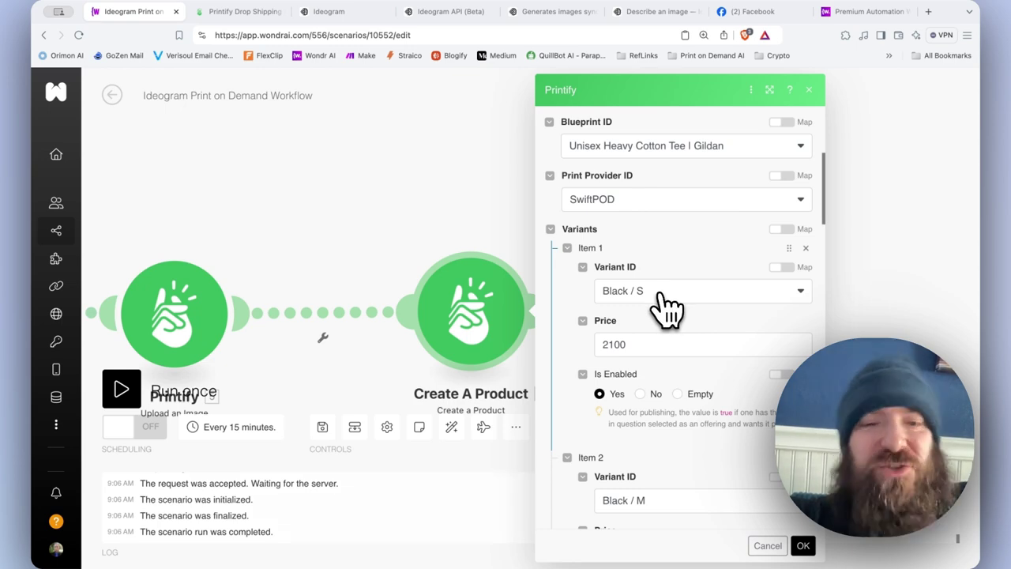
{"action": "left_click", "coordinate": [701, 290]}
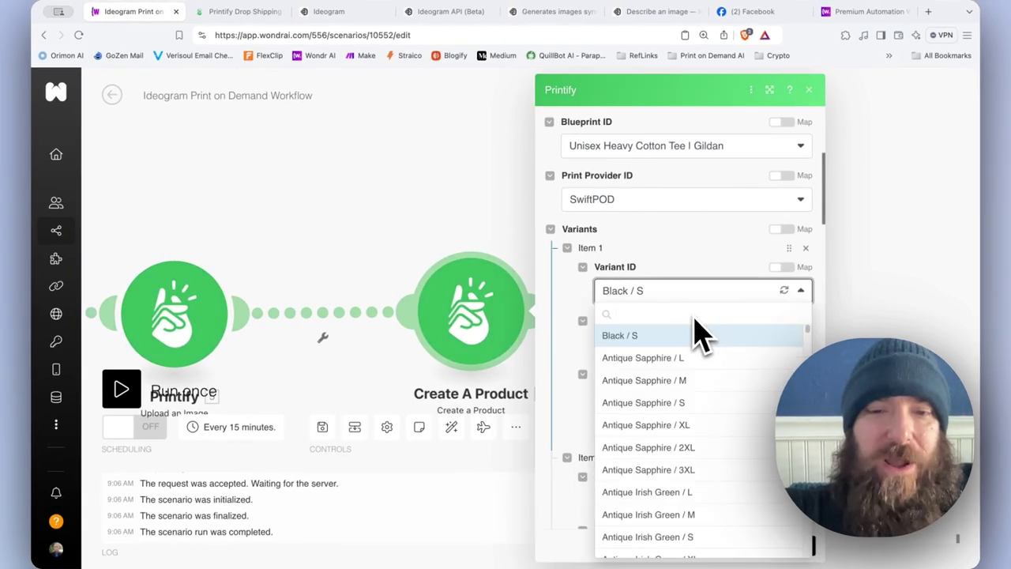
{"action": "mouse_move", "coordinate": [644, 455]}
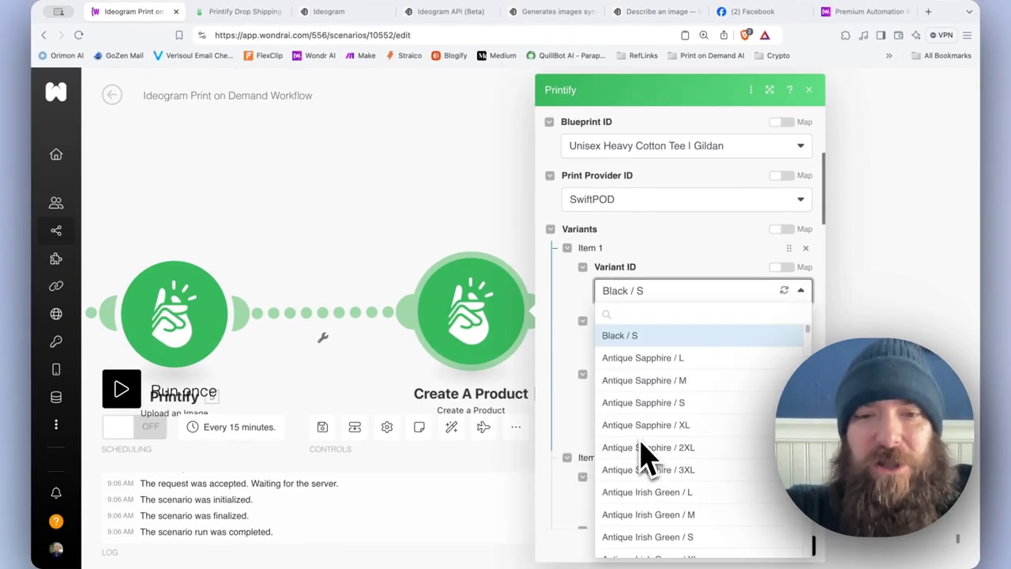
{"action": "type", "text": "black"}
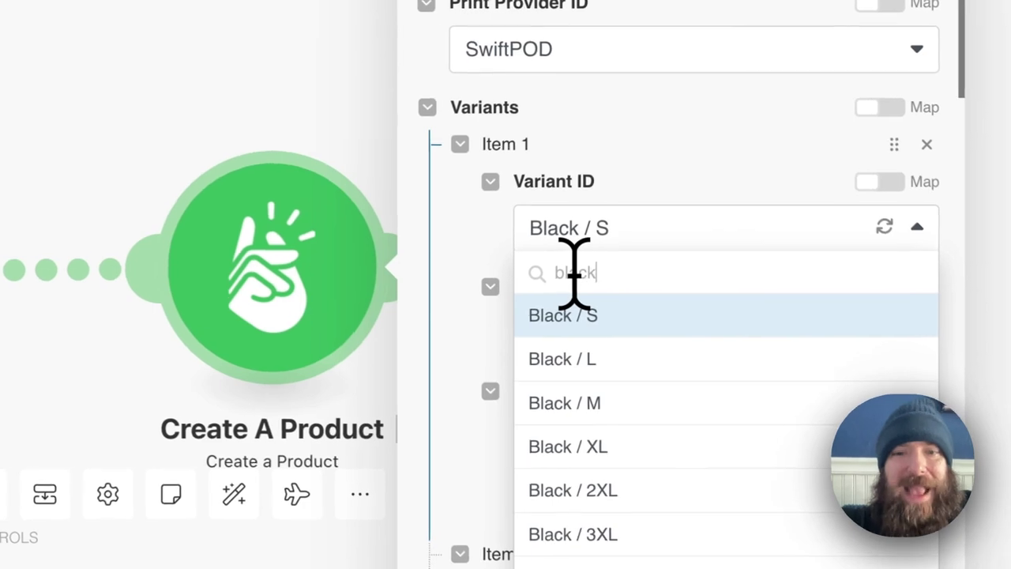
{"action": "left_click", "coordinate": [562, 315]}
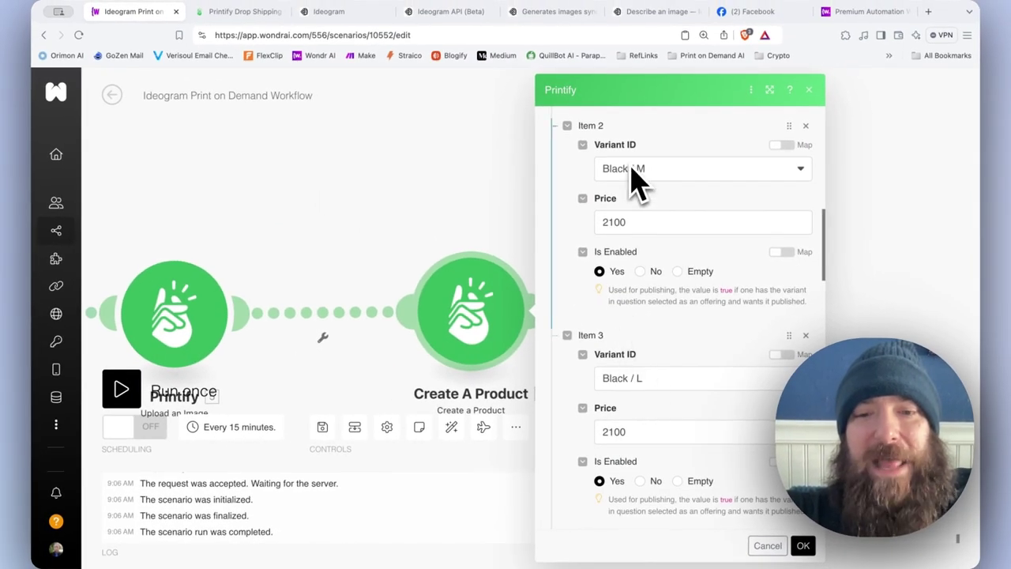
{"action": "scroll", "scroll_direction": "down", "scroll_amount": 3}
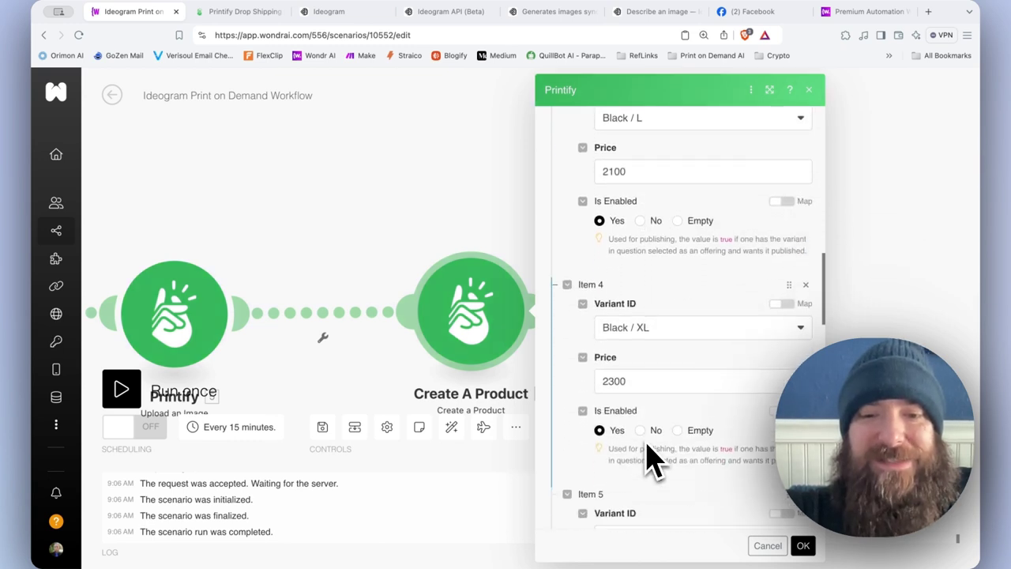
{"action": "scroll", "scroll_direction": "down", "scroll_amount": 3}
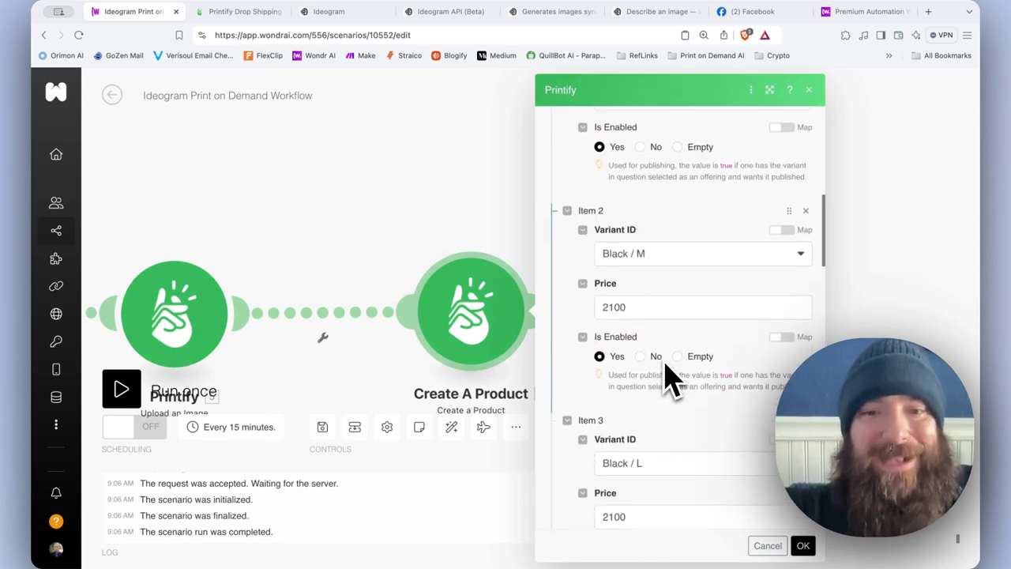
{"action": "scroll", "scroll_direction": "down", "scroll_amount": 3}
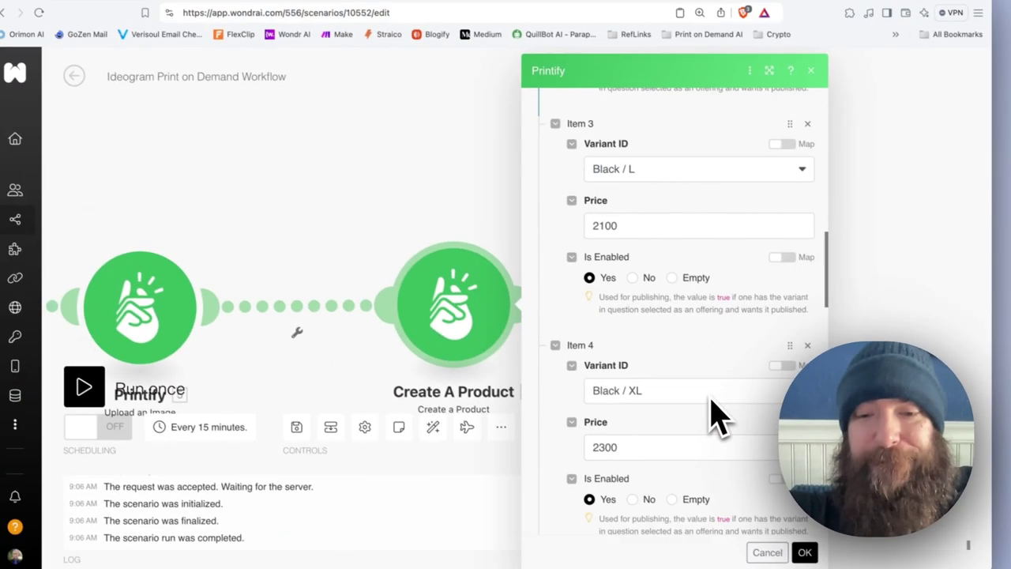
Scroll past variants and print areas to set the design image Scale to 1.1 at X 0.5, Y 0.4.
{"action": "scroll", "scroll_direction": "up", "scroll_amount": 3}
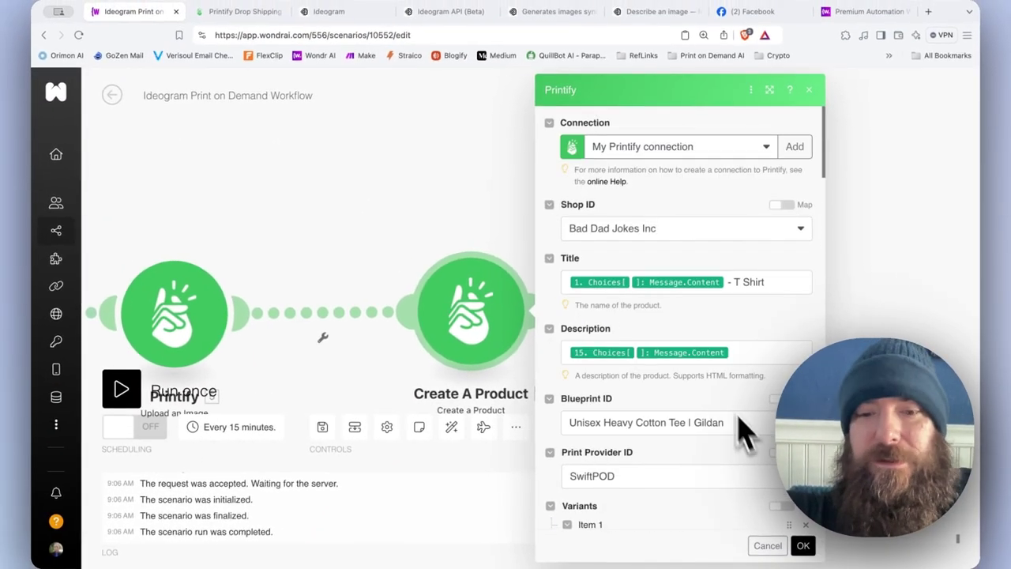
{"action": "scroll", "scroll_direction": "down", "scroll_amount": 3}
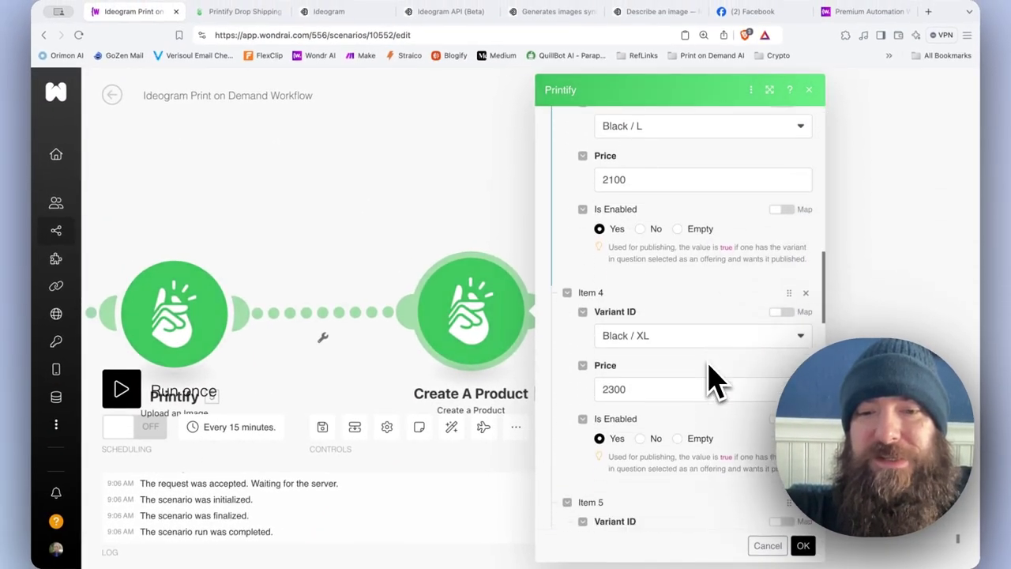
{"action": "scroll", "scroll_direction": "down", "scroll_amount": 3}
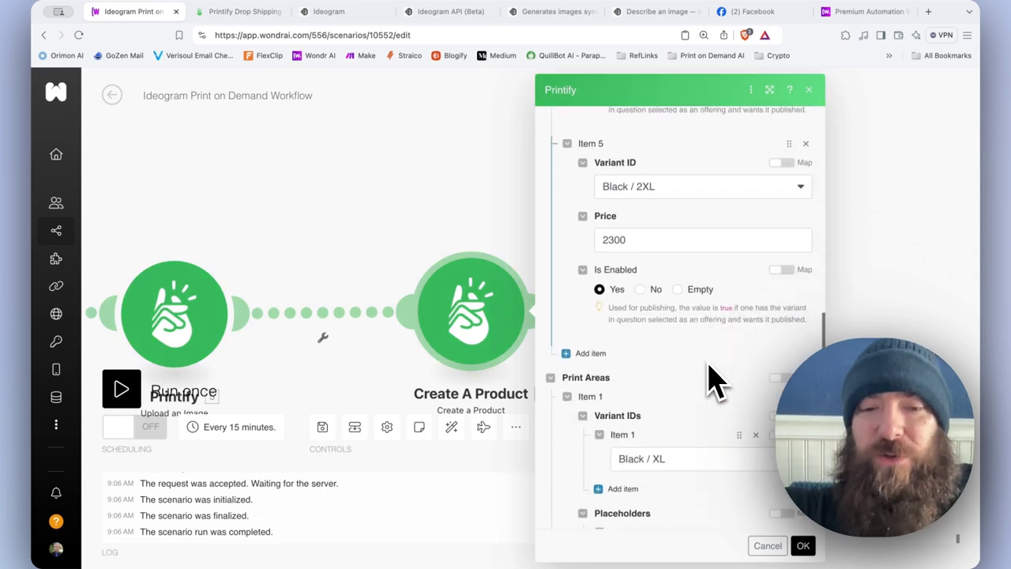
{"action": "scroll", "scroll_direction": "down", "scroll_amount": 3}
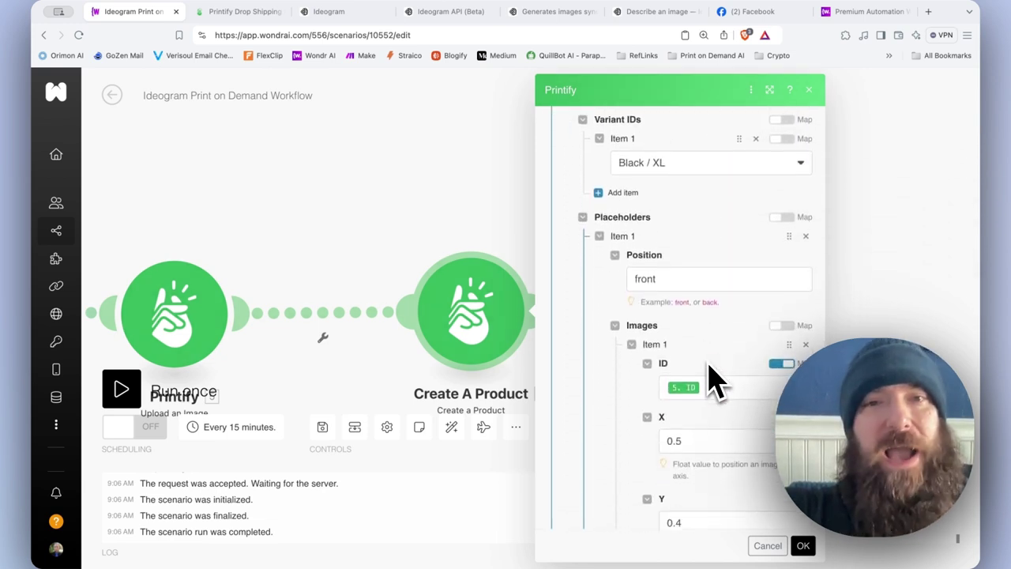
{"action": "scroll", "scroll_direction": "down", "scroll_amount": 3}
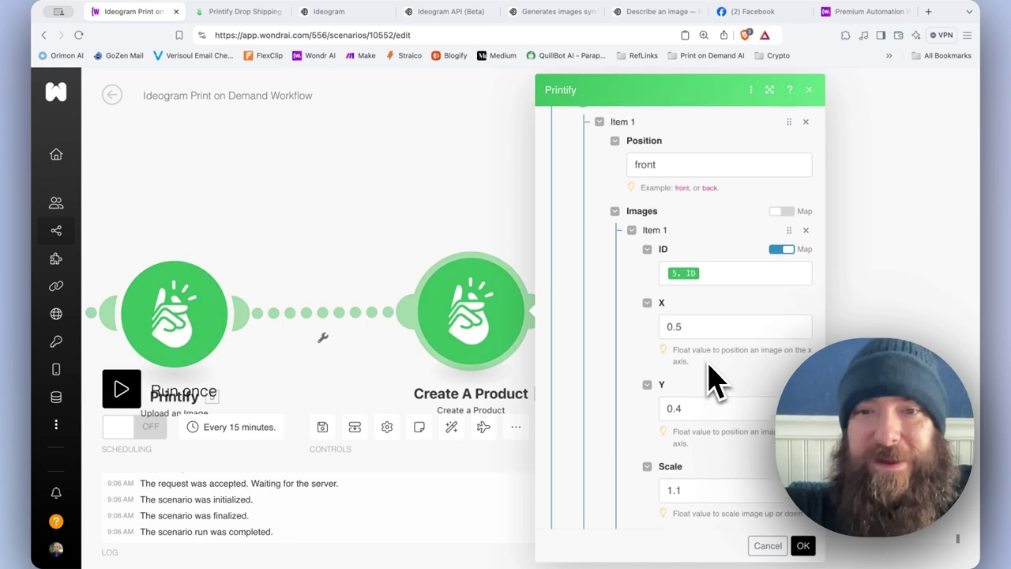
{"action": "scroll", "scroll_direction": "up", "scroll_amount": 3}
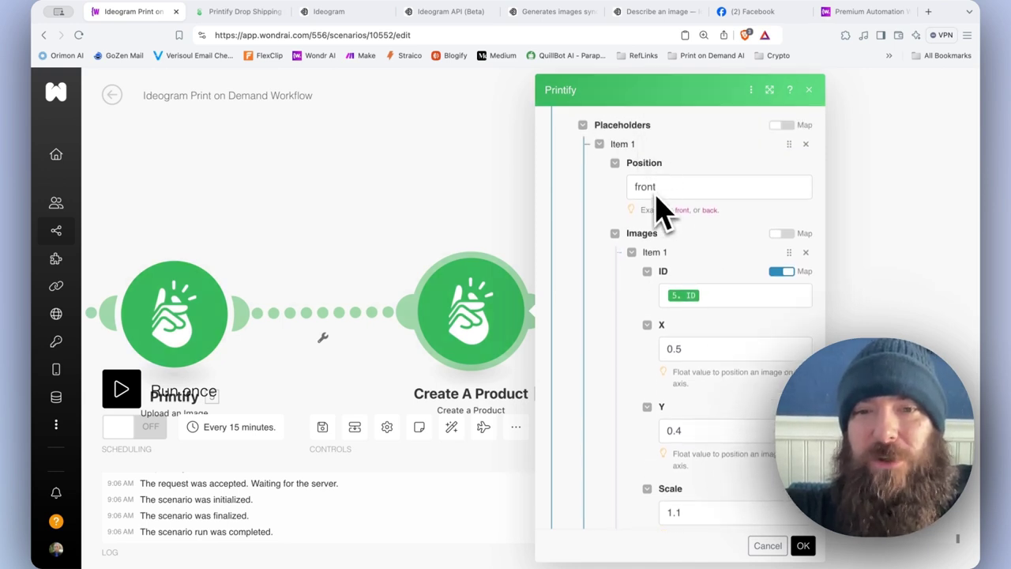
{"action": "scroll", "scroll_direction": "down", "scroll_amount": 3}
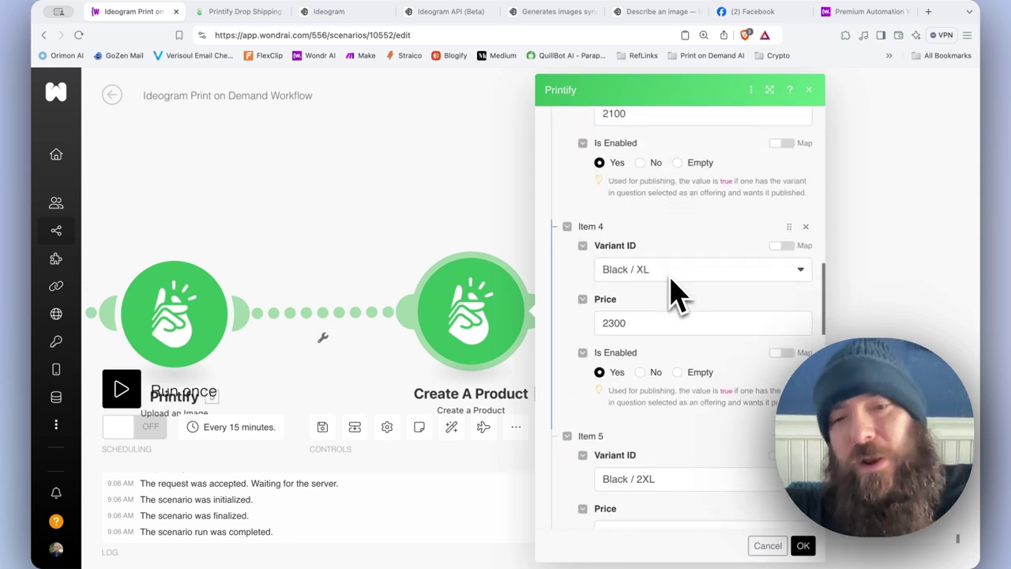
{"action": "scroll", "scroll_direction": "down", "scroll_amount": 3}
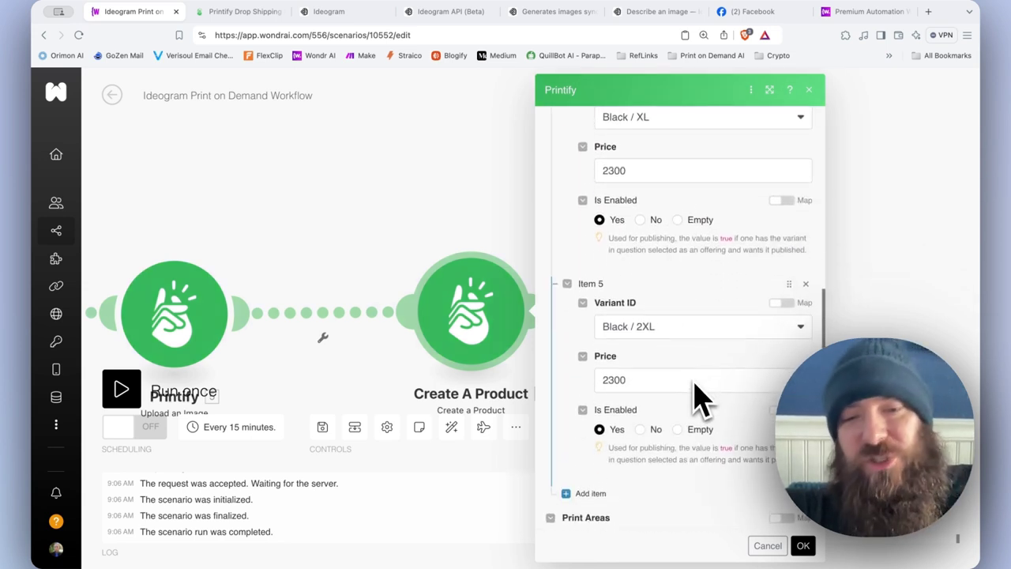
{"action": "scroll", "scroll_direction": "down", "scroll_amount": 3}
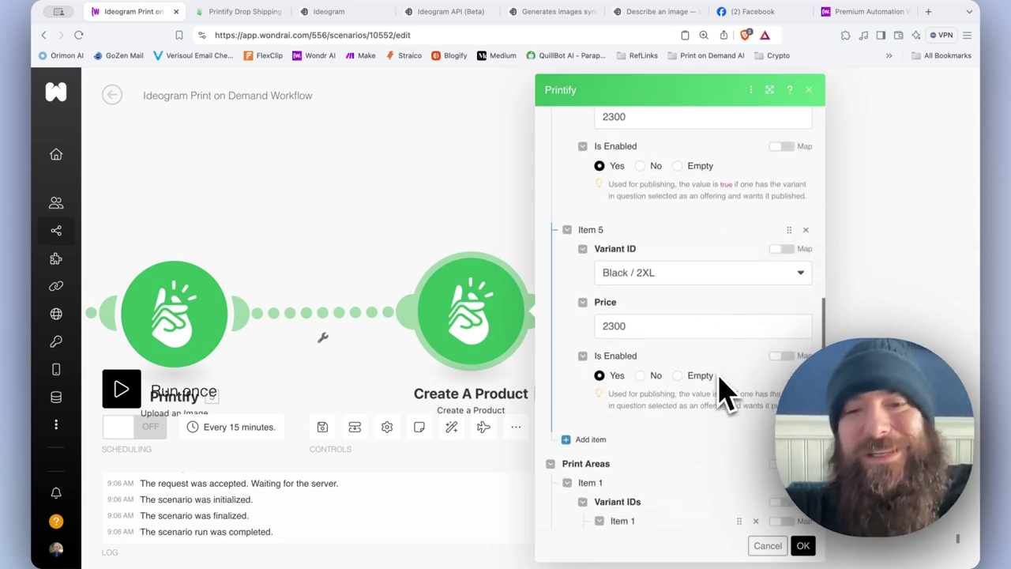
{"action": "scroll", "scroll_direction": "down", "scroll_amount": 3}
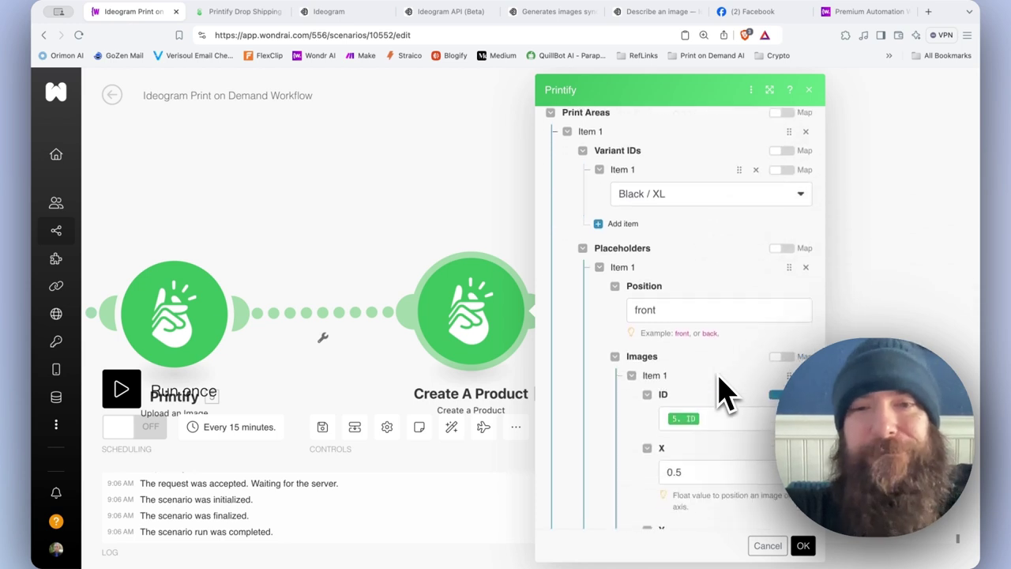
{"action": "scroll", "scroll_direction": "down", "scroll_amount": 3}
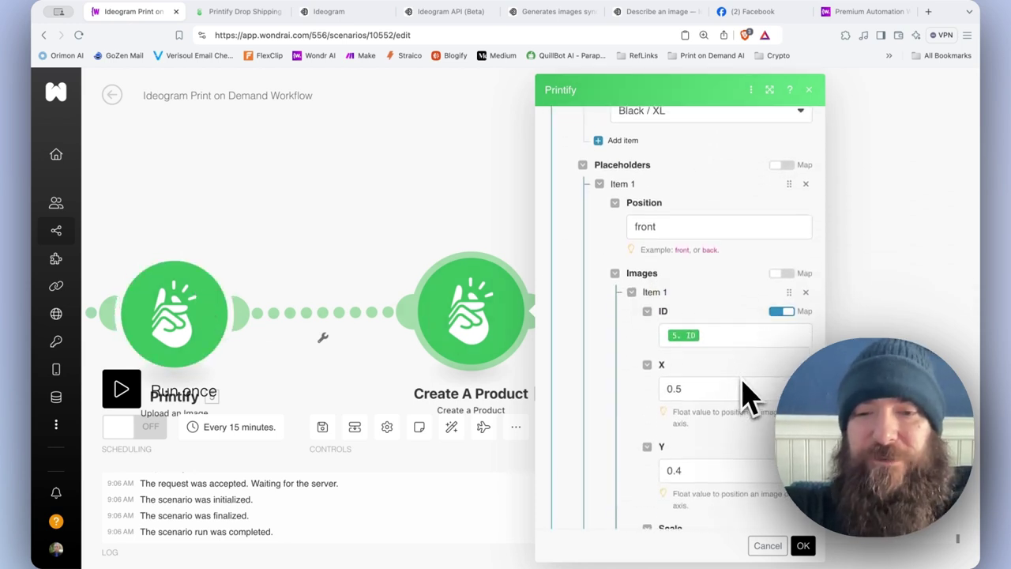
{"action": "scroll", "scroll_direction": "down", "scroll_amount": 3}
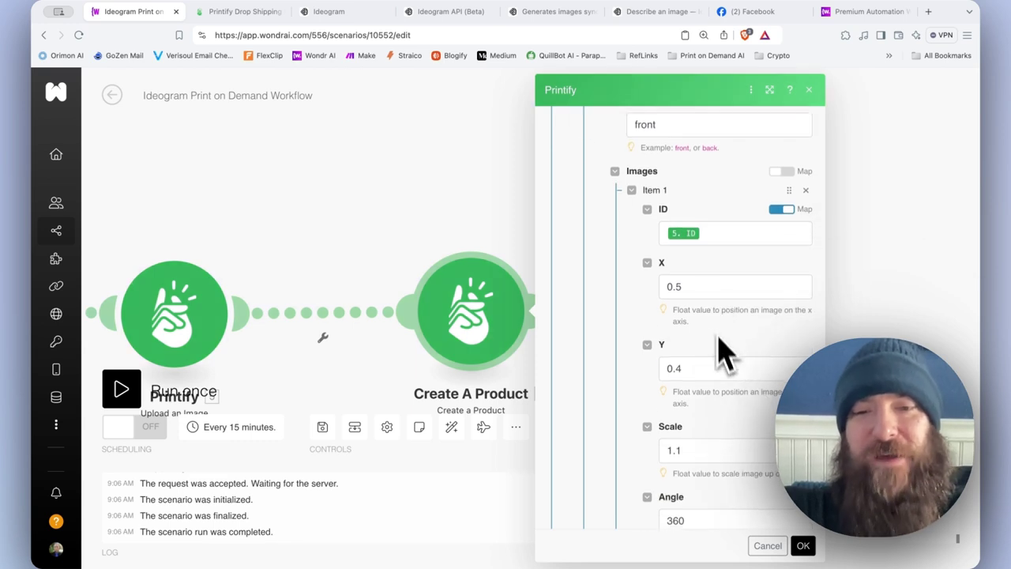
{"action": "scroll", "scroll_direction": "down", "scroll_amount": 3}
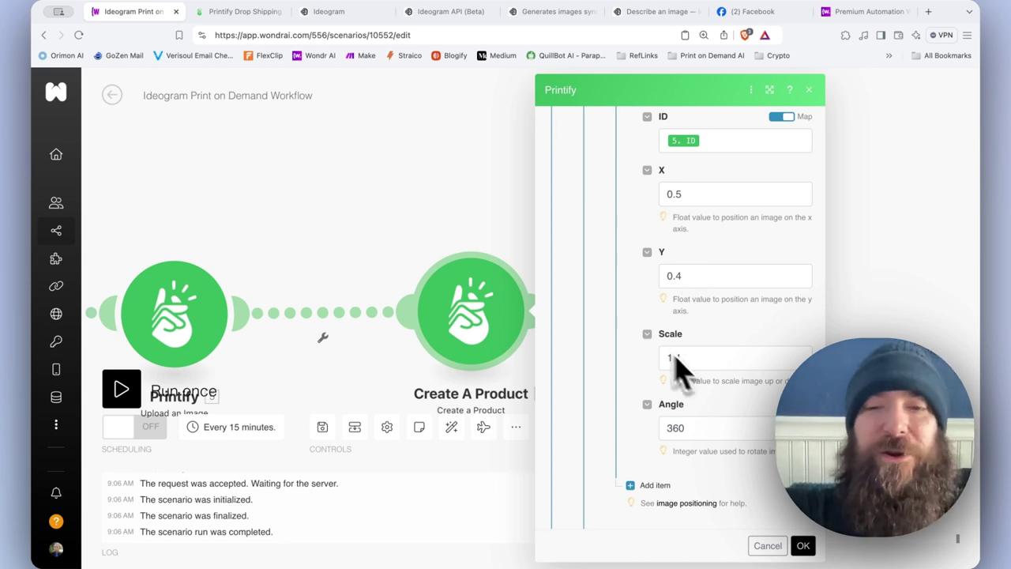
{"action": "type", "text": "1.1"}
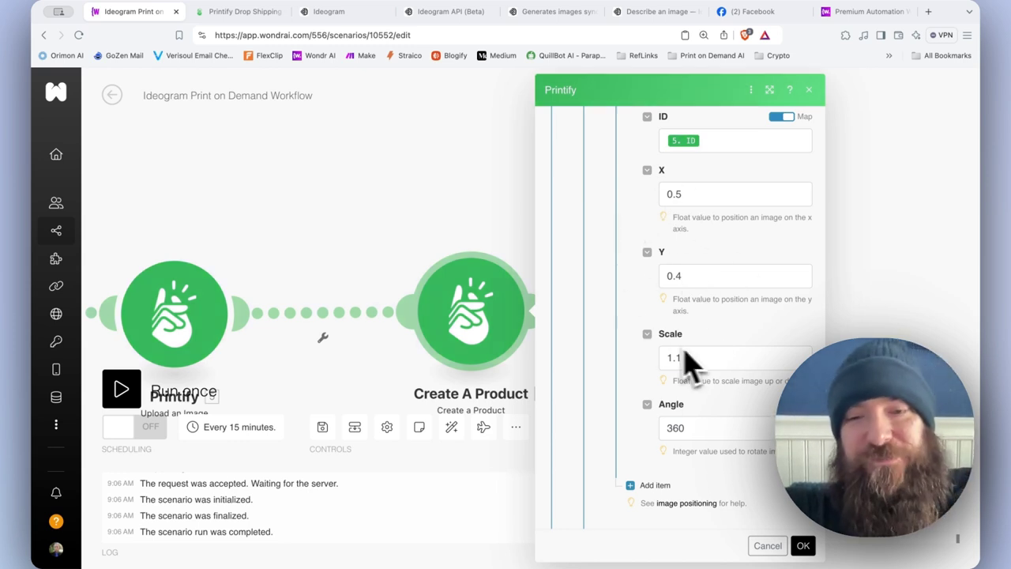
{"action": "mouse_move", "coordinate": [661, 209]}
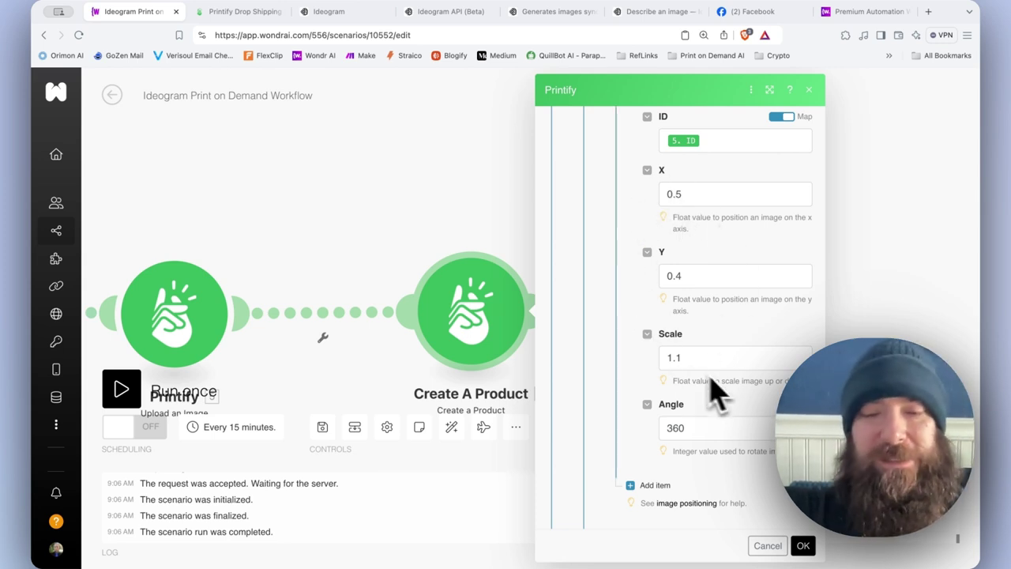
{"action": "mouse_move", "coordinate": [654, 221]}
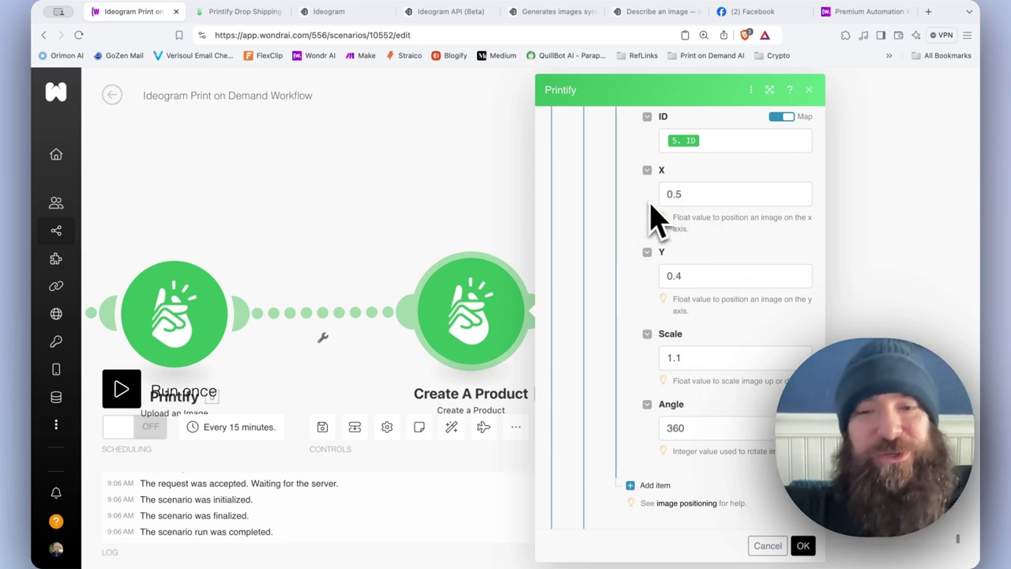
{"action": "scroll", "scroll_direction": "down", "scroll_amount": 3}
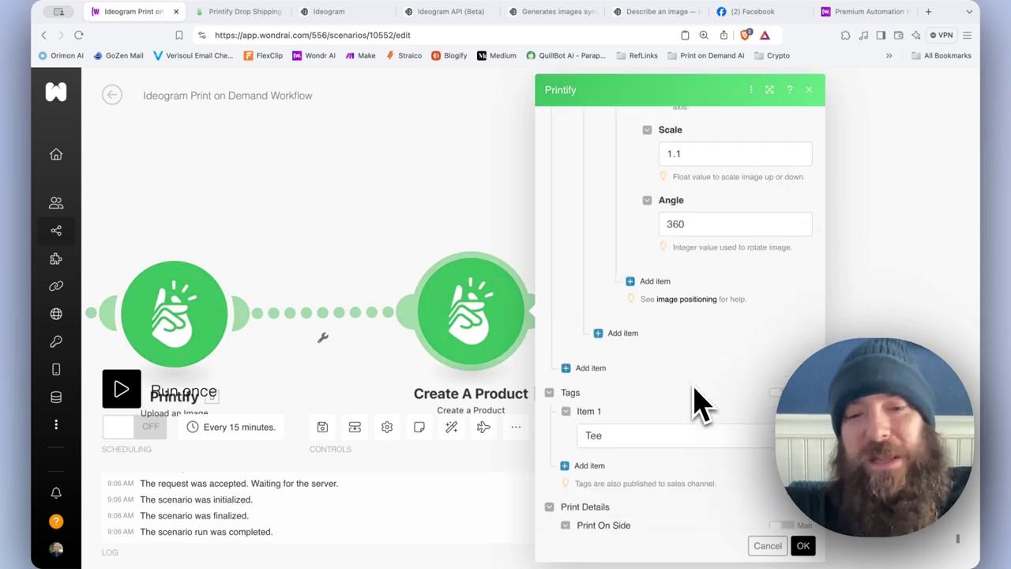
{"action": "scroll", "scroll_direction": "down", "scroll_amount": 3}
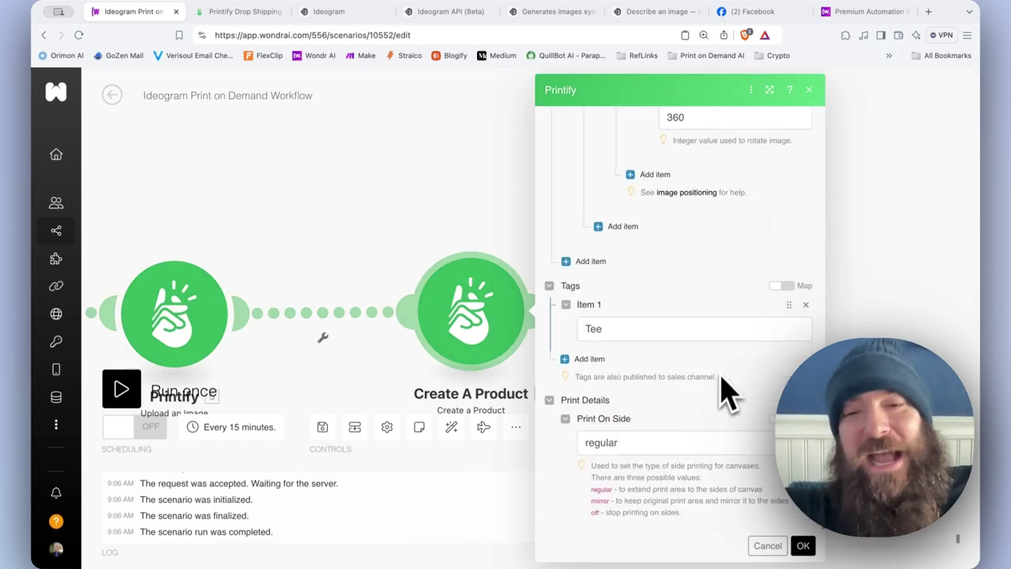
{"action": "left_click", "coordinate": [861, 12]}
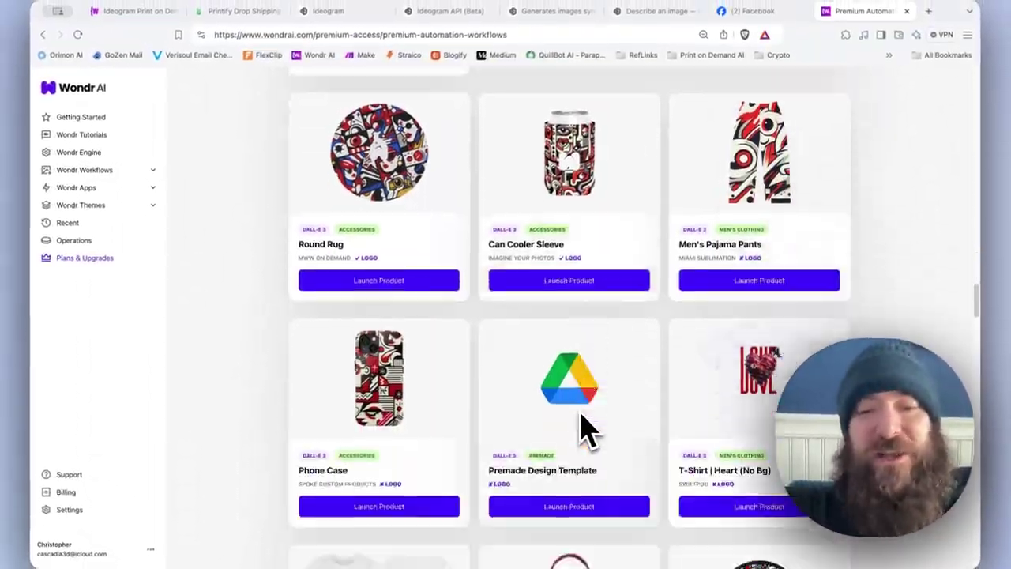
{"action": "scroll", "scroll_direction": "down", "scroll_amount": 3}
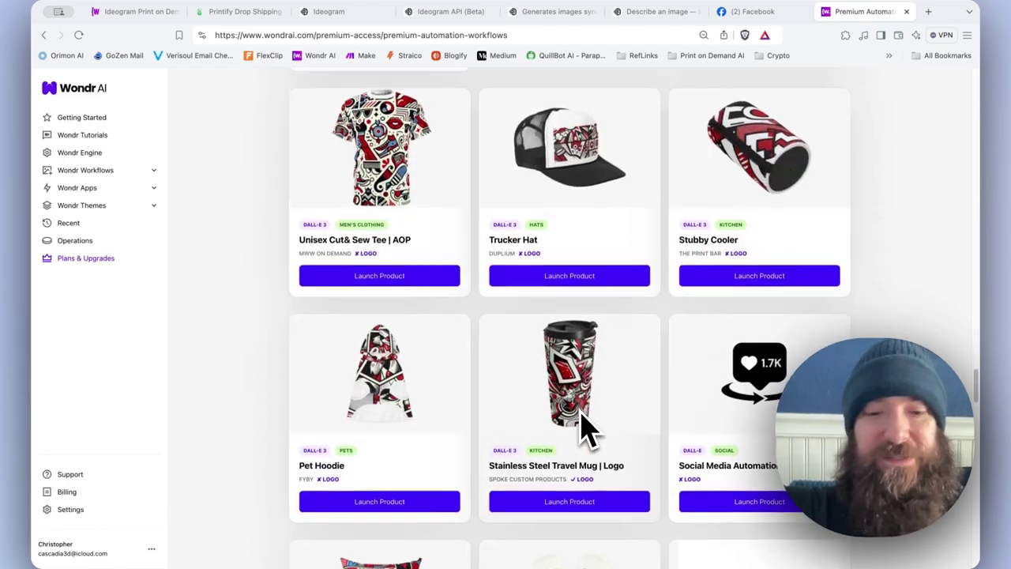
{"action": "scroll", "scroll_direction": "down", "scroll_amount": 3}
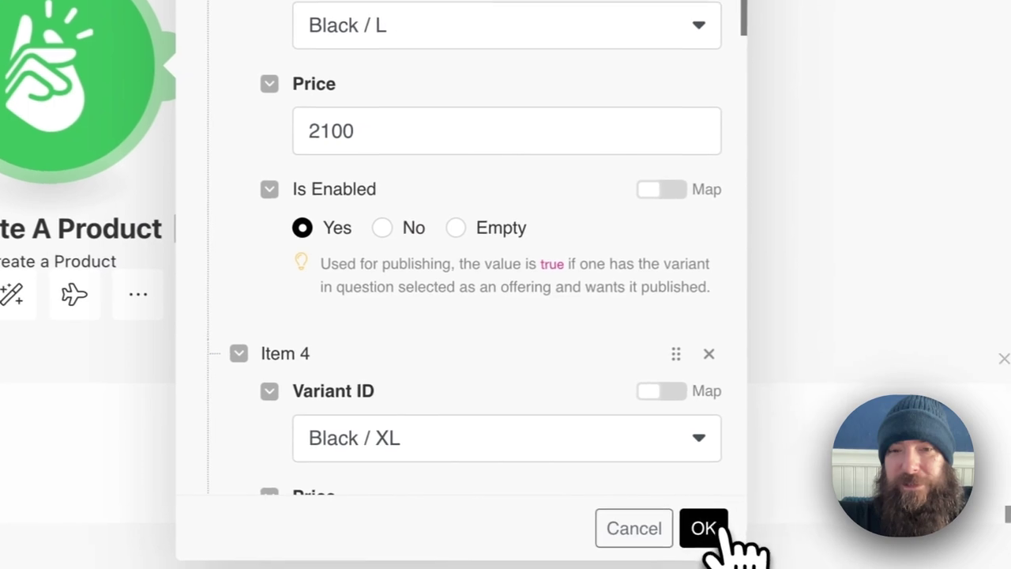
Confirm the Printify Create A Product settings with OK and switch to the Printify store products.
{"action": "left_click", "coordinate": [703, 527]}
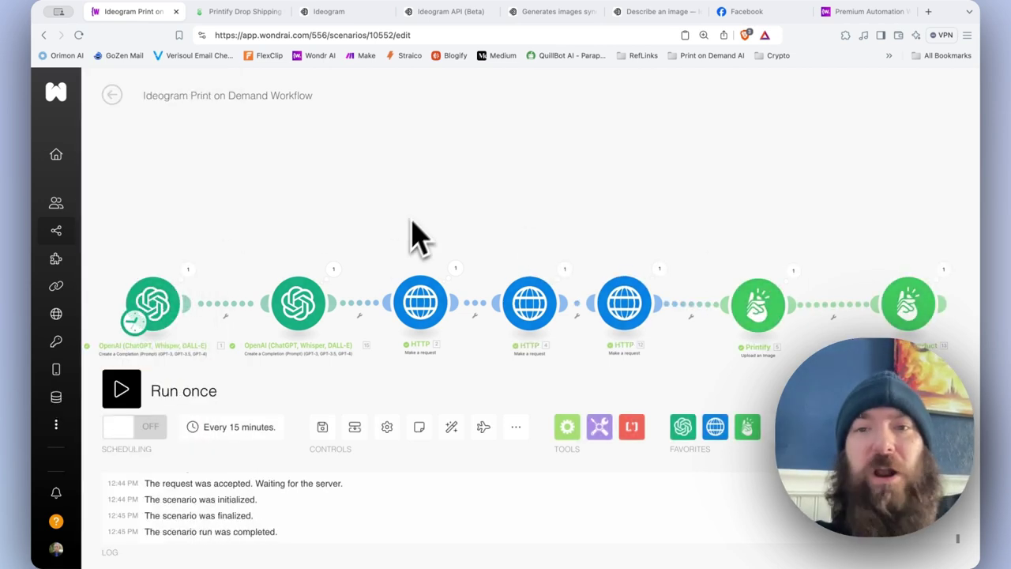
{"action": "left_click", "coordinate": [241, 11]}
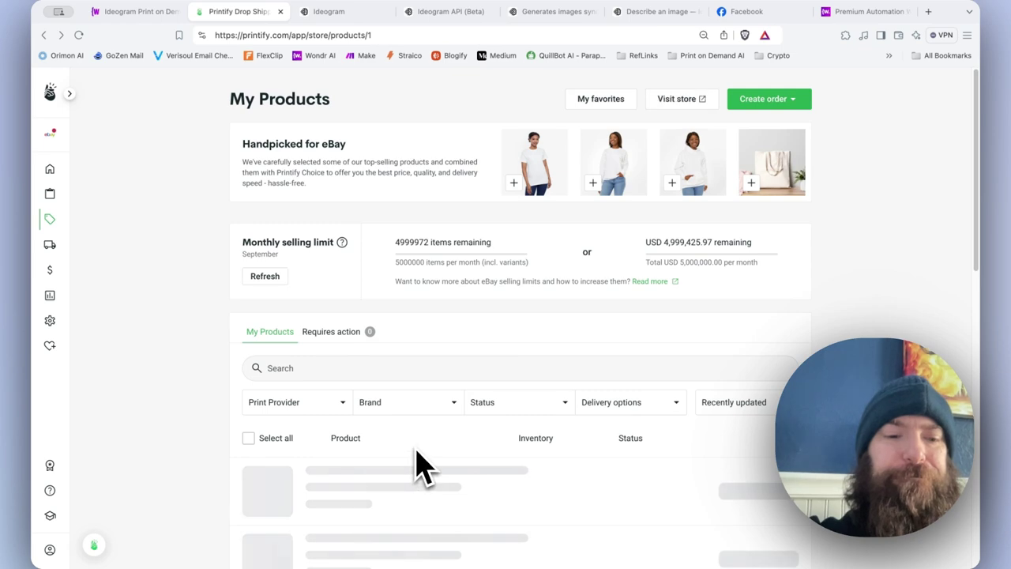
Review the 'Dads who grill together' T-shirt mockup and publish that product.
{"action": "scroll", "scroll_direction": "down", "scroll_amount": 3}
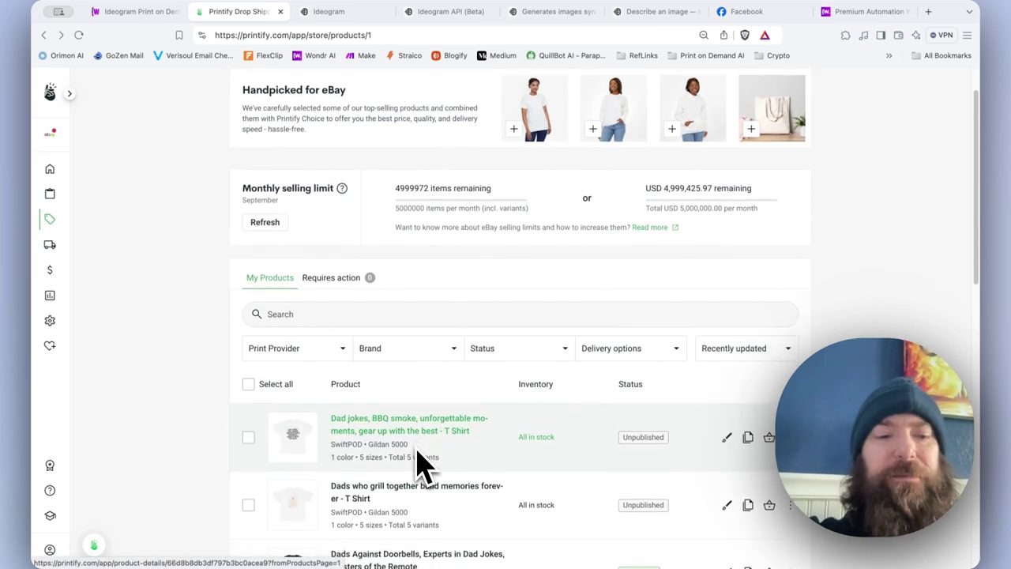
{"action": "scroll", "scroll_direction": "down", "scroll_amount": 3}
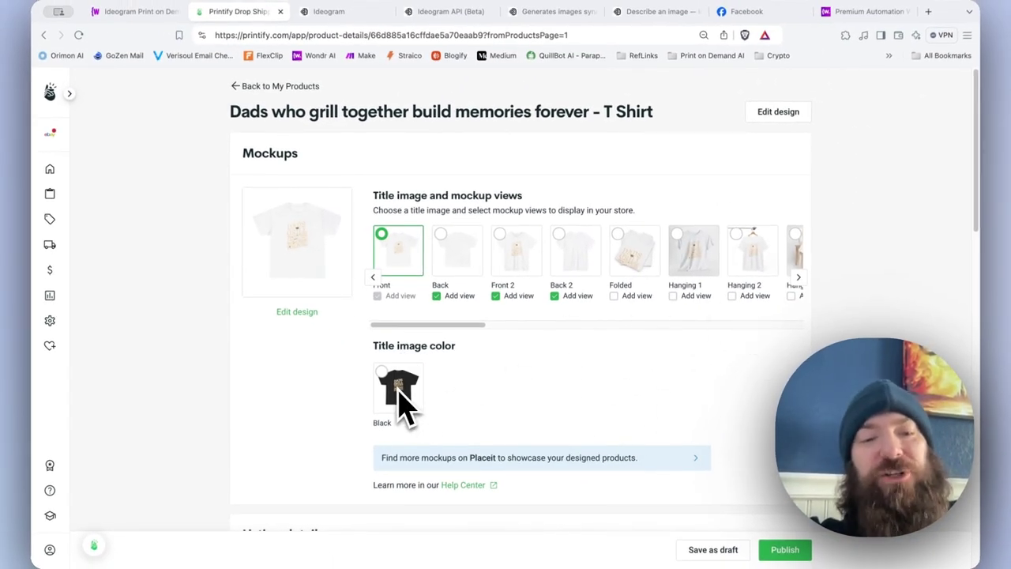
{"action": "mouse_move", "coordinate": [527, 414]}
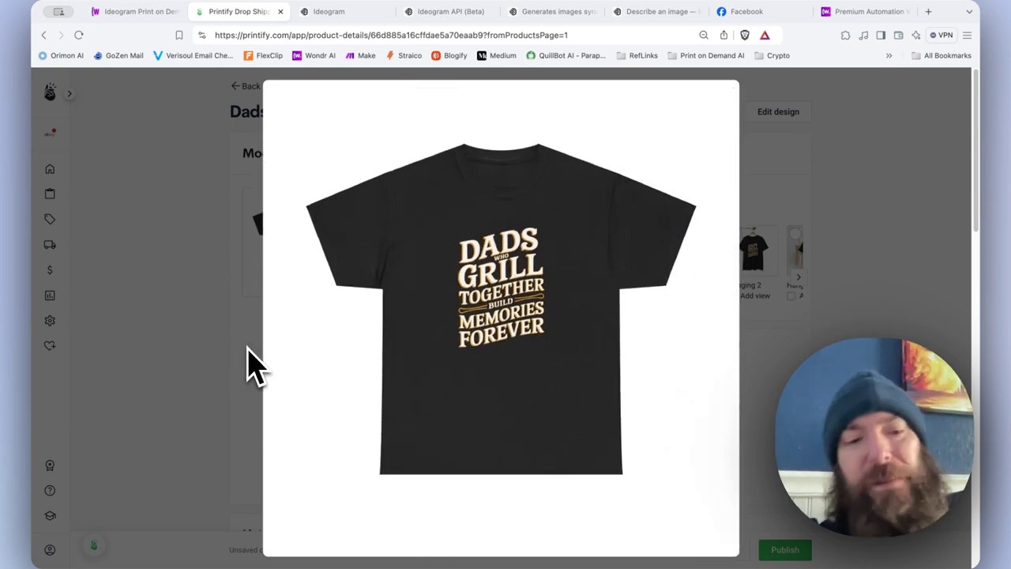
{"action": "mouse_move", "coordinate": [218, 364]}
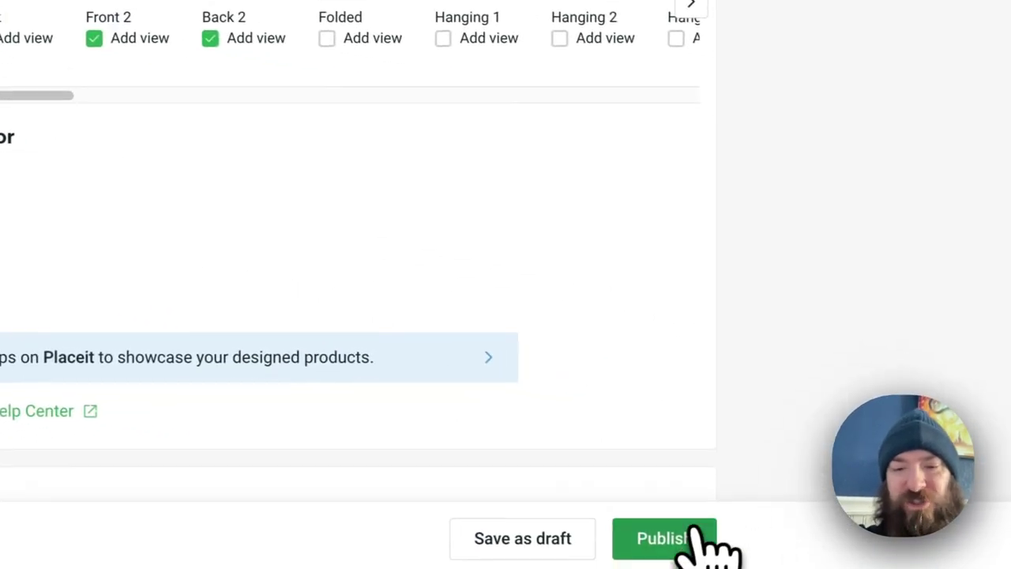
{"action": "left_click", "coordinate": [663, 537]}
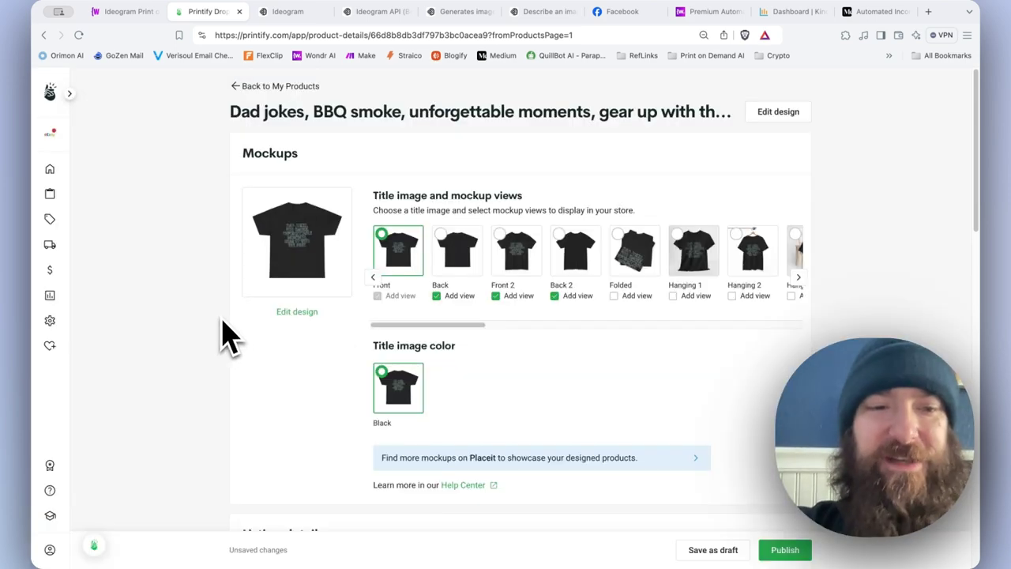
{"action": "mouse_move", "coordinate": [363, 387]}
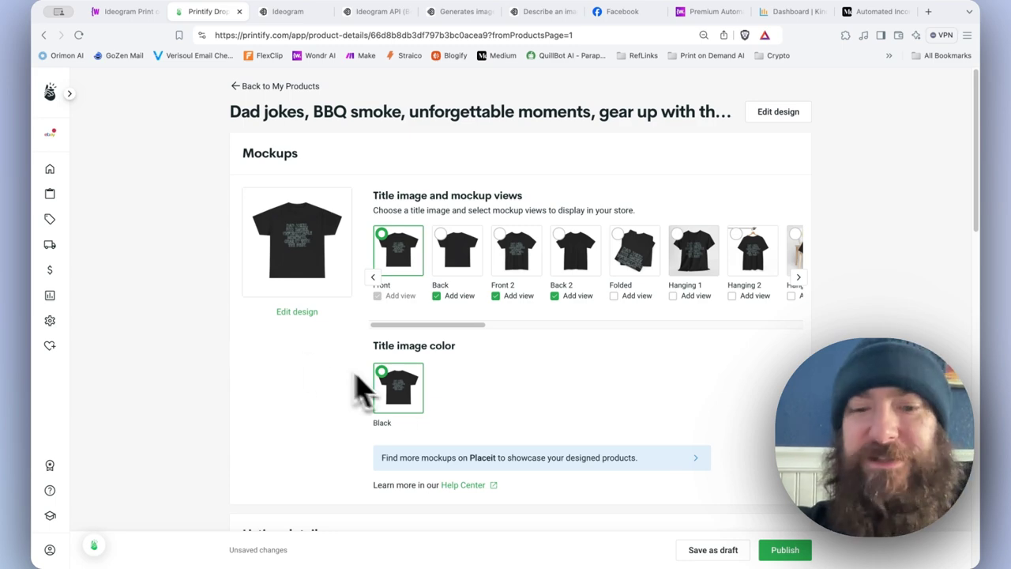
{"action": "mouse_move", "coordinate": [335, 339]}
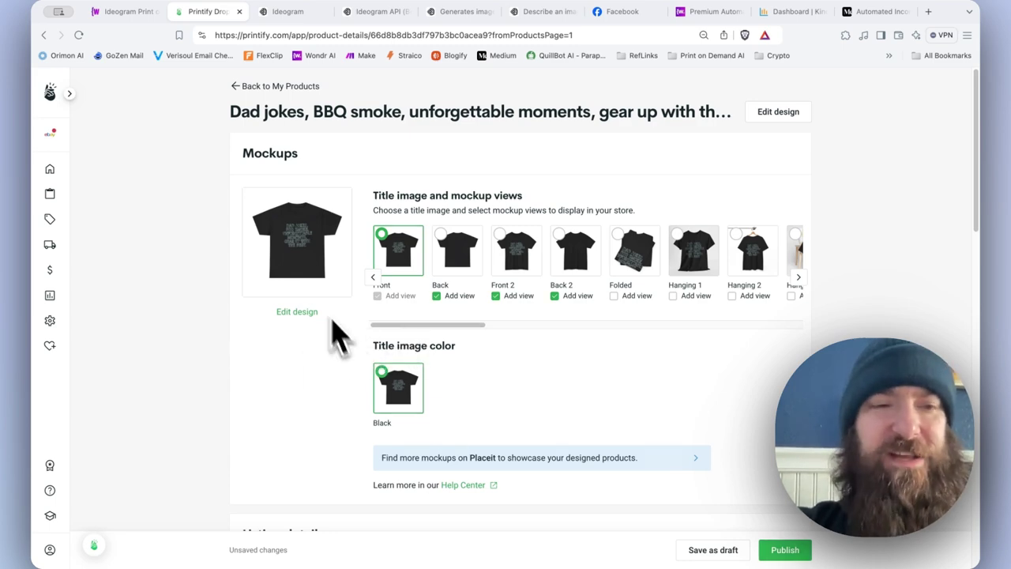
{"action": "mouse_move", "coordinate": [250, 103]}
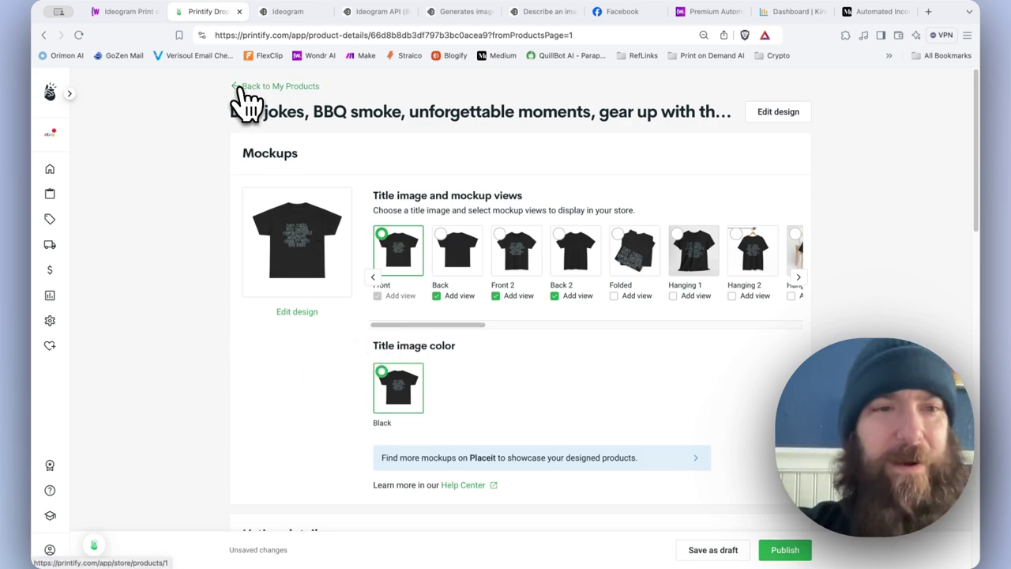
Return to My Products and open the Unisex Heavy Cotton Tee with the black Dad Bod design.
{"action": "left_click", "coordinate": [281, 85]}
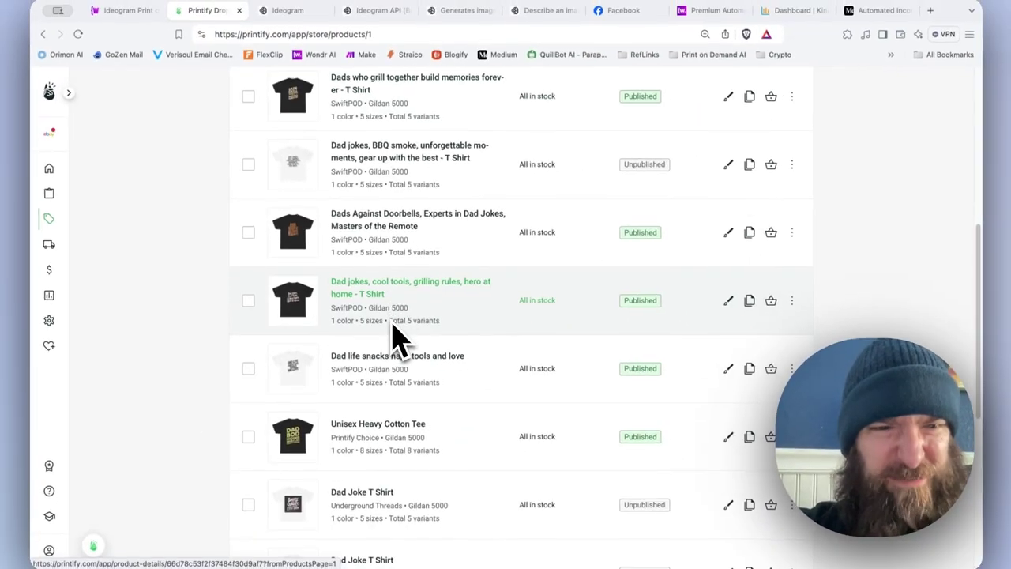
{"action": "left_click", "coordinate": [411, 287]}
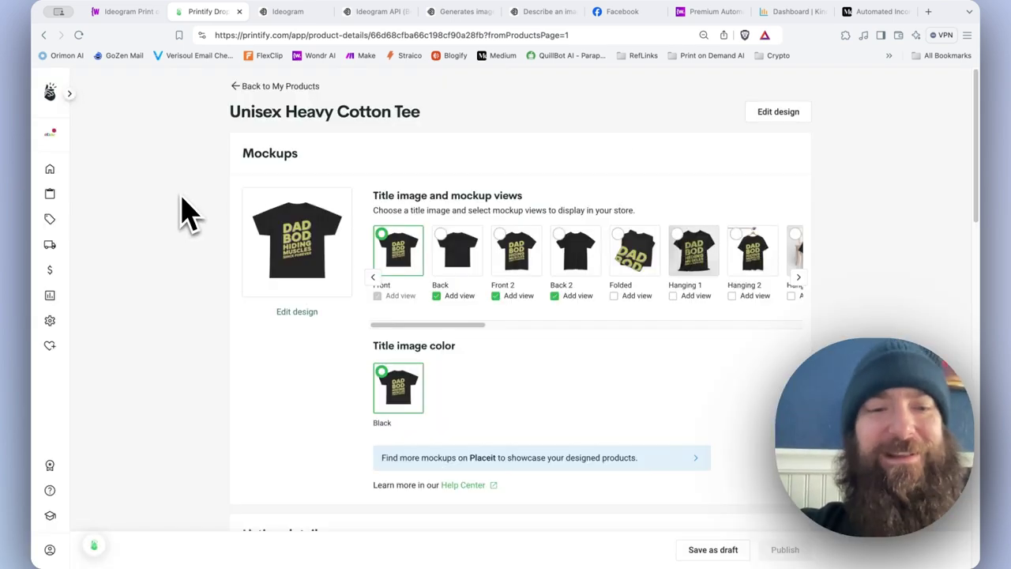
{"action": "mouse_move", "coordinate": [371, 203]}
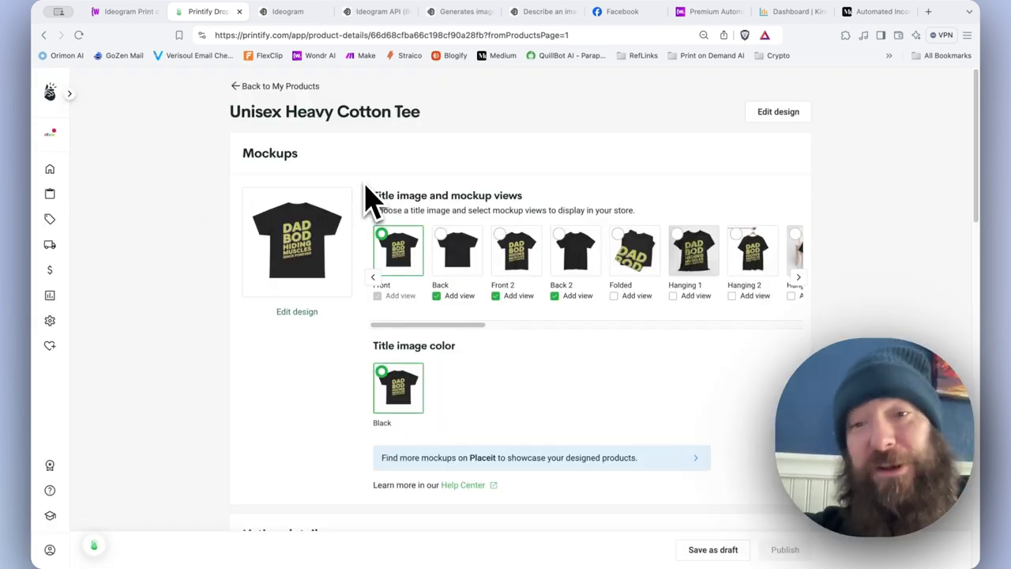